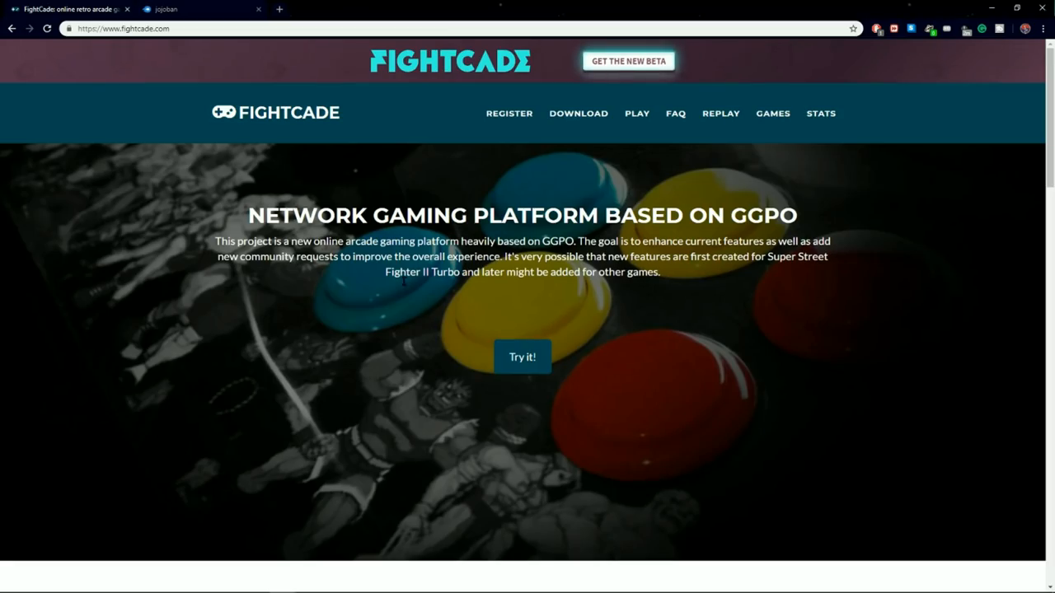
Start the Windows client download, then the jojoban.zip archive from MediaFire
scroll(down, 3)
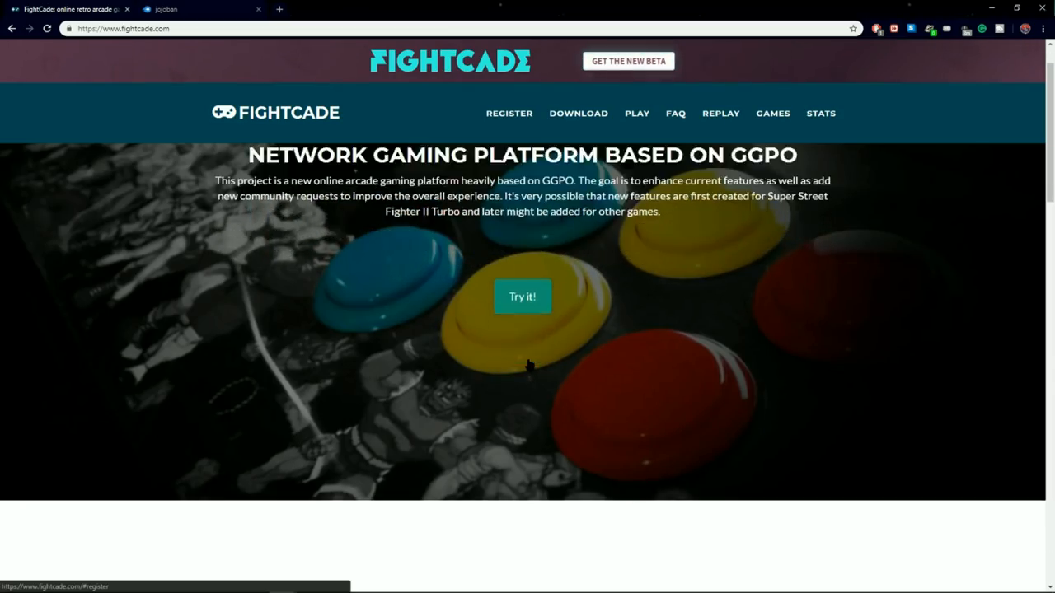
click(508, 112)
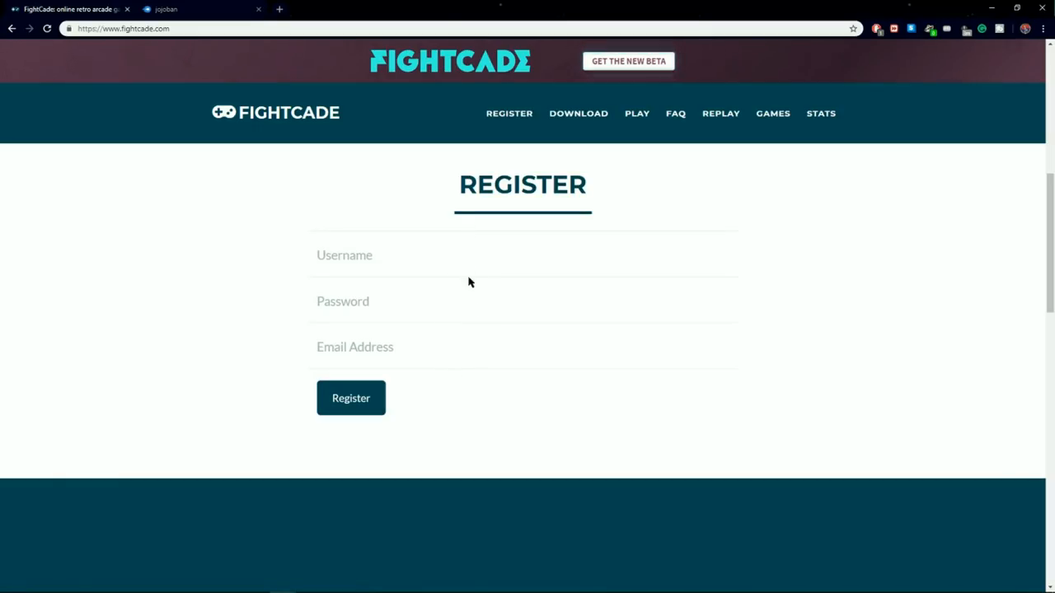
click(577, 112)
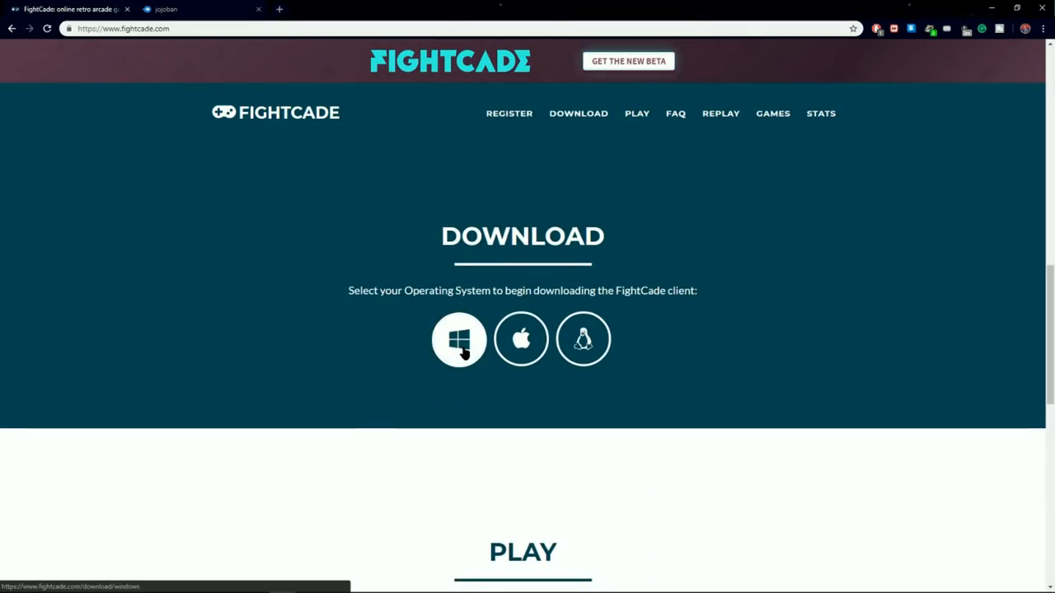
click(458, 339)
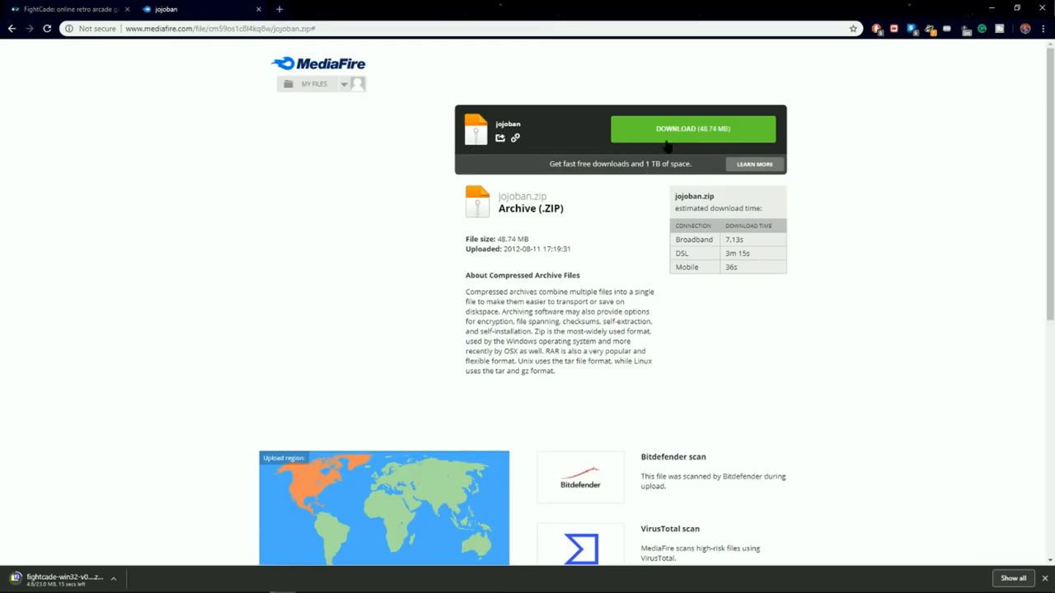
click(692, 128)
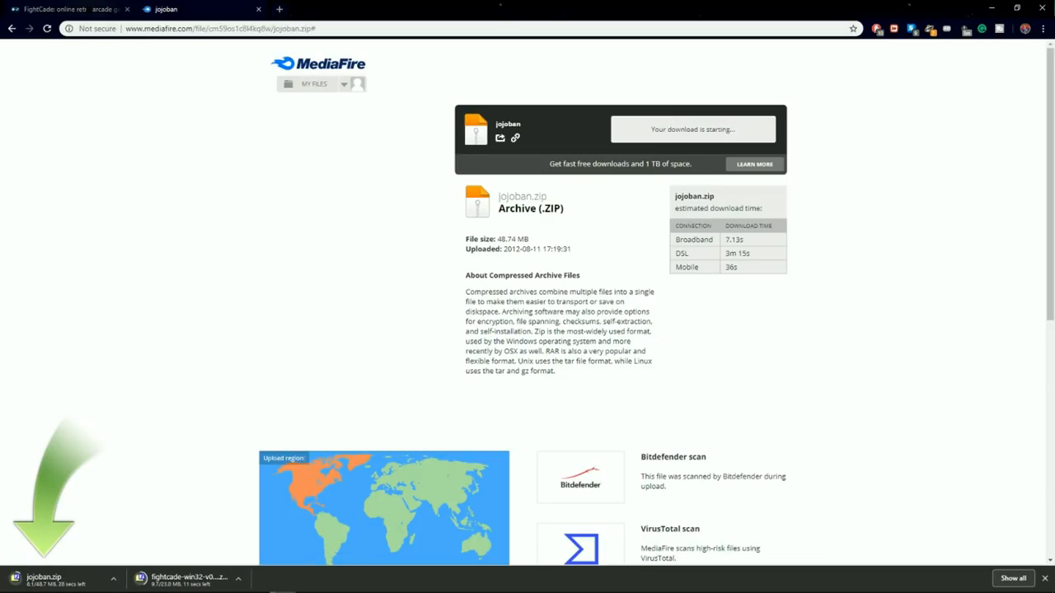
Extract the FightCade client archive into a FightCade folder with 7-Zip
right_click(112, 72)
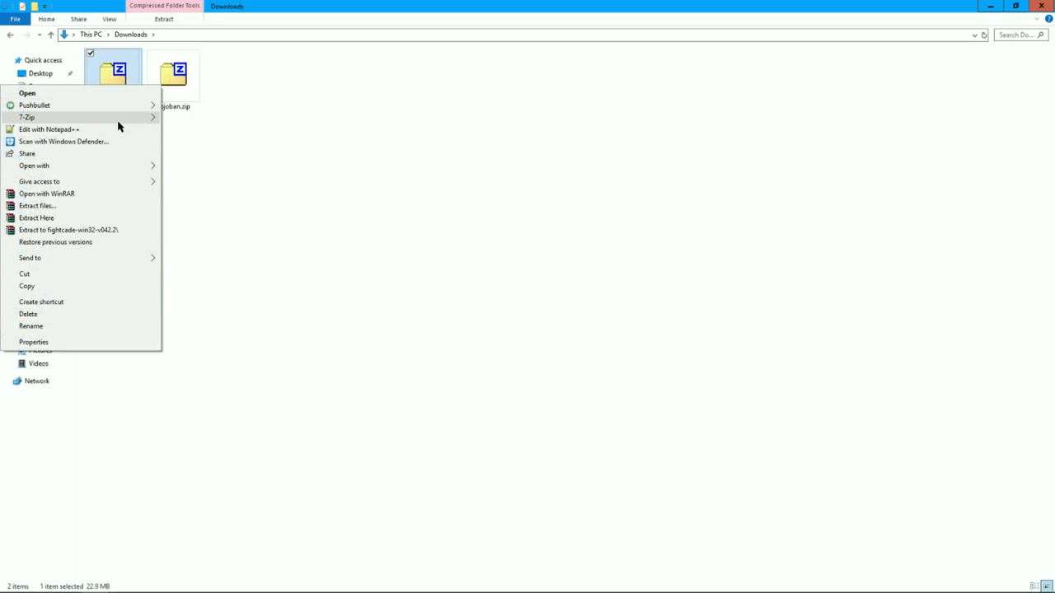
click(37, 217)
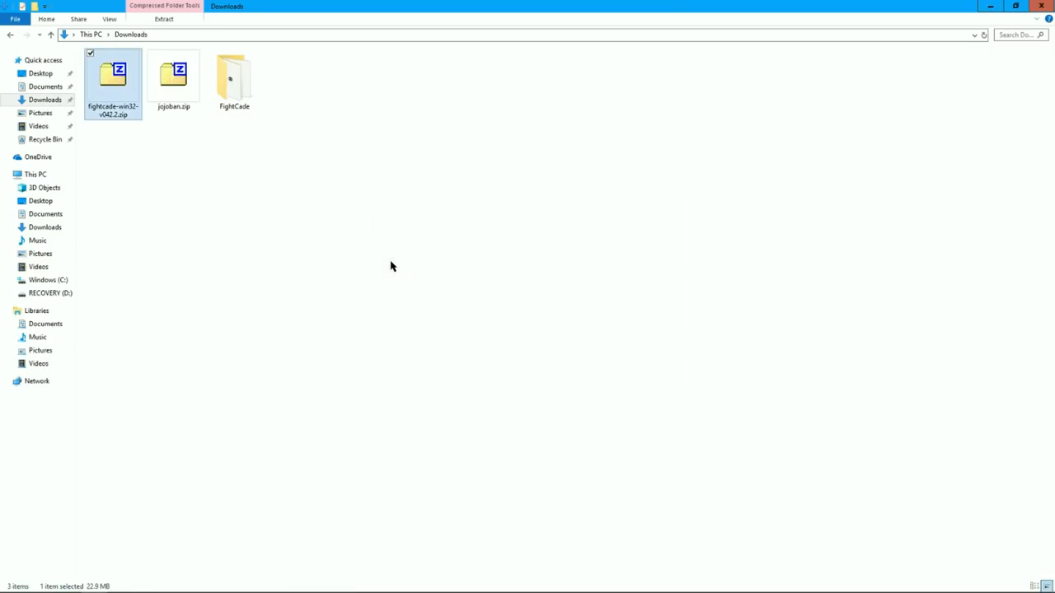
Move jojoban.zip into FightCade\ROMs and return to the FightCade folder
click(173, 75)
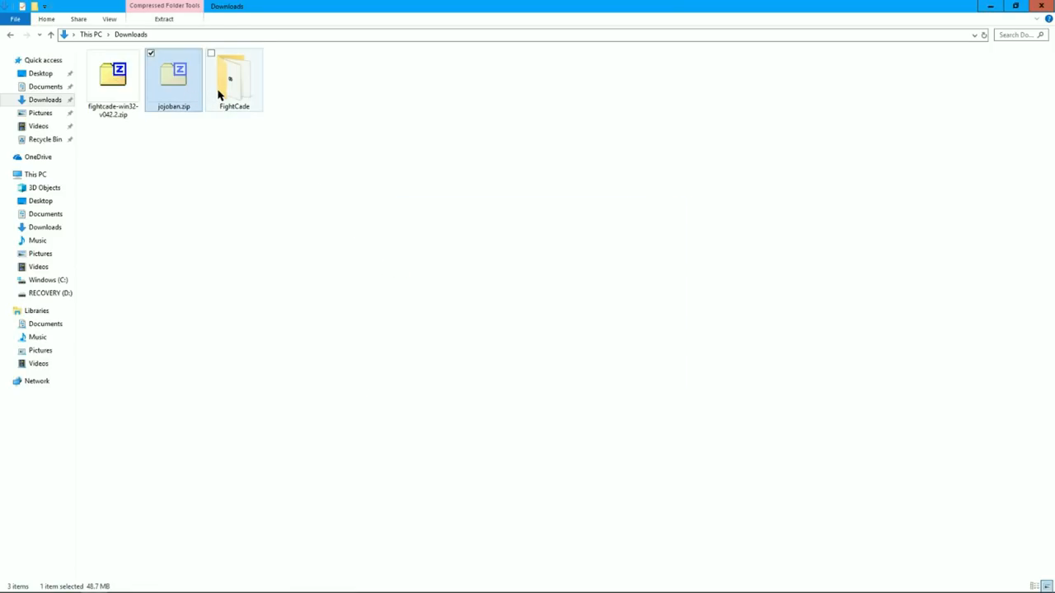
click(234, 80)
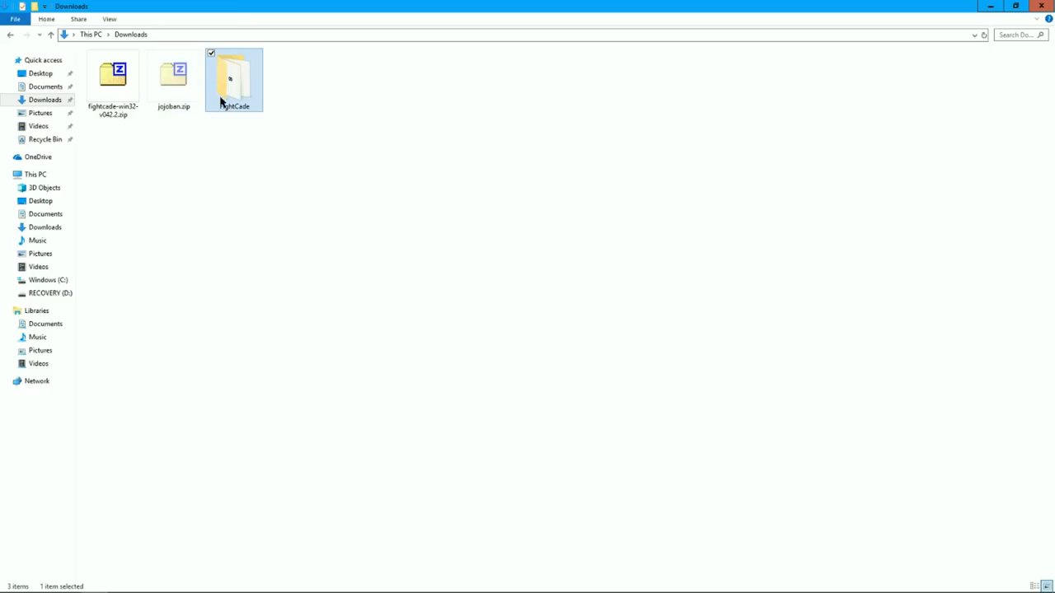
double_click(234, 79)
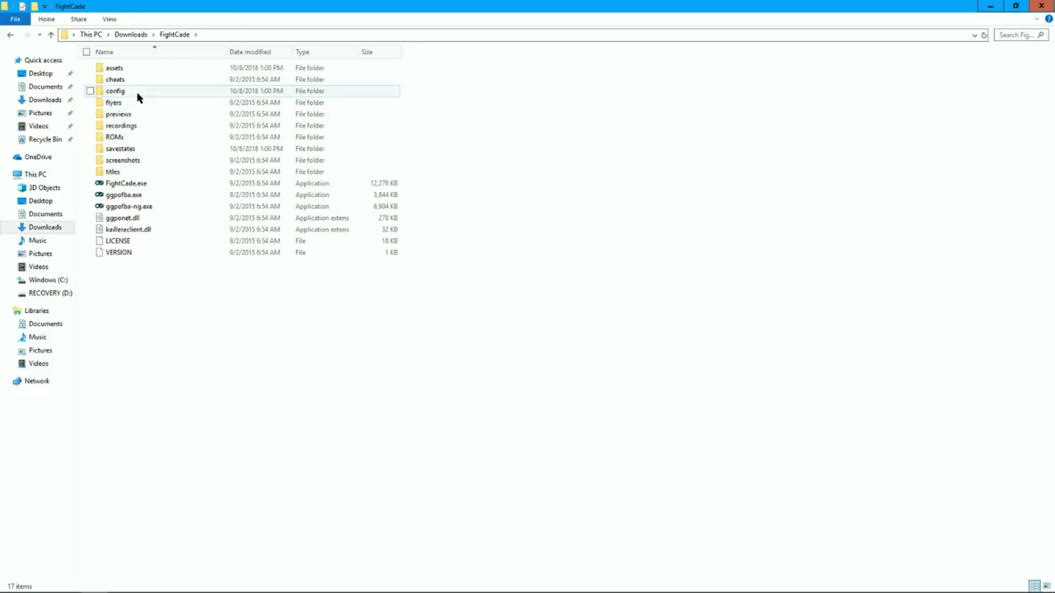
double_click(115, 136)
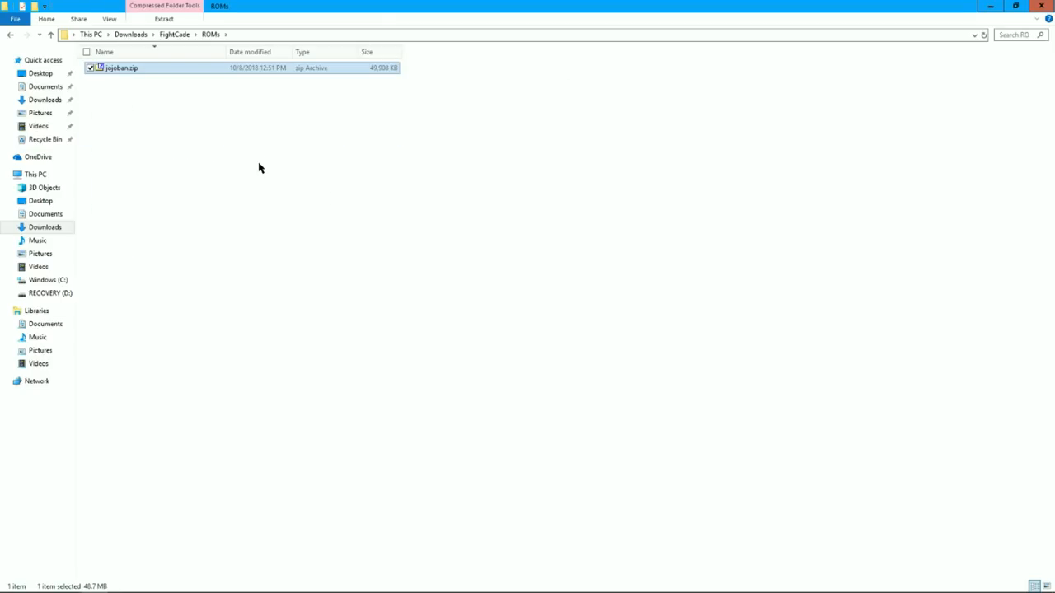
click(174, 33)
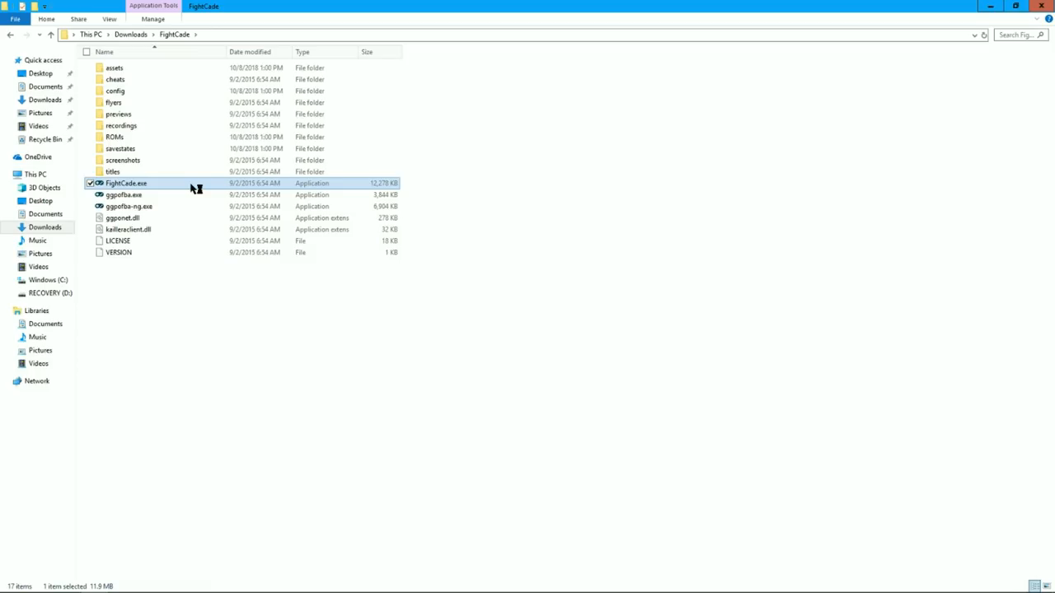
Launch FightCade.exe, join the JoJo's Bizarre Adventure lobby and send a chat command
double_click(126, 182)
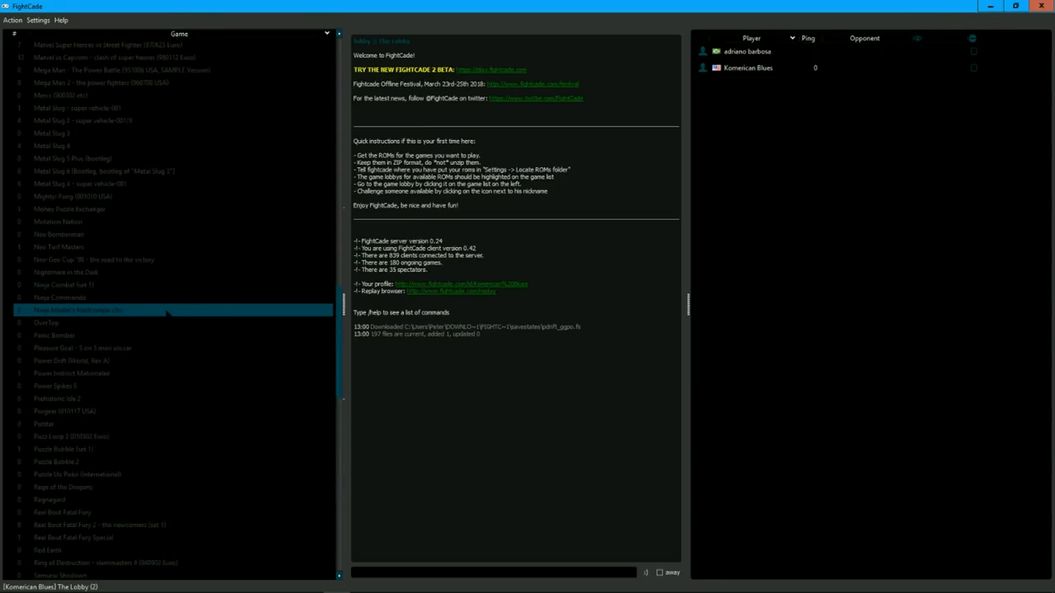
scroll(down, 3)
text(/pl)
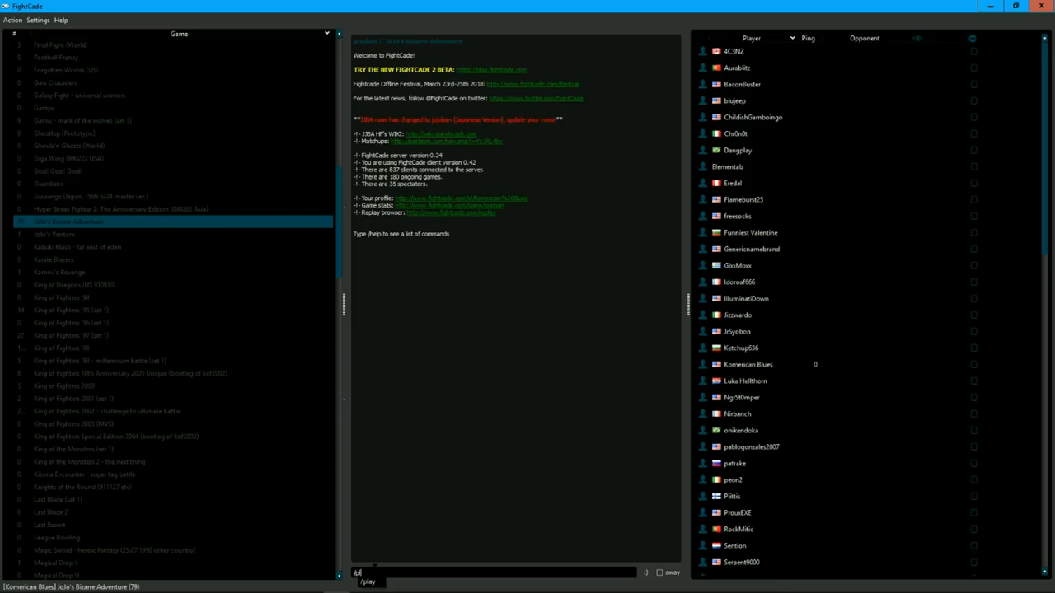
key(enter)
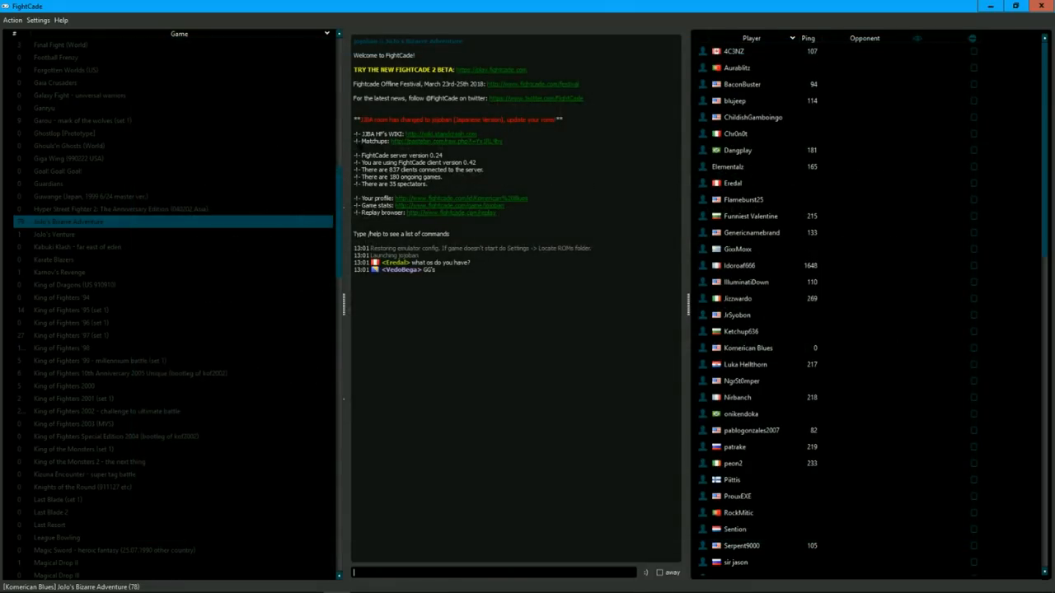
Follow the Settings menu download link to the Jojo FightCade archive page
click(36, 20)
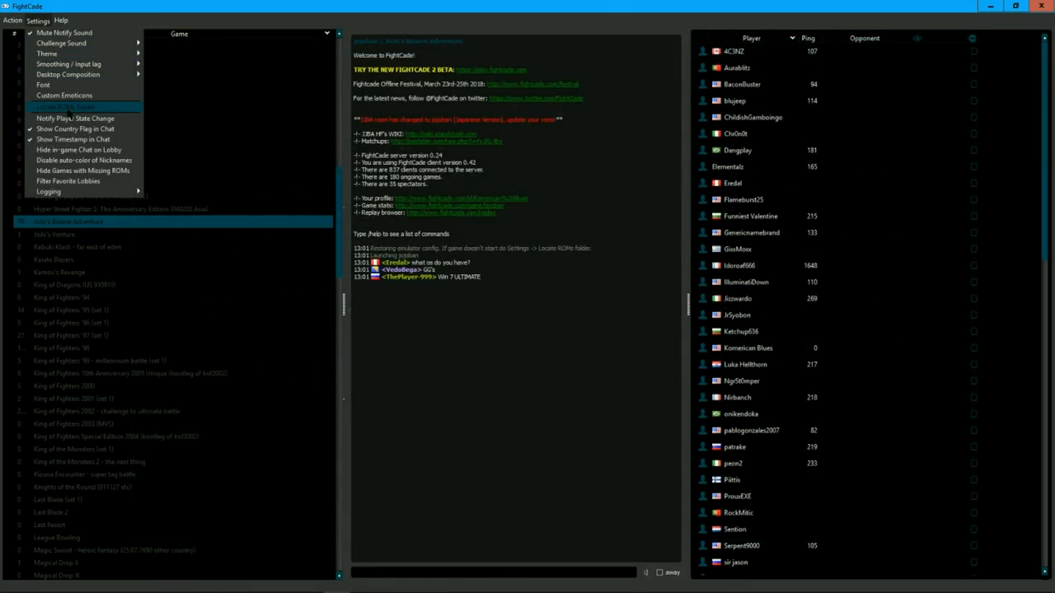
click(66, 106)
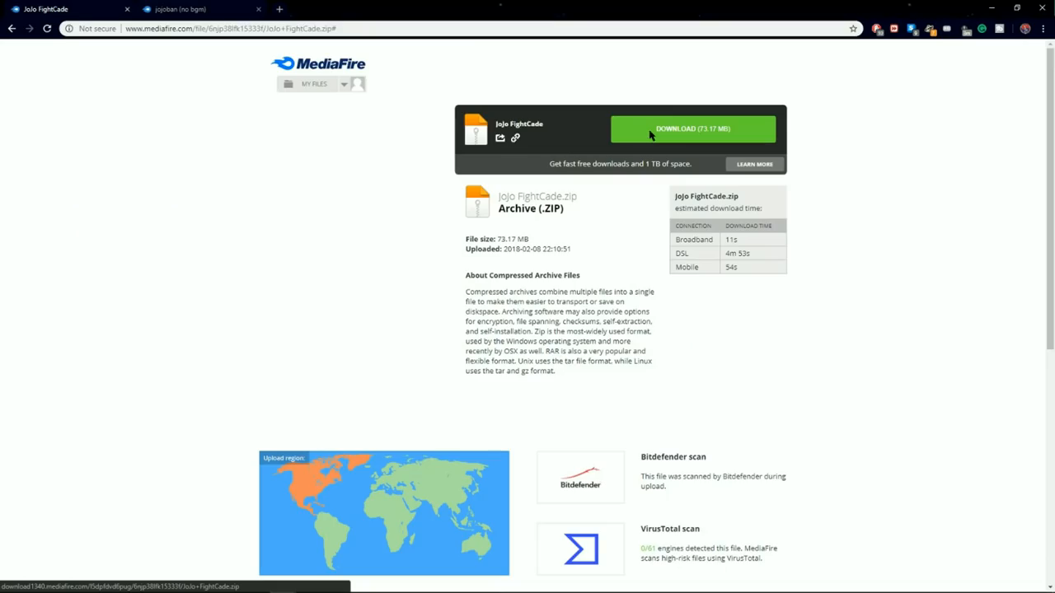
Download the Jojo FightCade archive and extract it into Downloads with 7-Zip
click(692, 129)
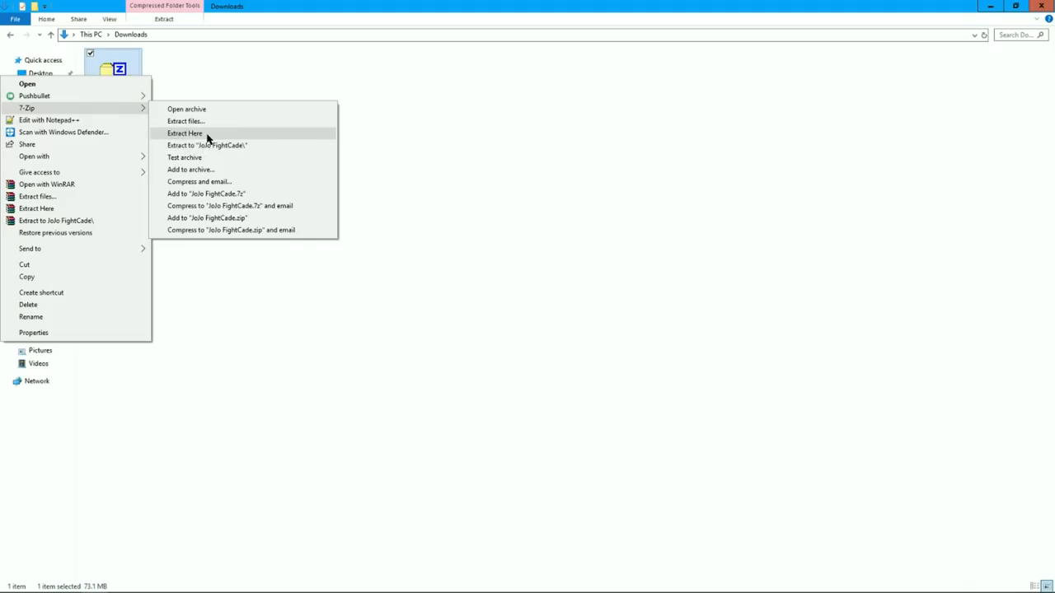
click(185, 132)
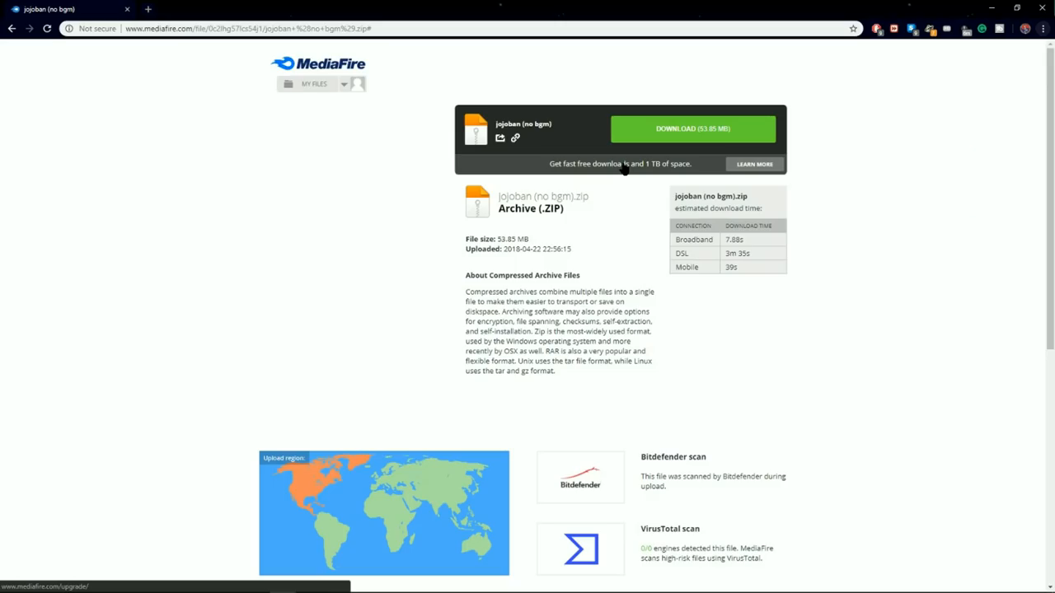
Download the jojoban (no bgm) archive from MediaFire
click(693, 129)
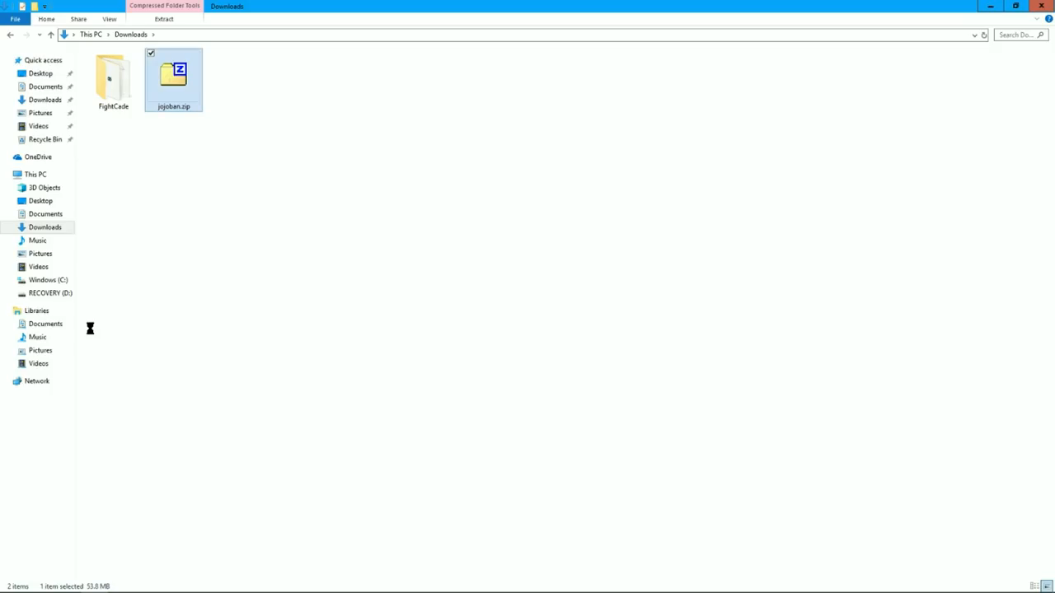
Open the extracted FightCade folder in Downloads
click(112, 79)
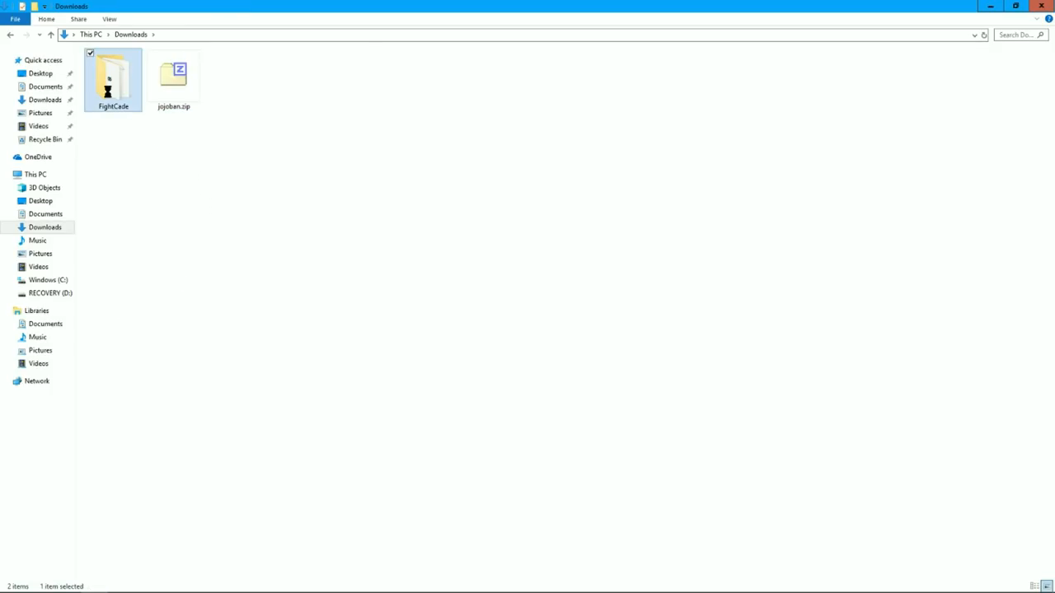
double_click(112, 79)
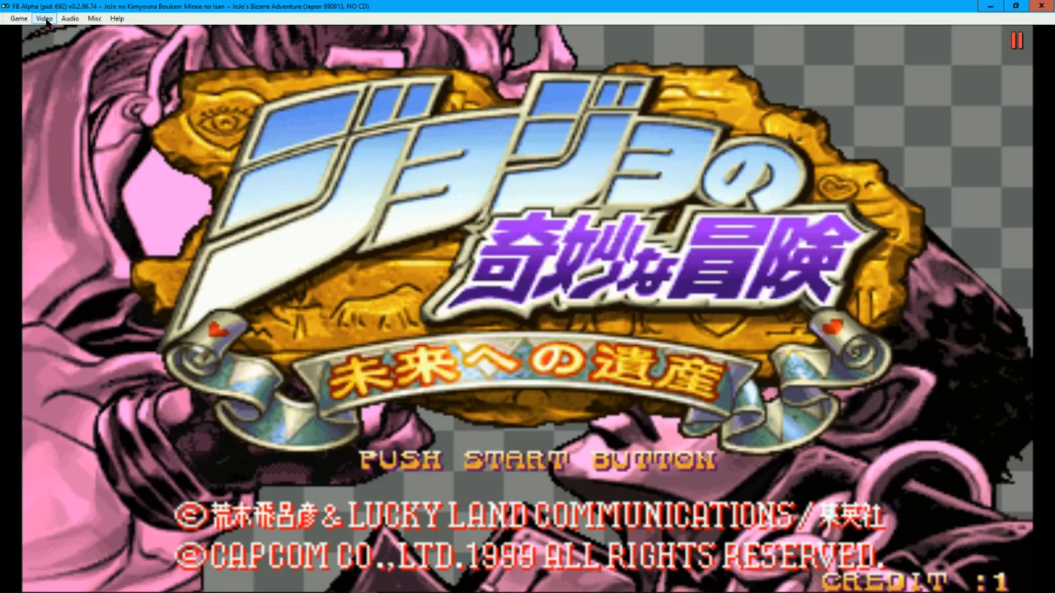
Reassign the P1 Coin and P1 Right inputs in Map game inputs
click(18, 18)
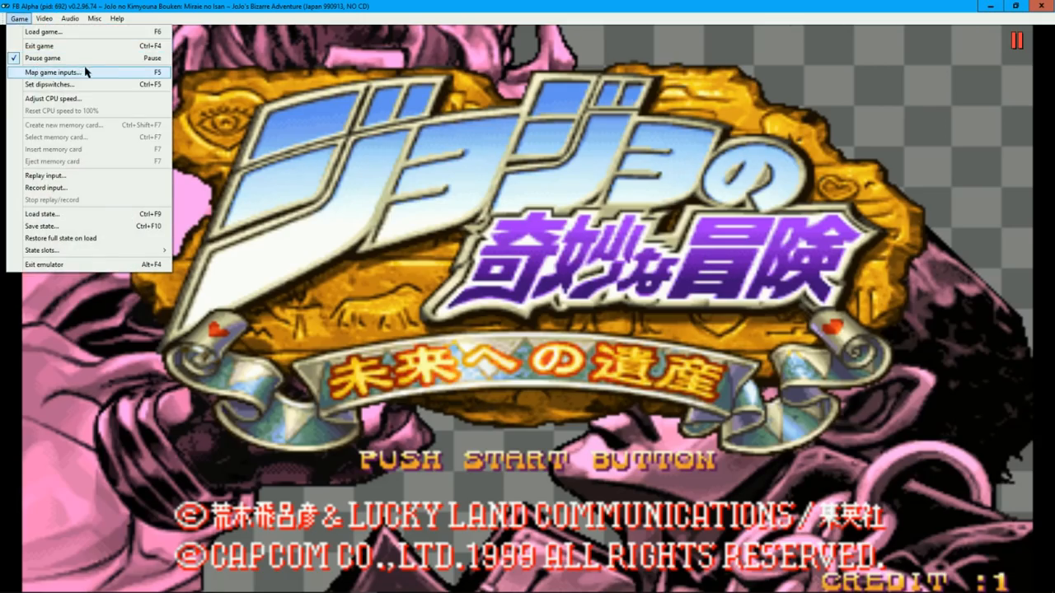
click(53, 72)
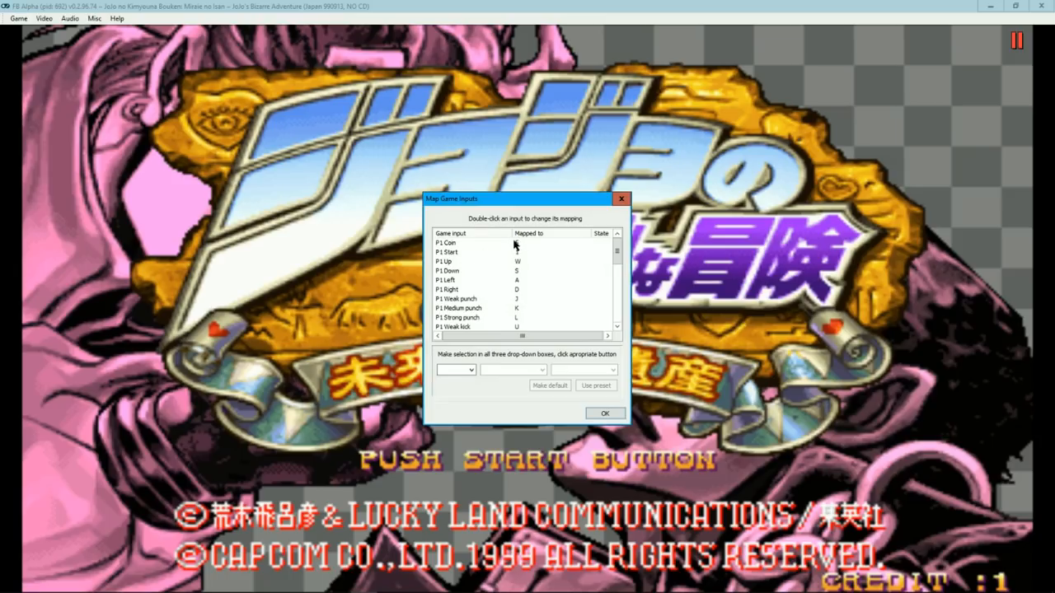
click(448, 242)
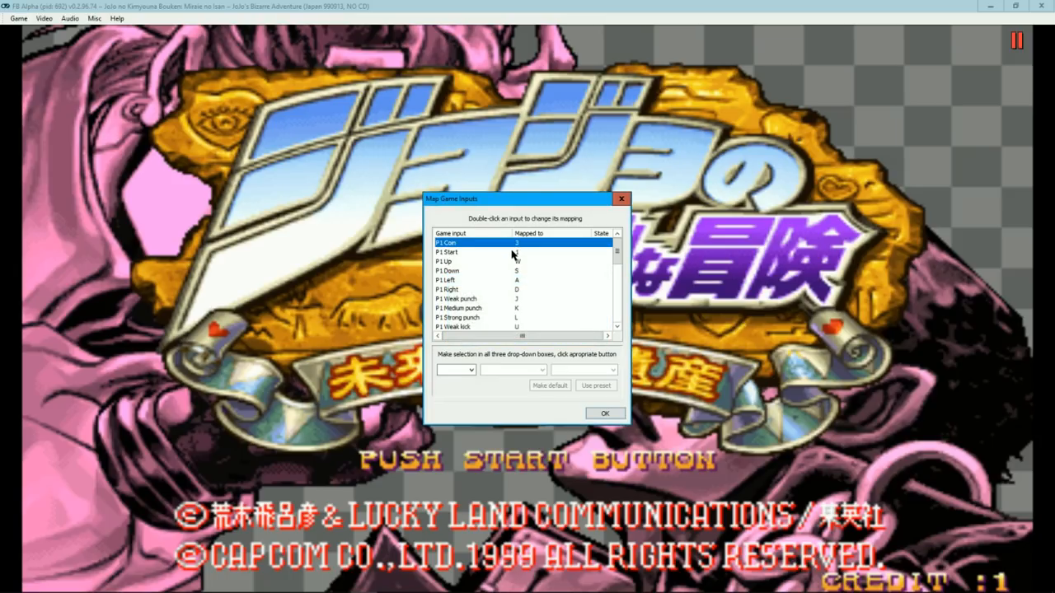
double_click(461, 260)
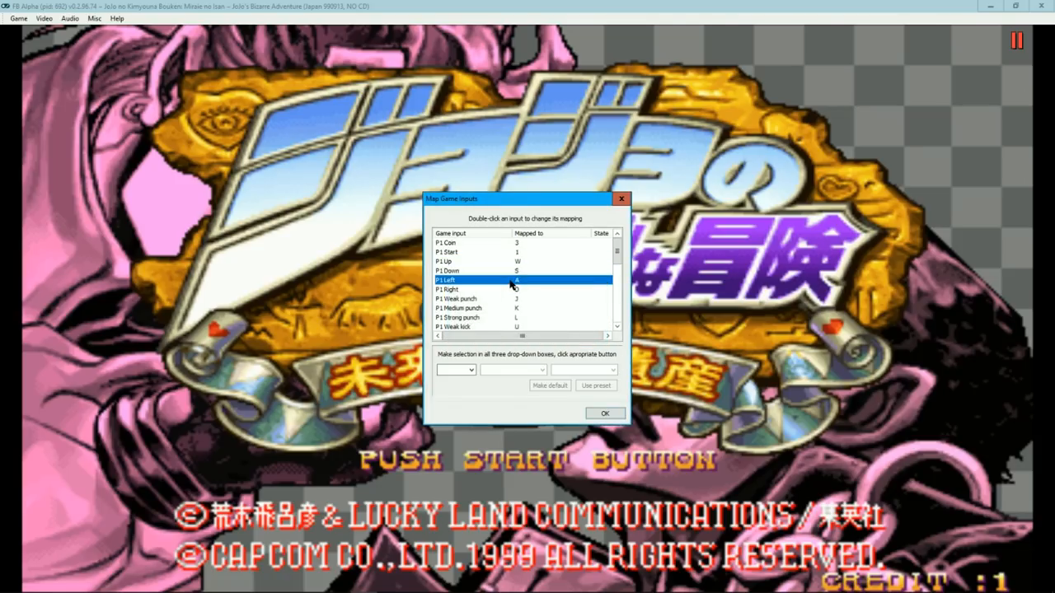
click(448, 290)
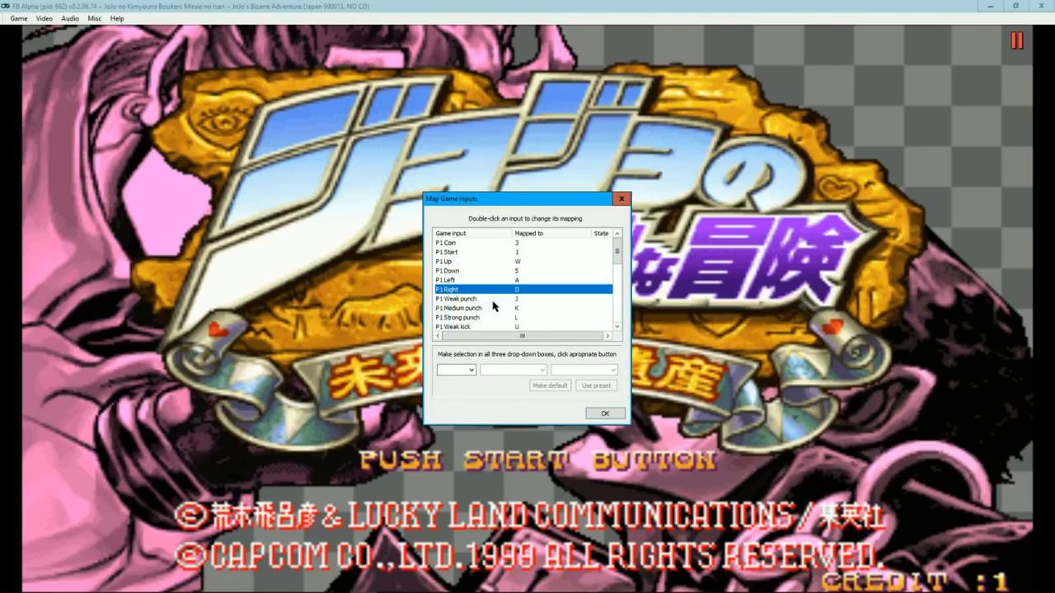
double_click(462, 308)
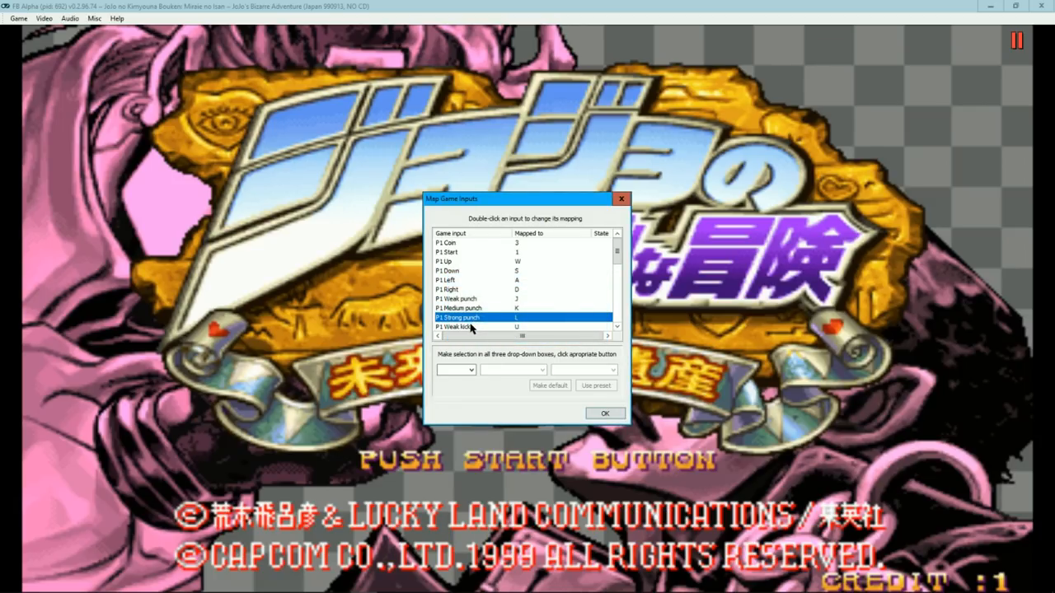
scroll(down, 3)
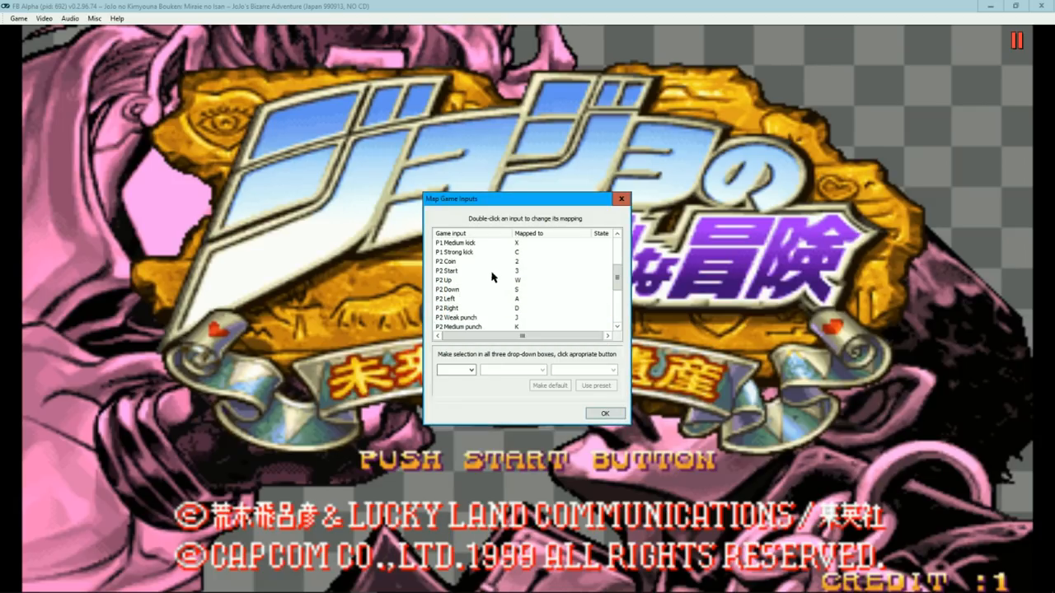
scroll(down, 3)
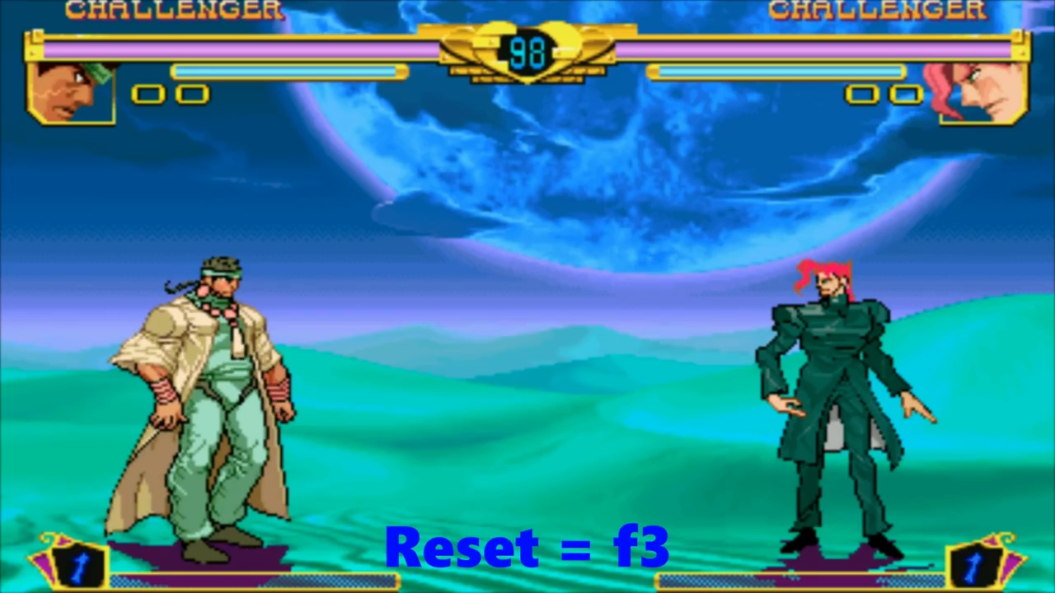
Let the JoJo ROM run to the Score Ranking attract screen (F3)
key(f3)
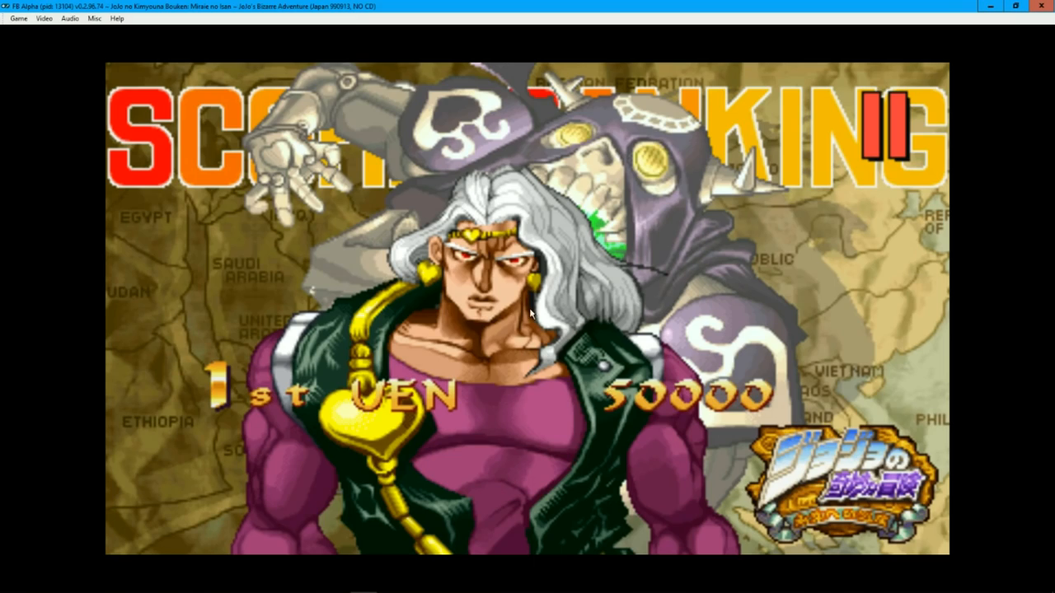
Switch the video blitter to Enhanced rendering mode
click(43, 18)
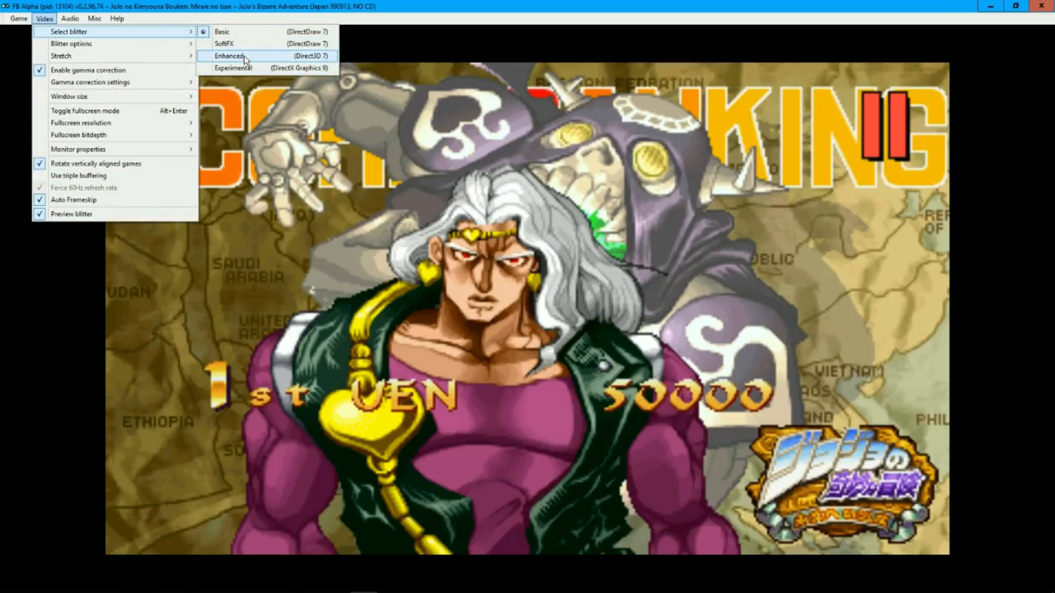
click(231, 56)
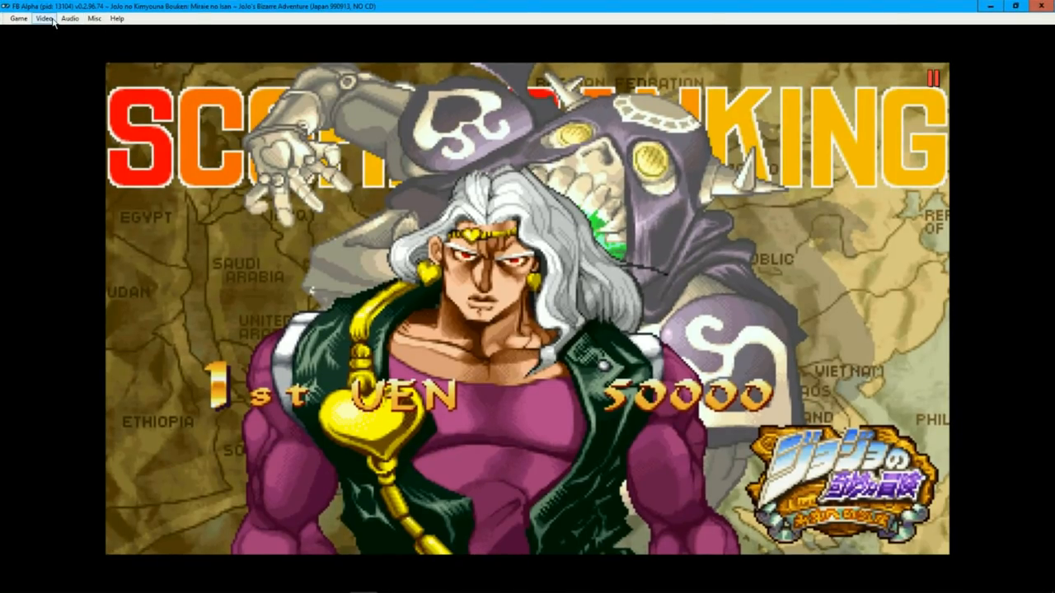
click(45, 18)
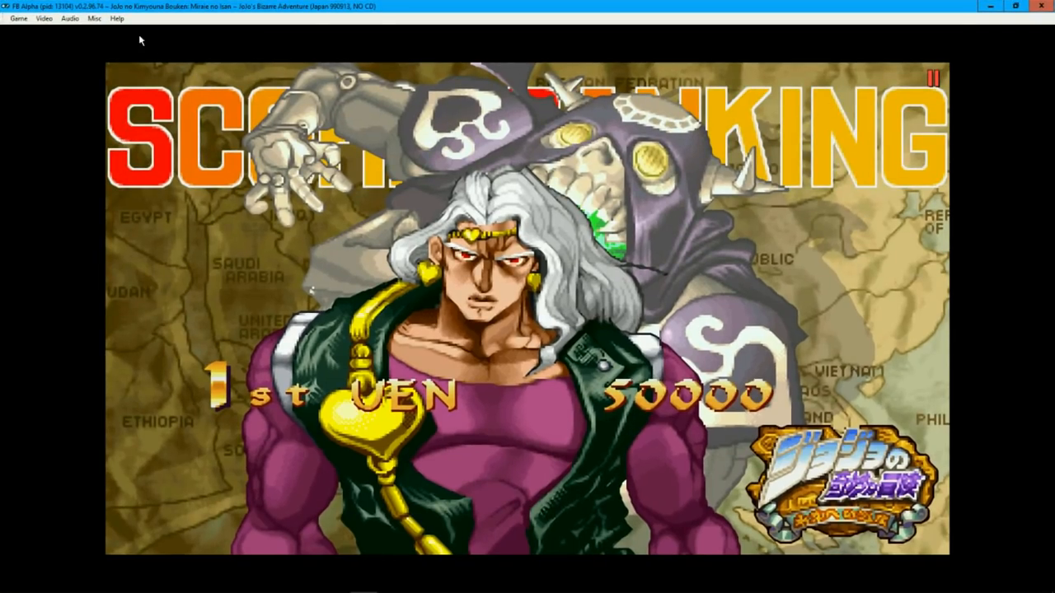
click(43, 18)
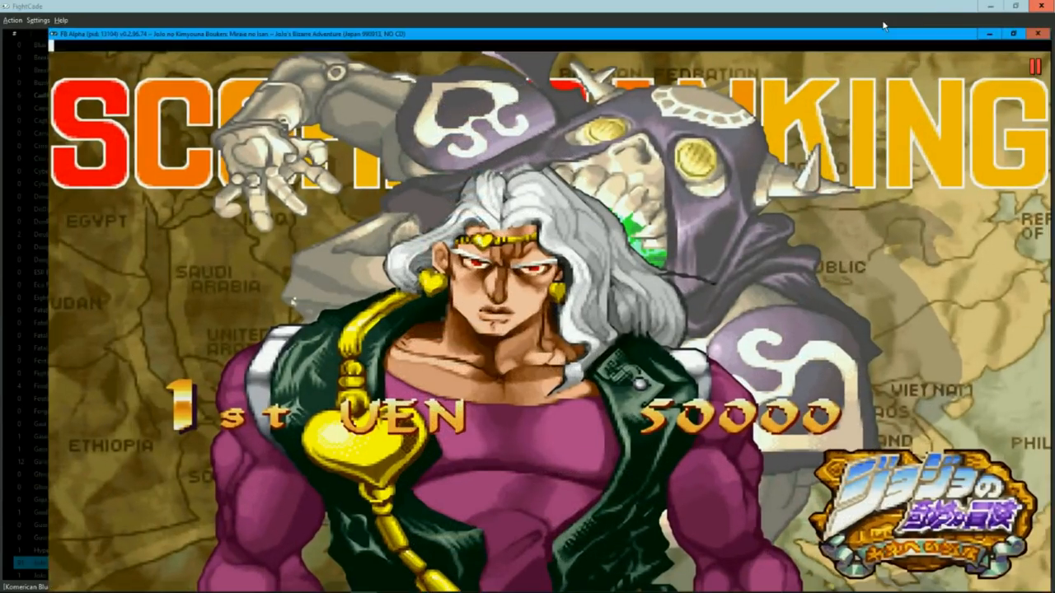
click(45, 19)
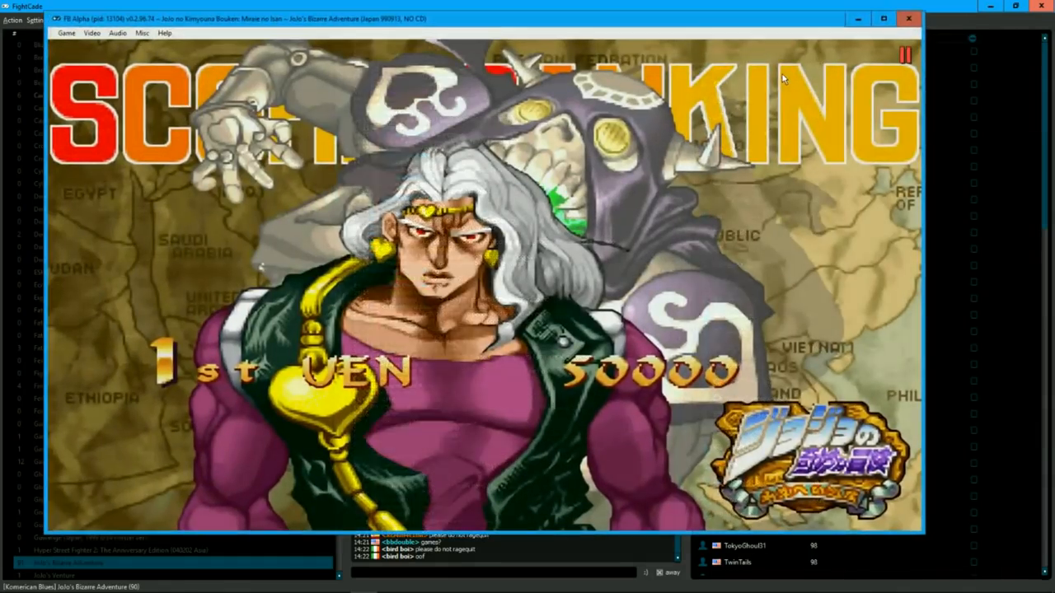
Maximize the game window and reset the game from the Game menu
click(883, 18)
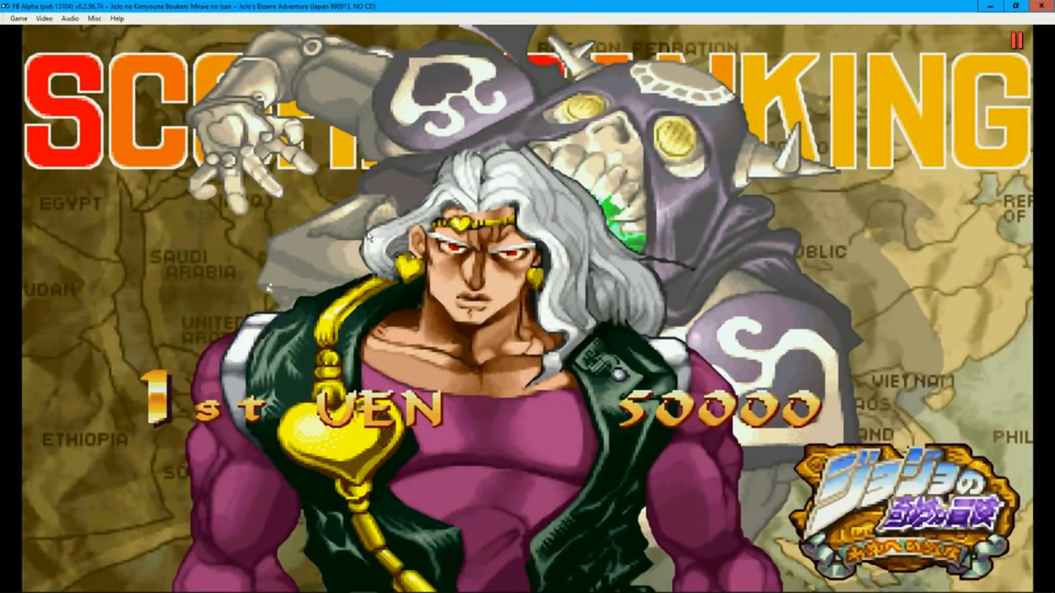
click(18, 18)
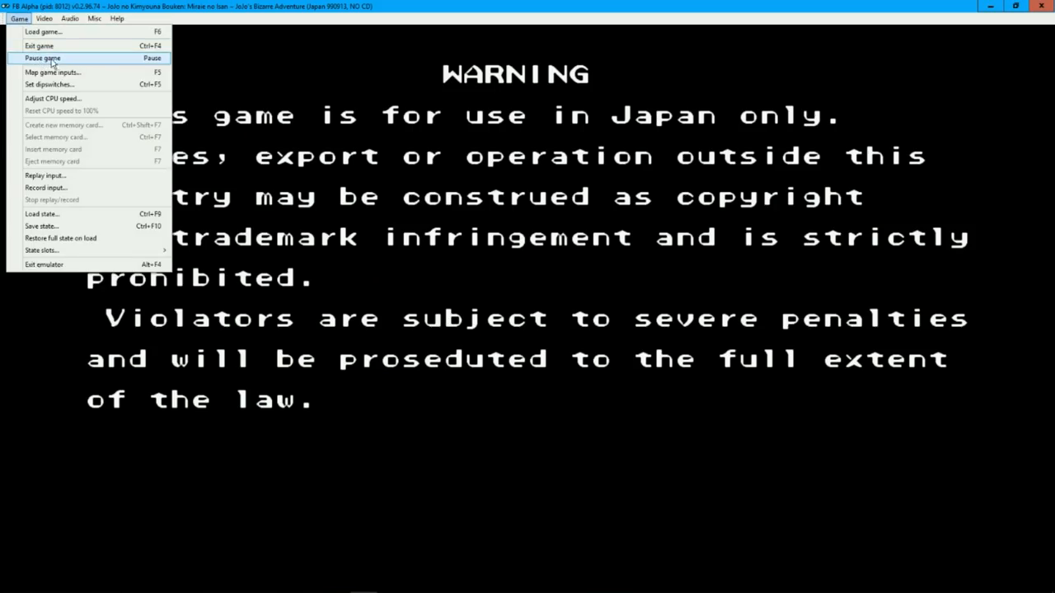
Let the game boot past the warning to the Push Start Button screen
click(49, 85)
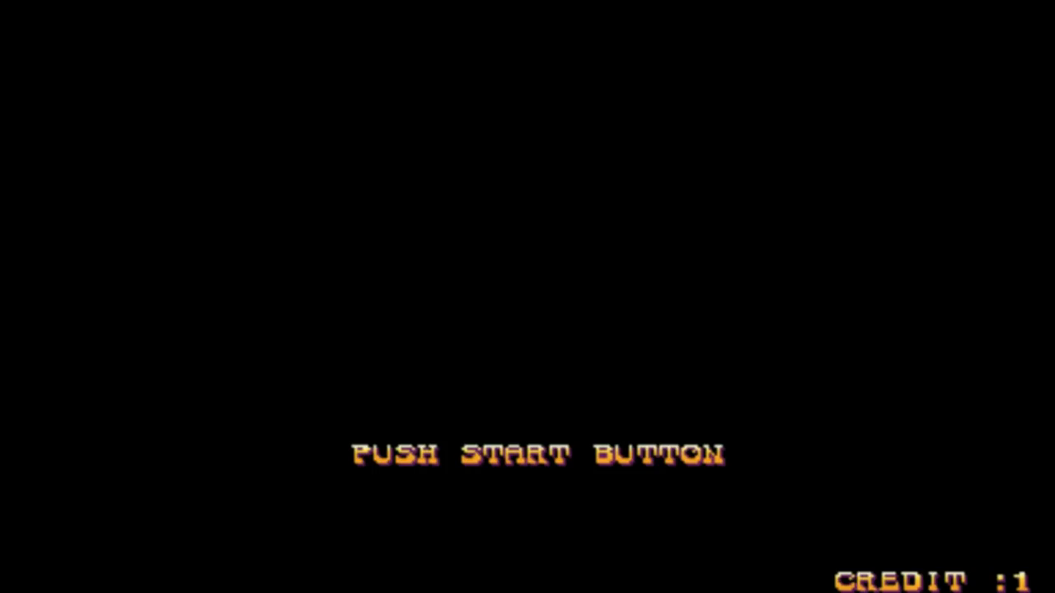
Inspect the key assigned to a player 1 kick input in the game input list
key(enter)
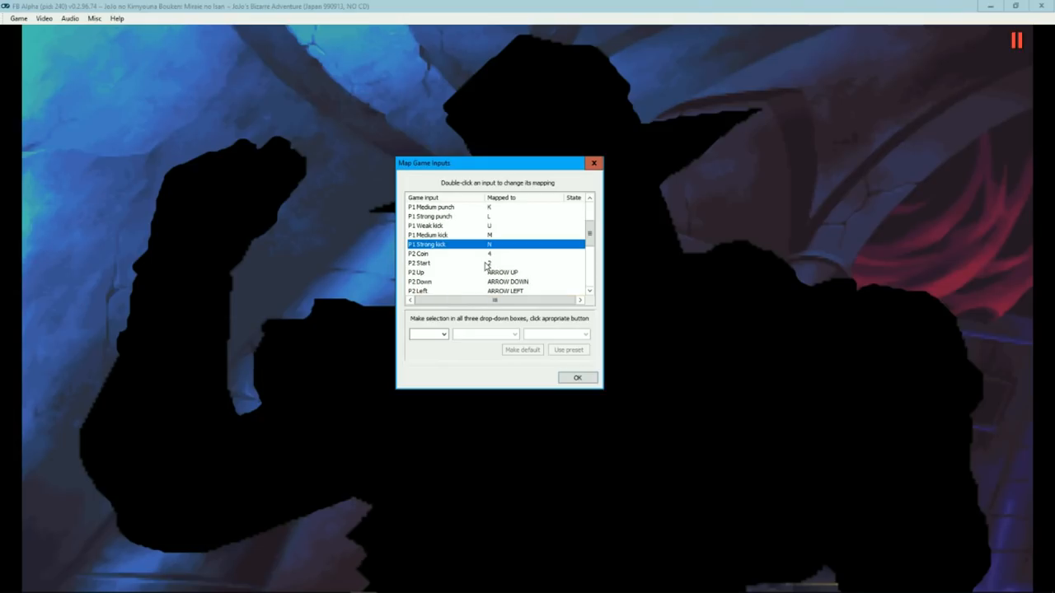
double_click(429, 234)
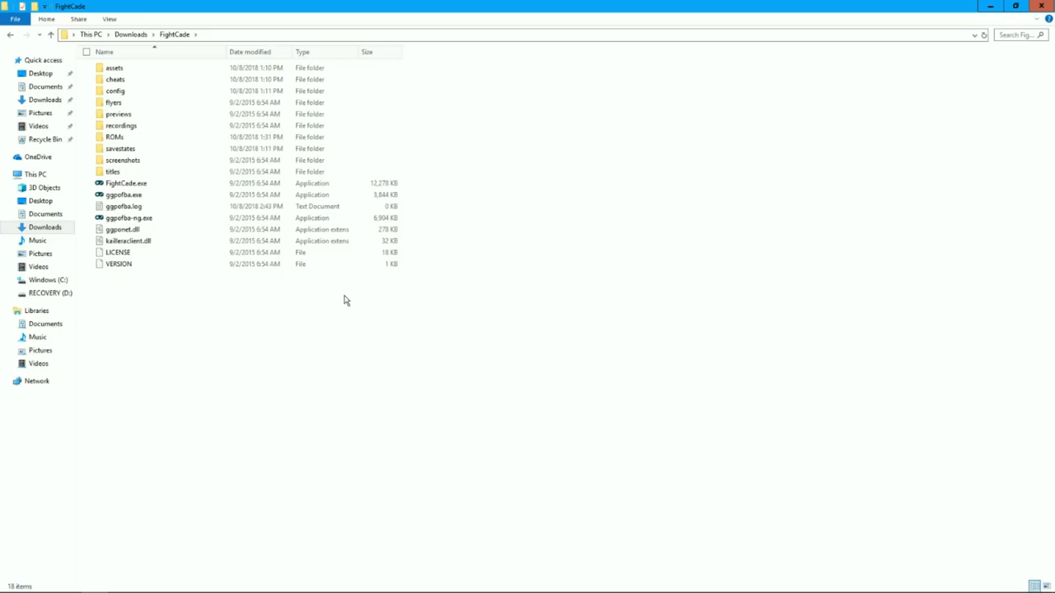
Navigate into the config games folder and open jojoban.ini with Notepad
click(116, 90)
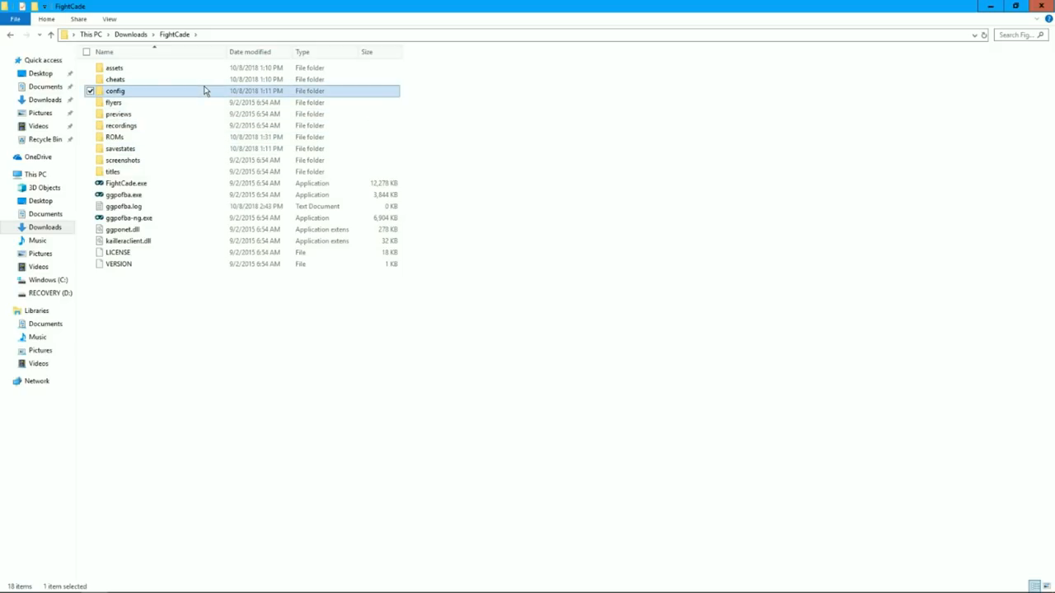
double_click(116, 91)
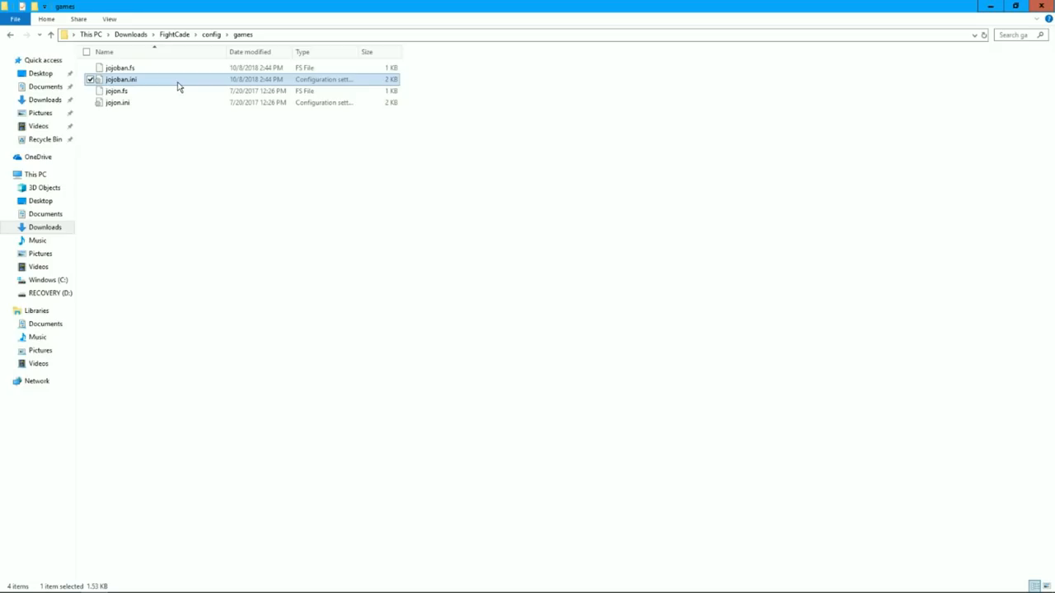
right_click(122, 79)
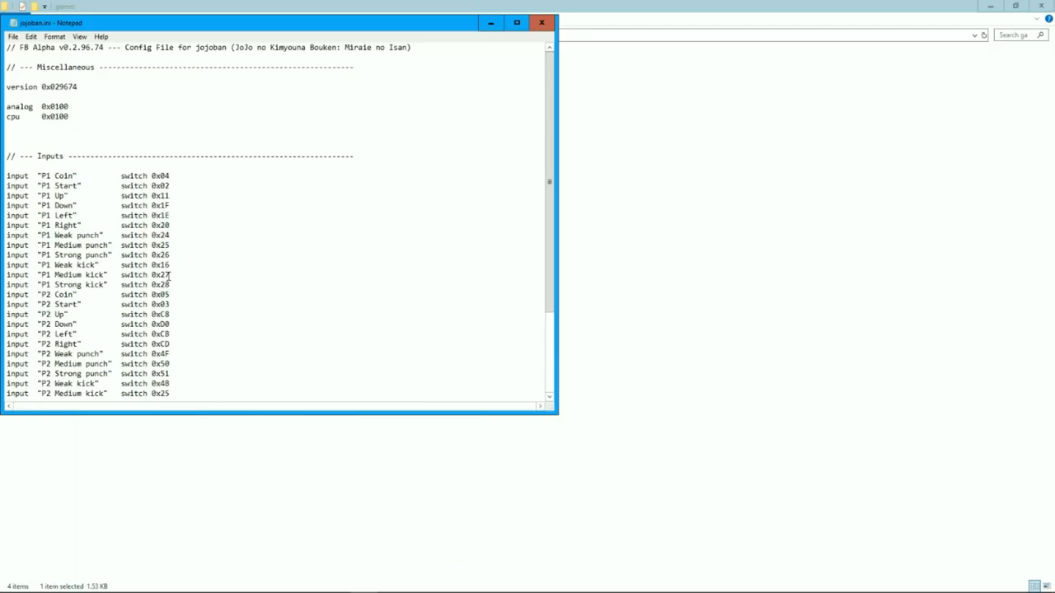
Review the P1 kick switch codes and 3x Punch/Kick macro lines, then close jojoban.ini
double_click(145, 273)
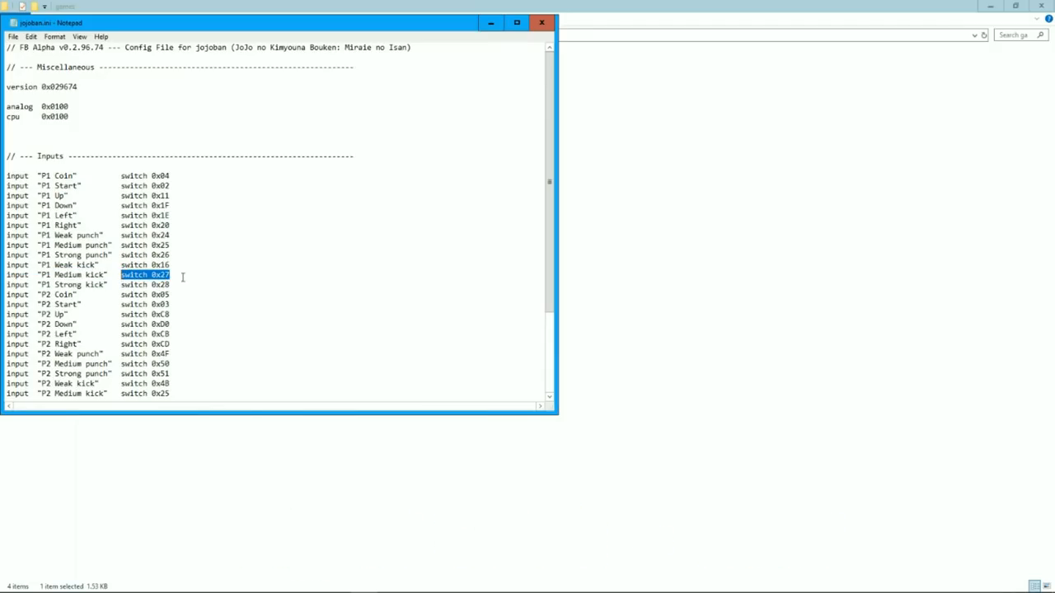
scroll(down, 3)
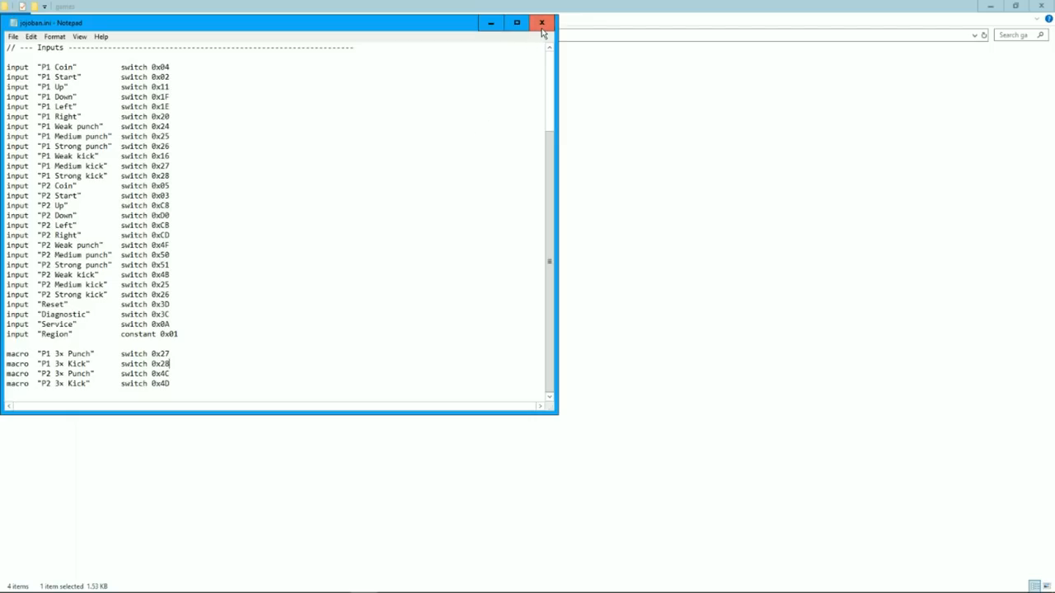
click(541, 23)
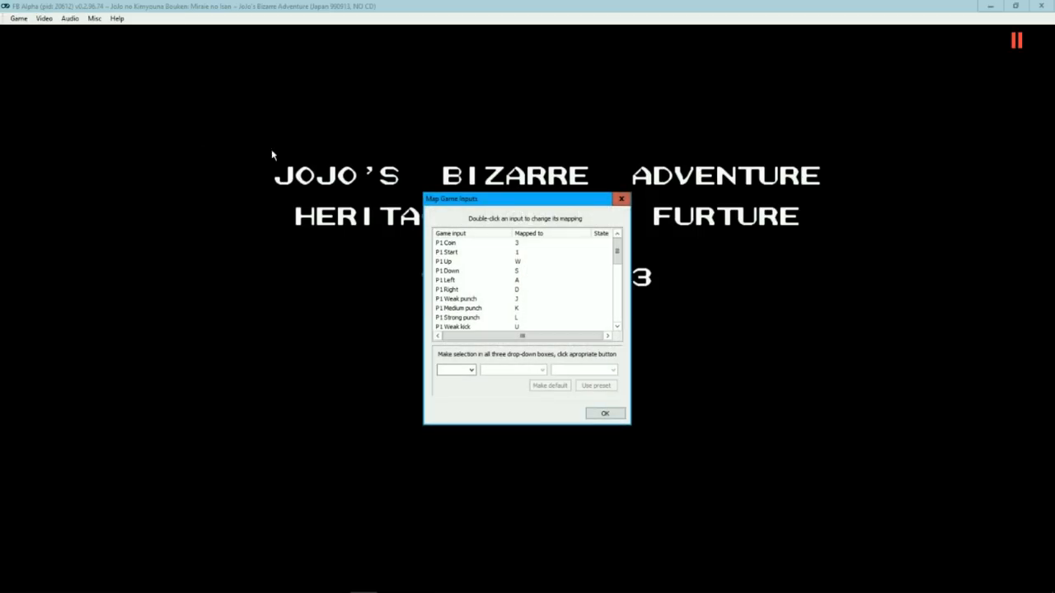
Scroll the input list down to P1's kick assignments and the start of P2's controls
scroll(down, 3)
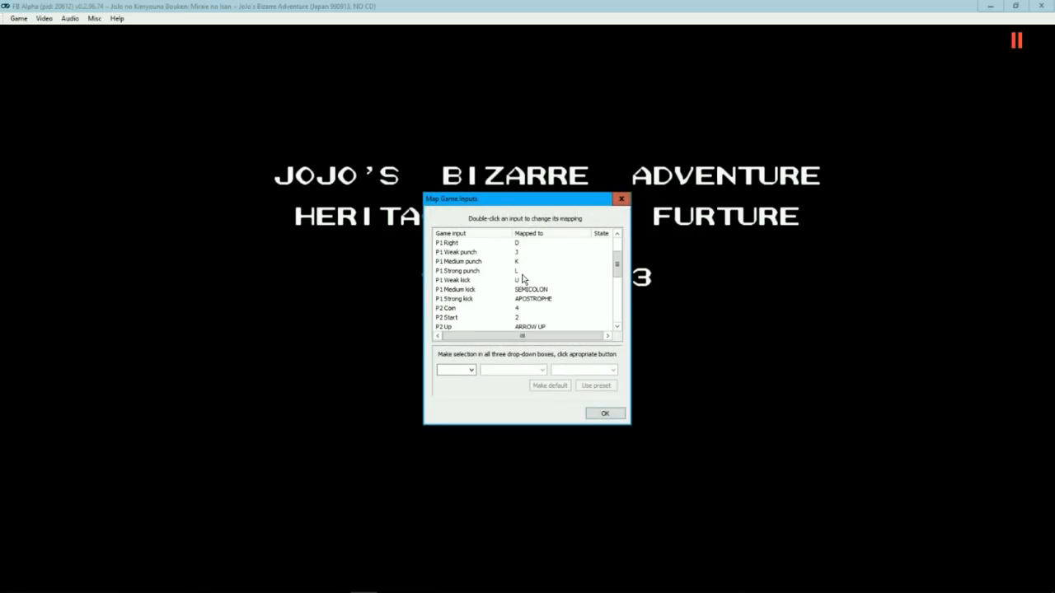
mouse_move(521, 284)
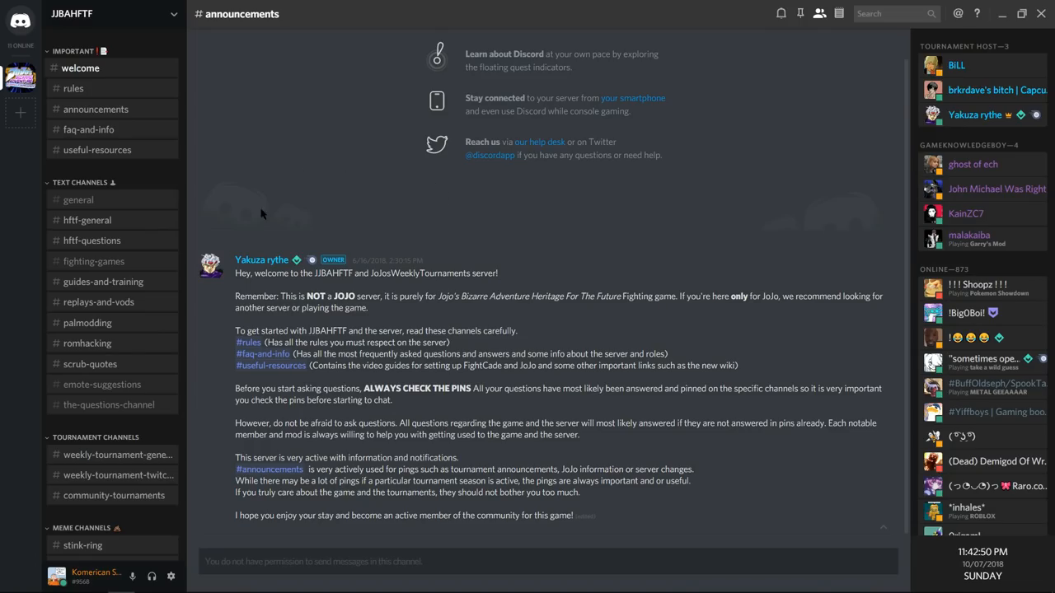
mouse_move(443, 192)
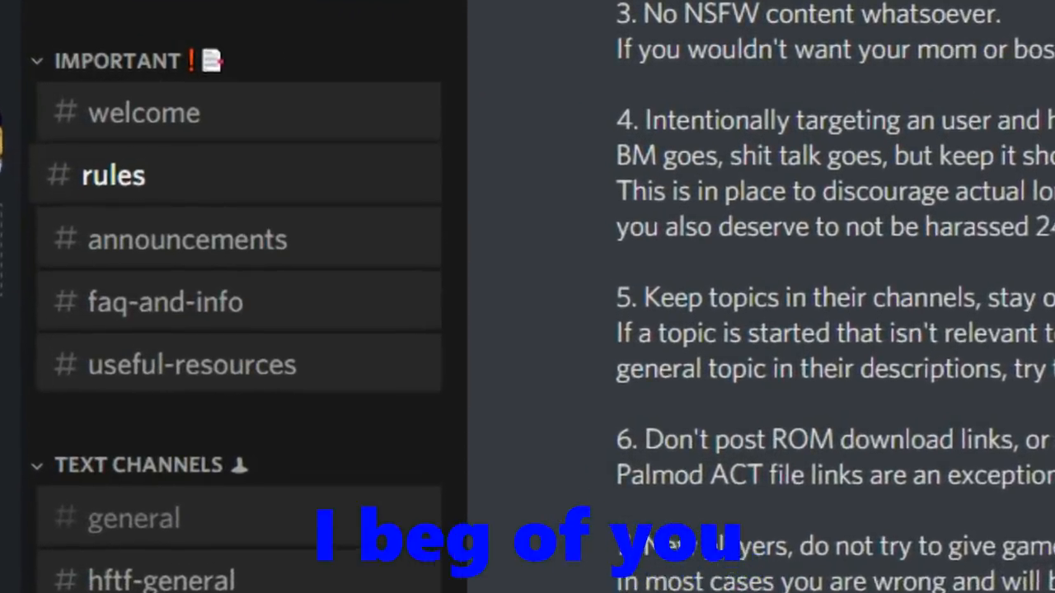
Read the faq-and-info setup answer, then move to the guides-and-training channel
click(87, 129)
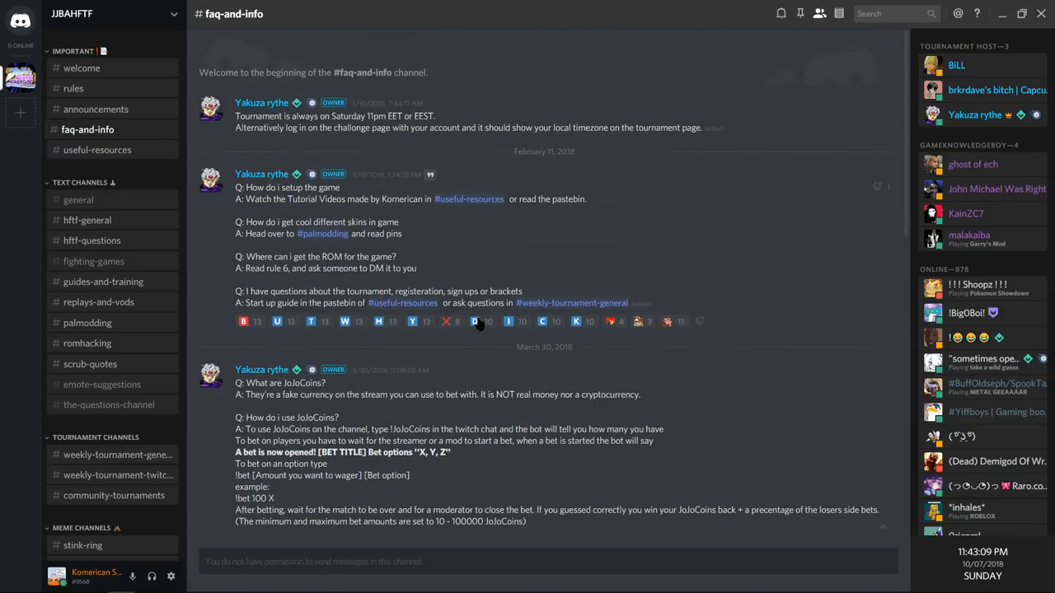
double_click(396, 198)
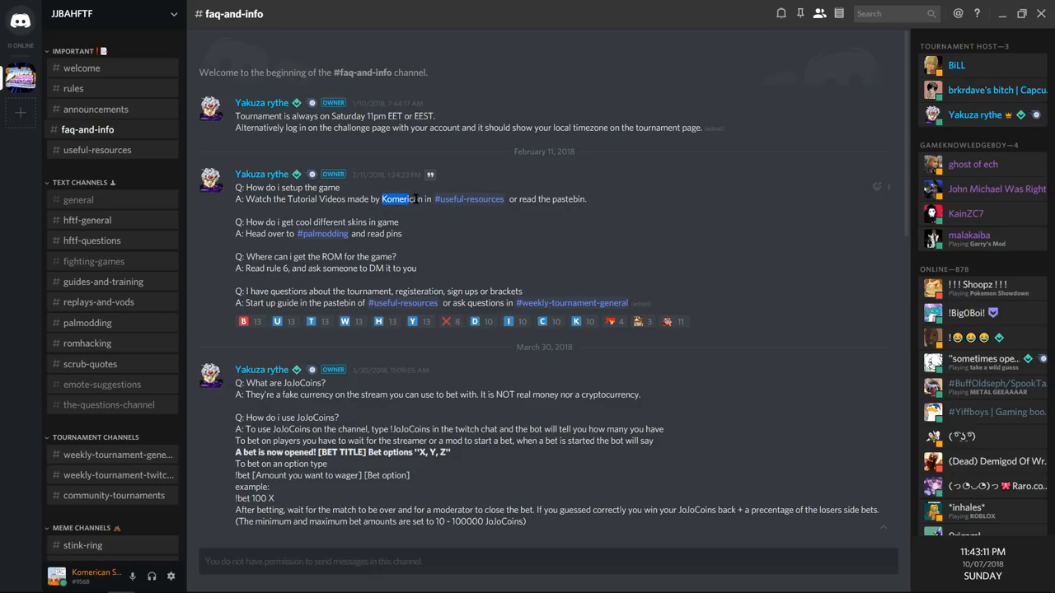
click(103, 280)
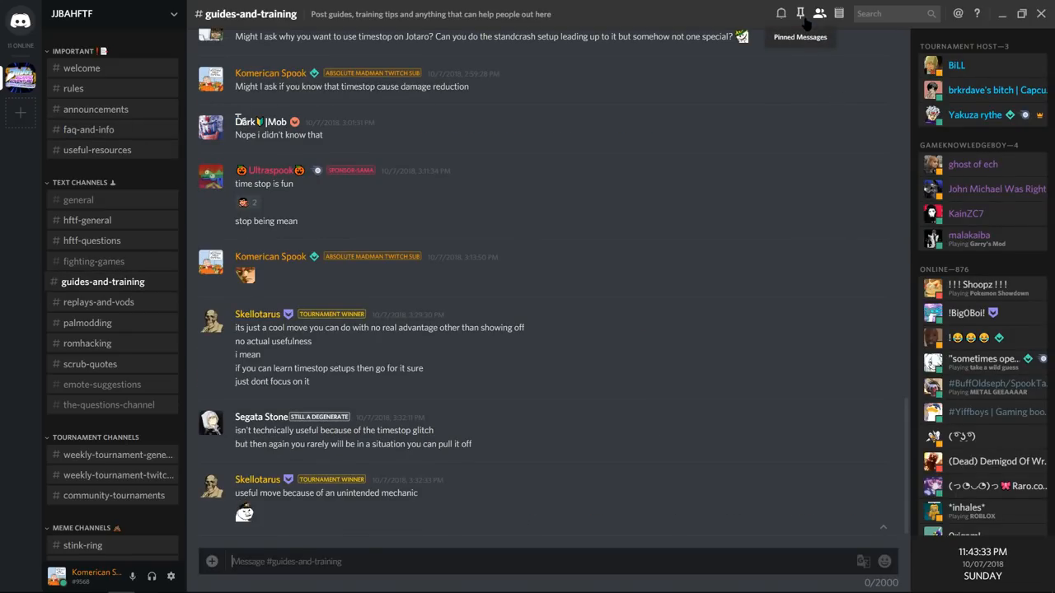
mouse_move(718, 175)
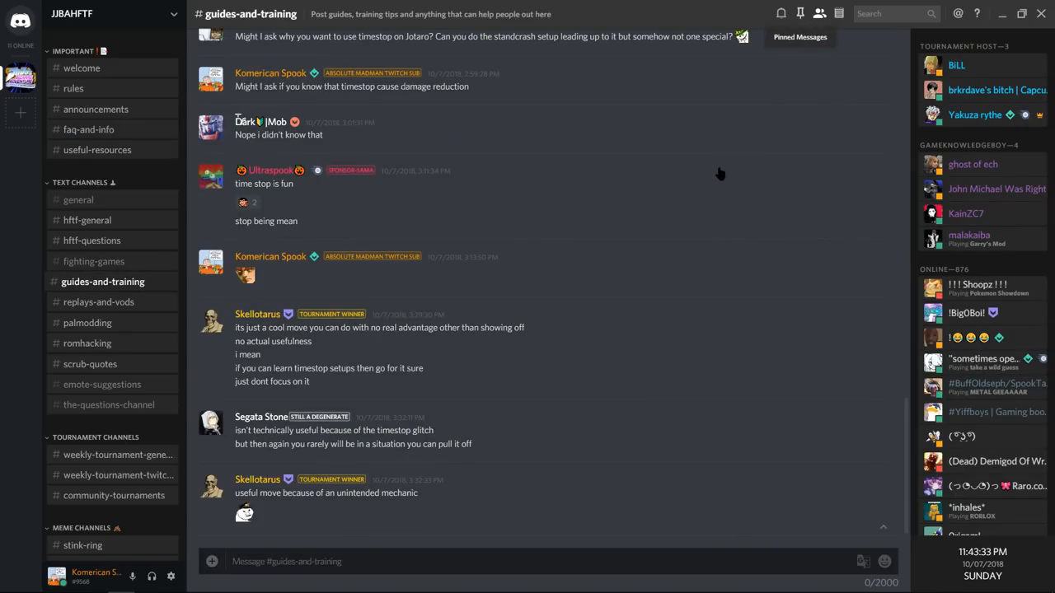
Browse the pinned messages in guides-and-training and palmodding, then switch to romhacking
click(800, 13)
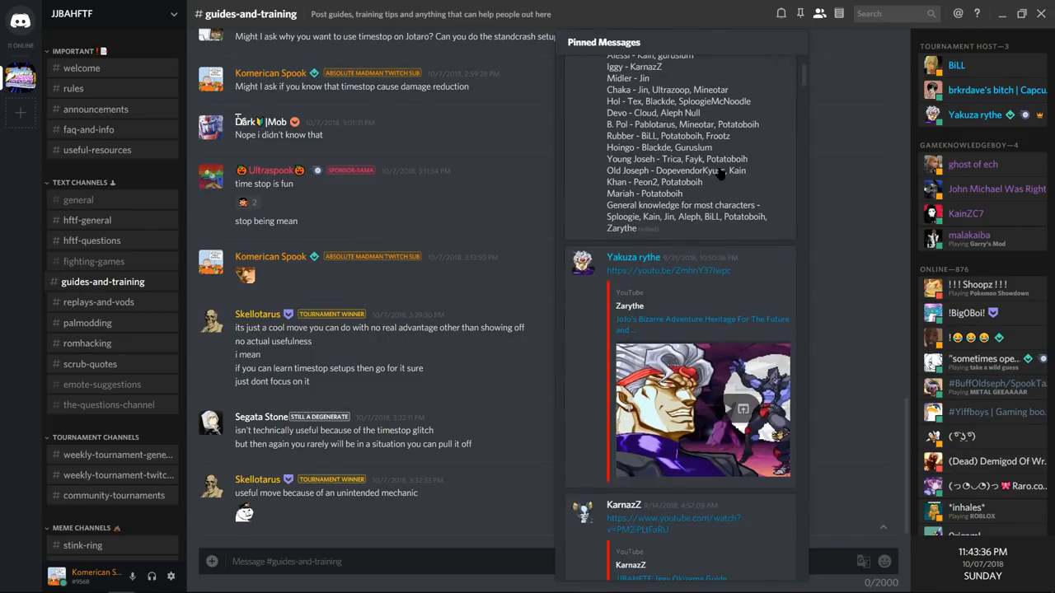
scroll(down, 3)
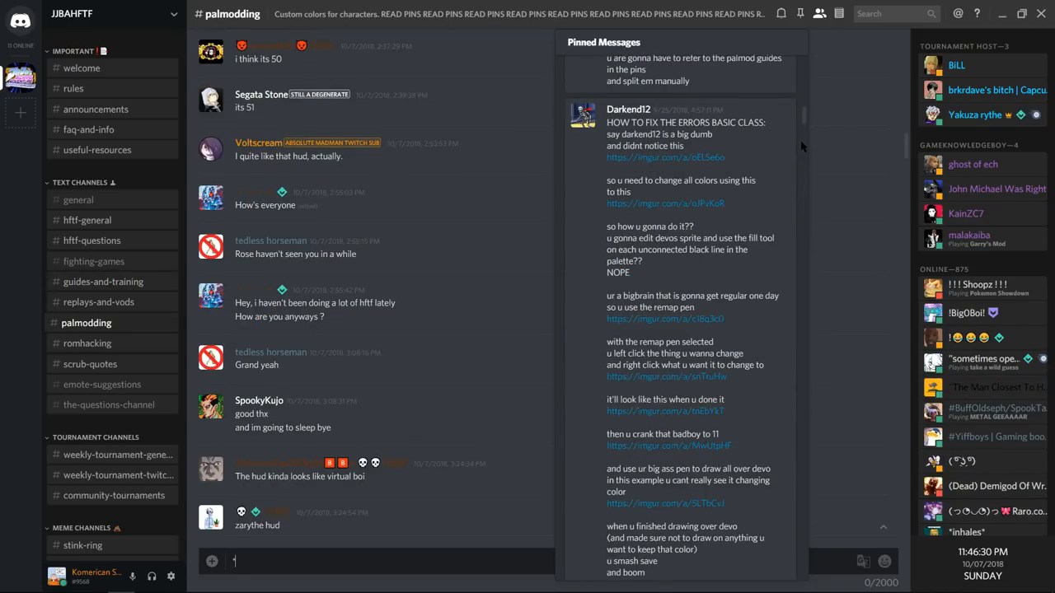
scroll(down, 3)
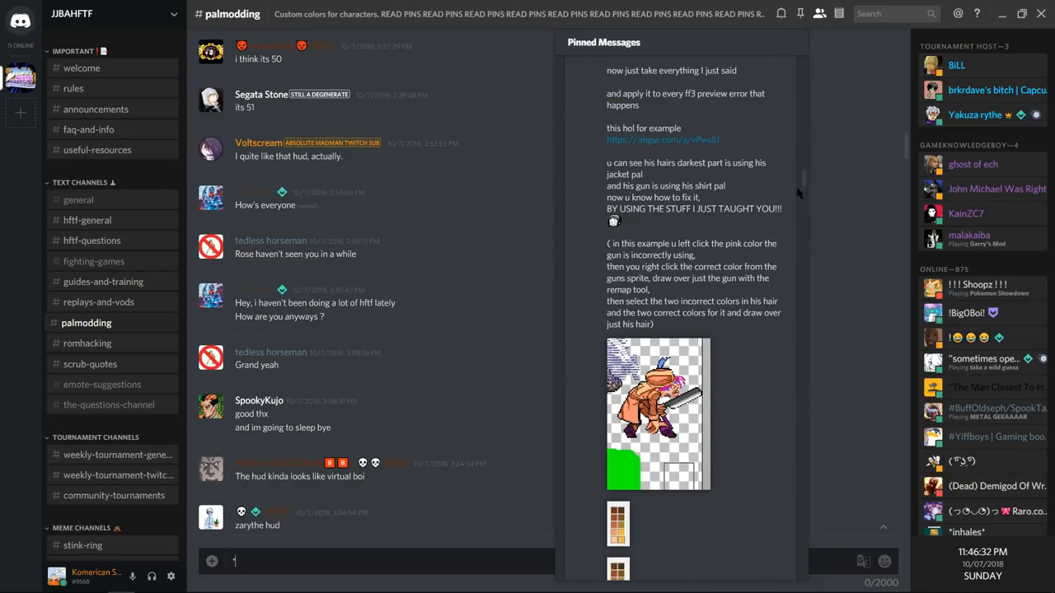
scroll(down, 3)
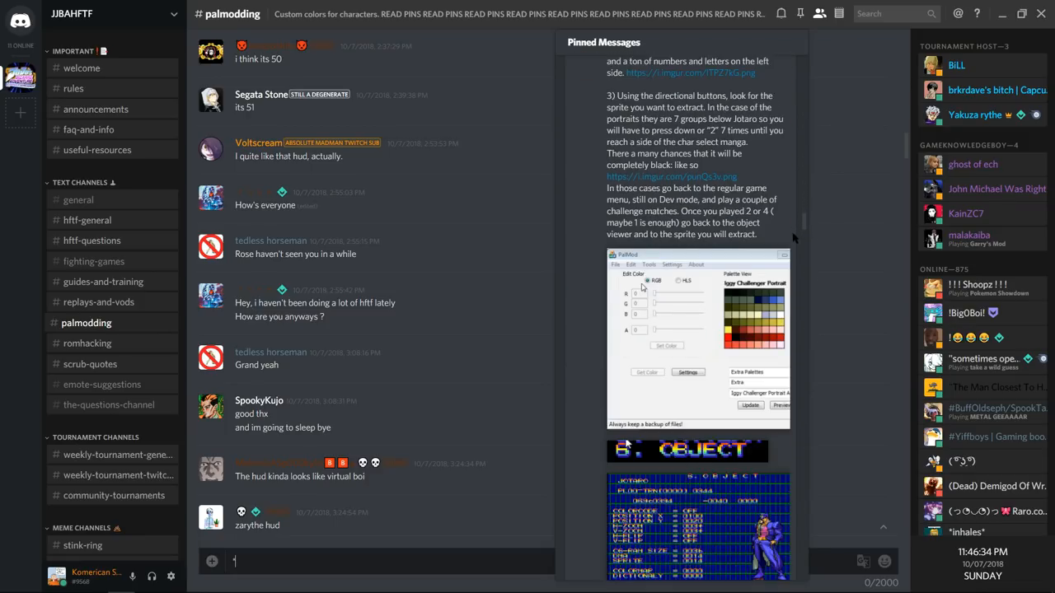
scroll(down, 3)
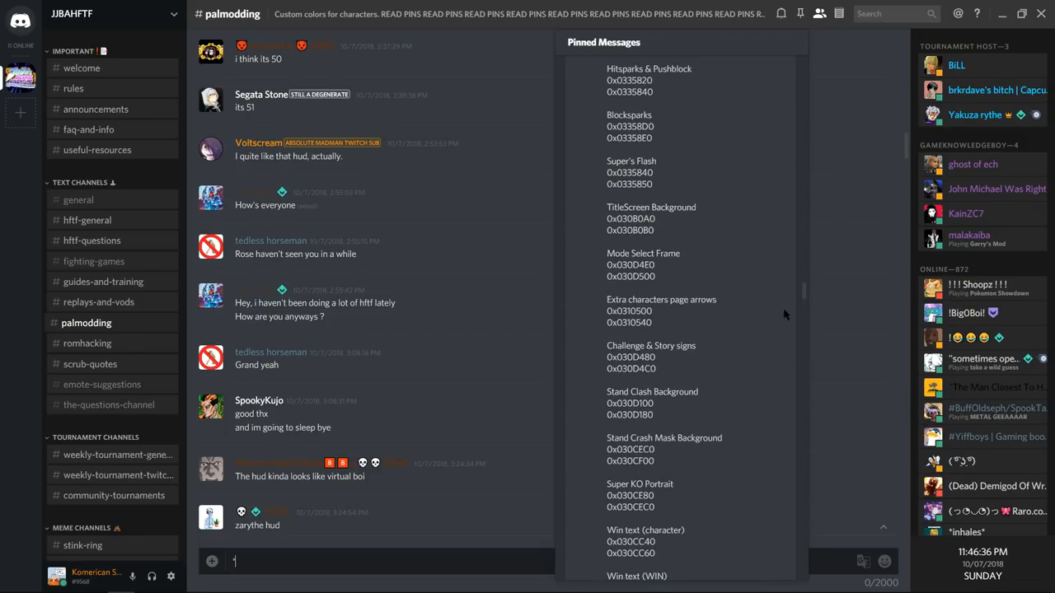
scroll(down, 3)
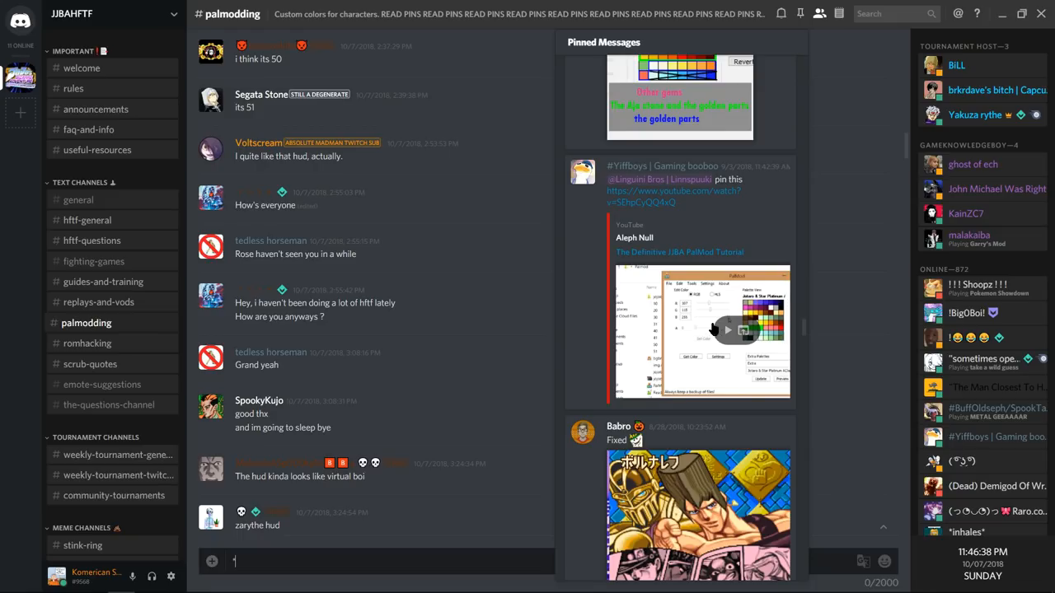
click(86, 343)
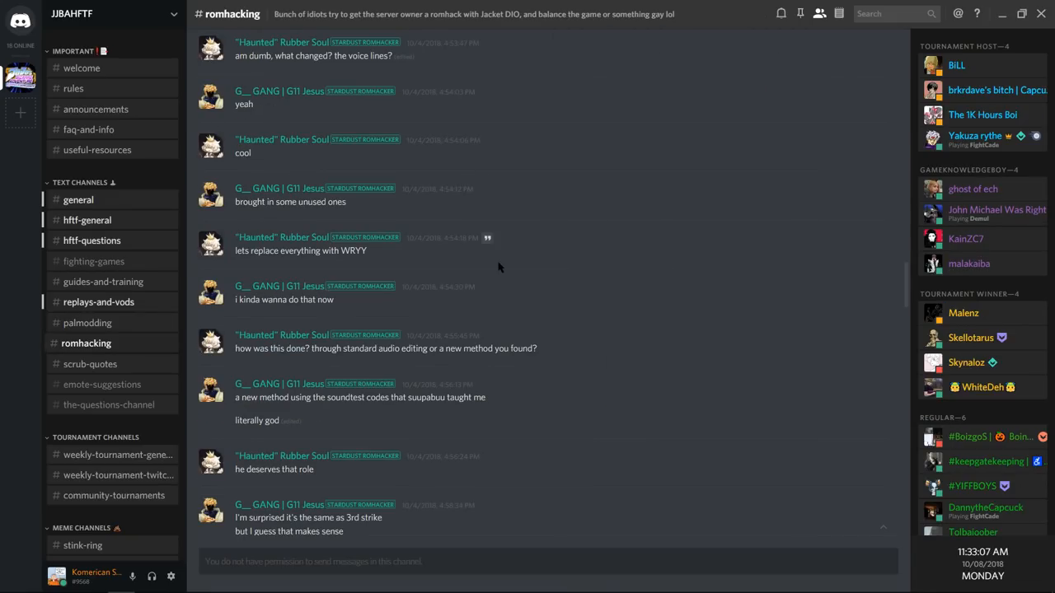
scroll(down, 3)
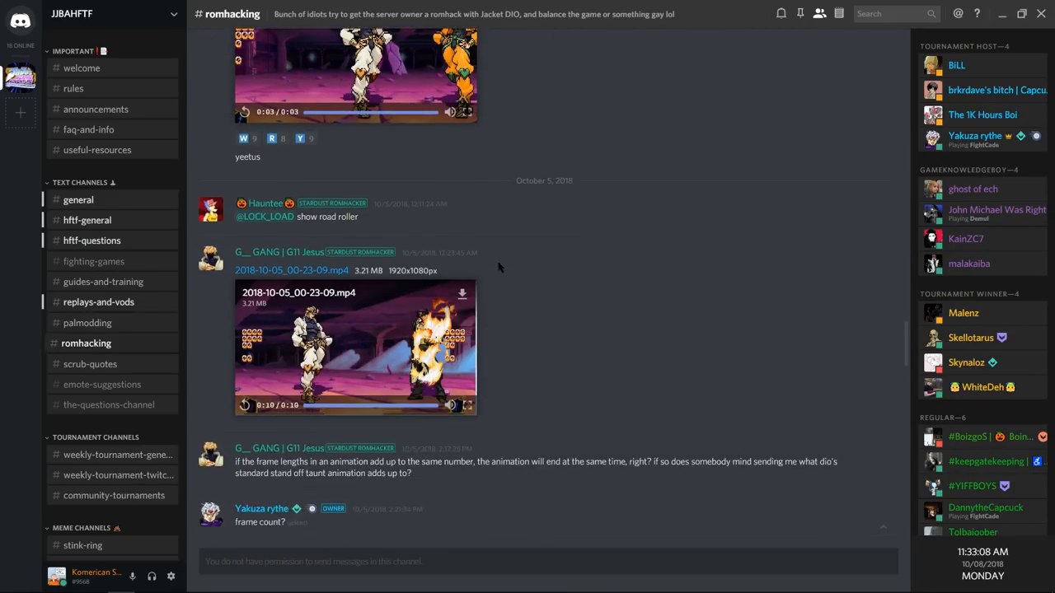
scroll(down, 3)
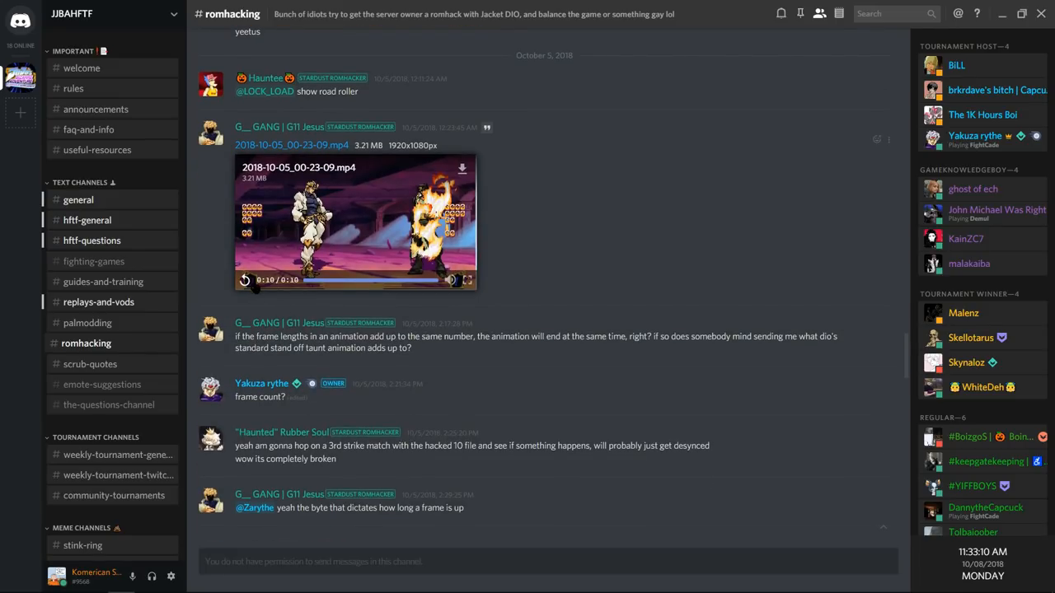
click(244, 280)
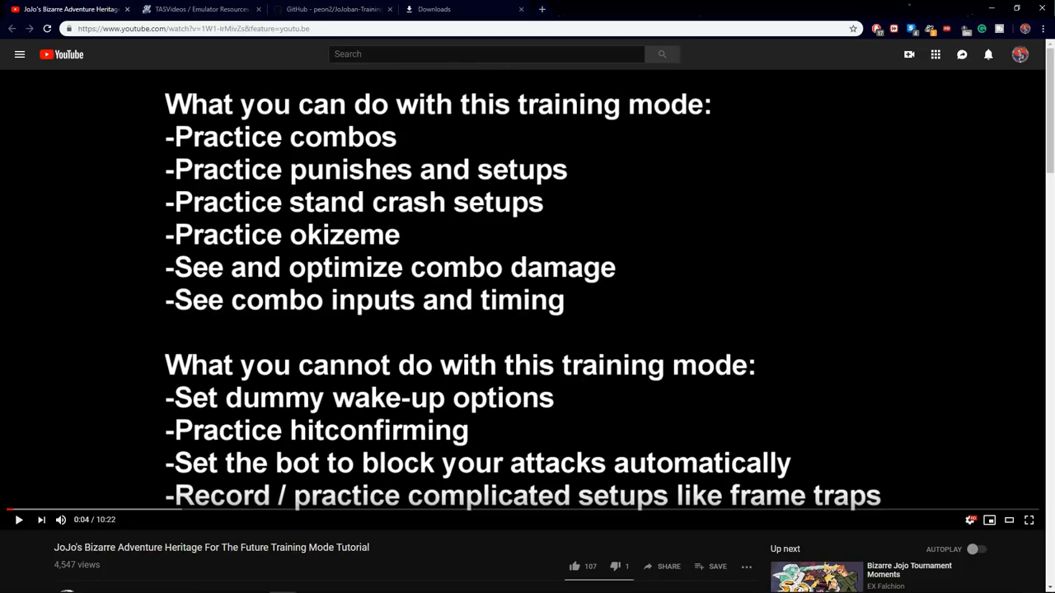
Download the fba-rr-v007.7z emulator archive from the TASVideos resources page
click(197, 9)
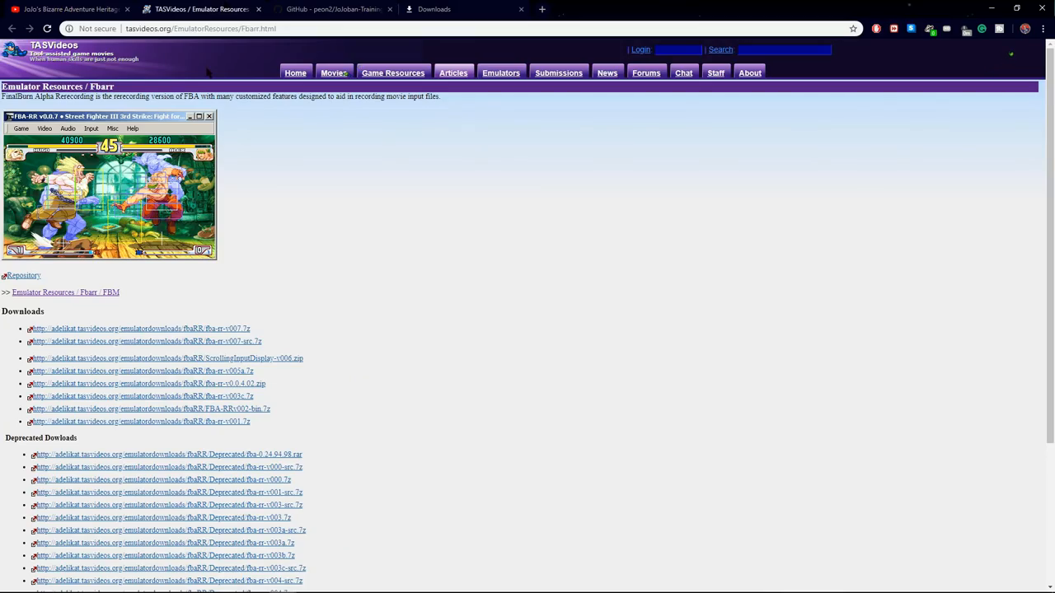
click(140, 328)
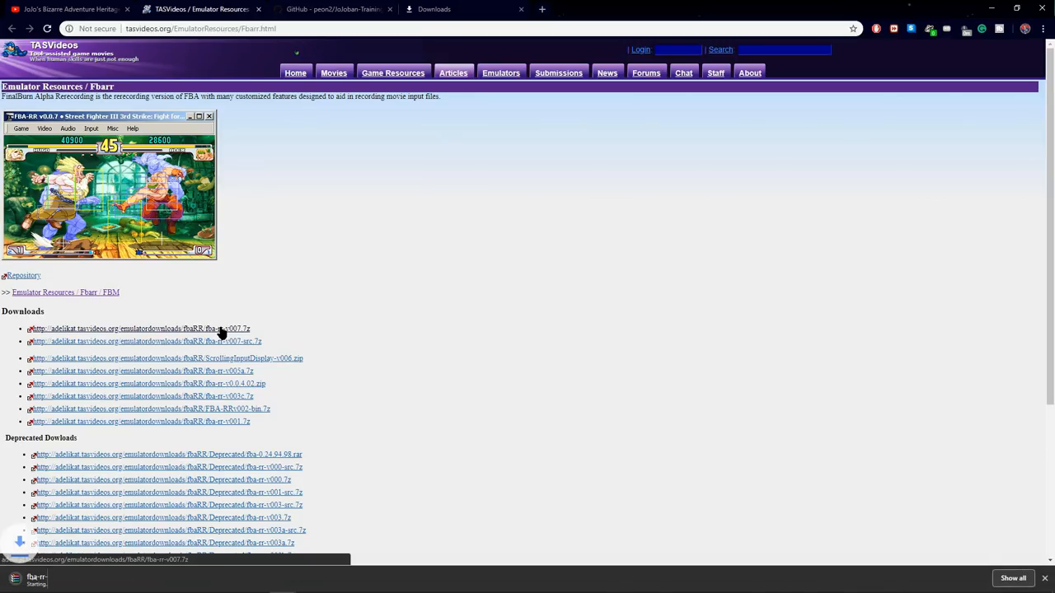
Download the JoJoban training mode repository from GitHub as a ZIP
click(139, 330)
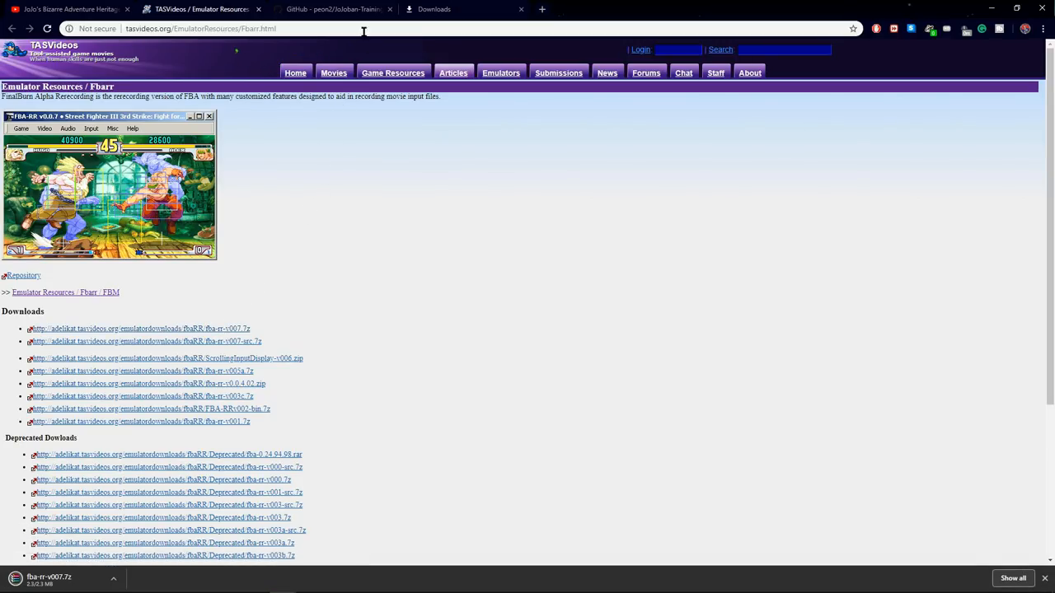
click(329, 9)
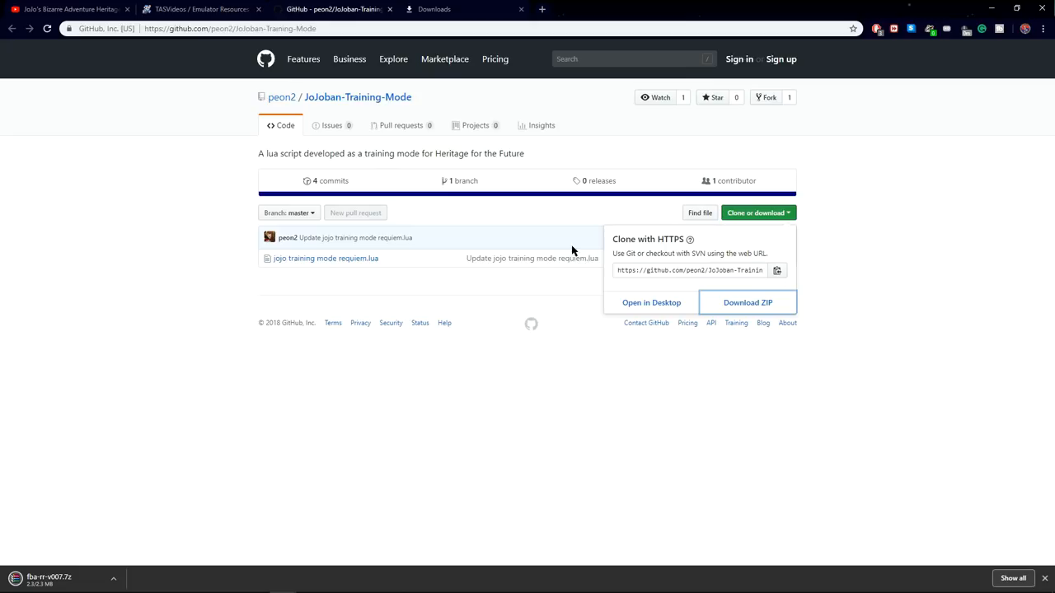
mouse_move(748, 303)
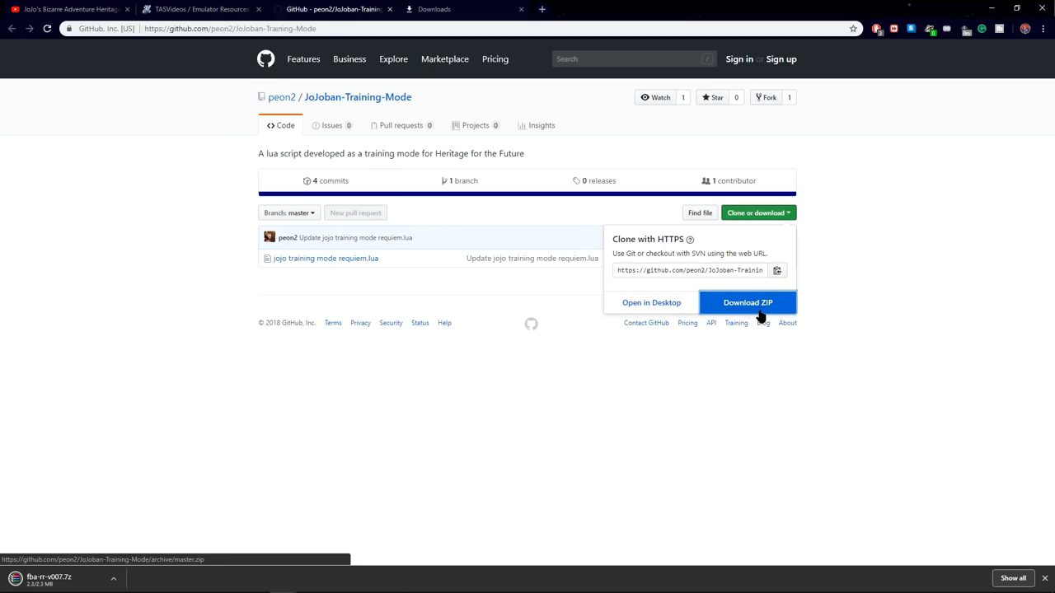
click(747, 303)
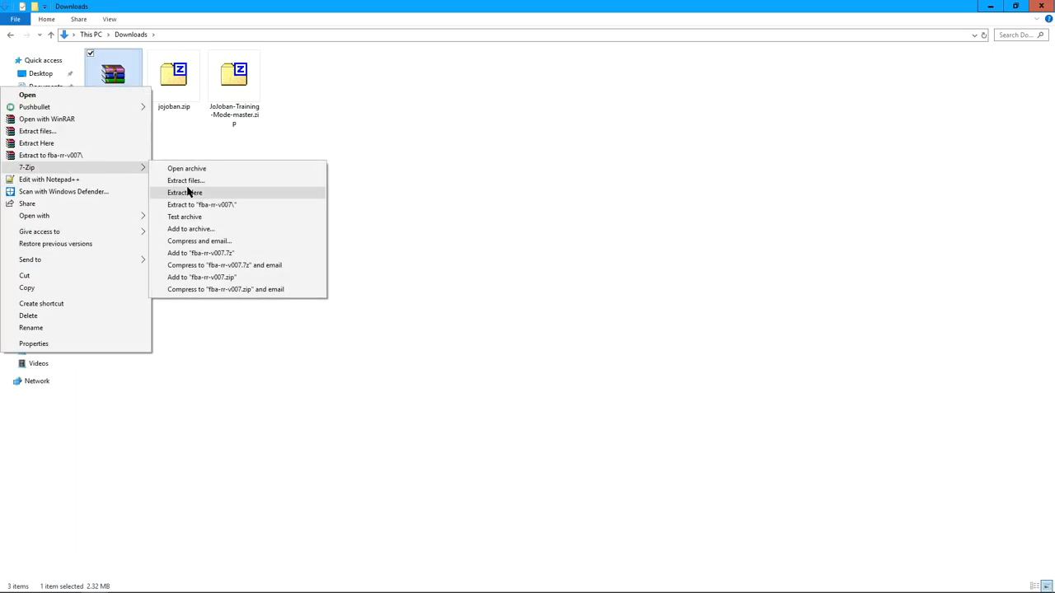
Extract both archives into Downloads and check the fba-rr-v007 folder holds fba.exe and the requiem.lua script
click(185, 191)
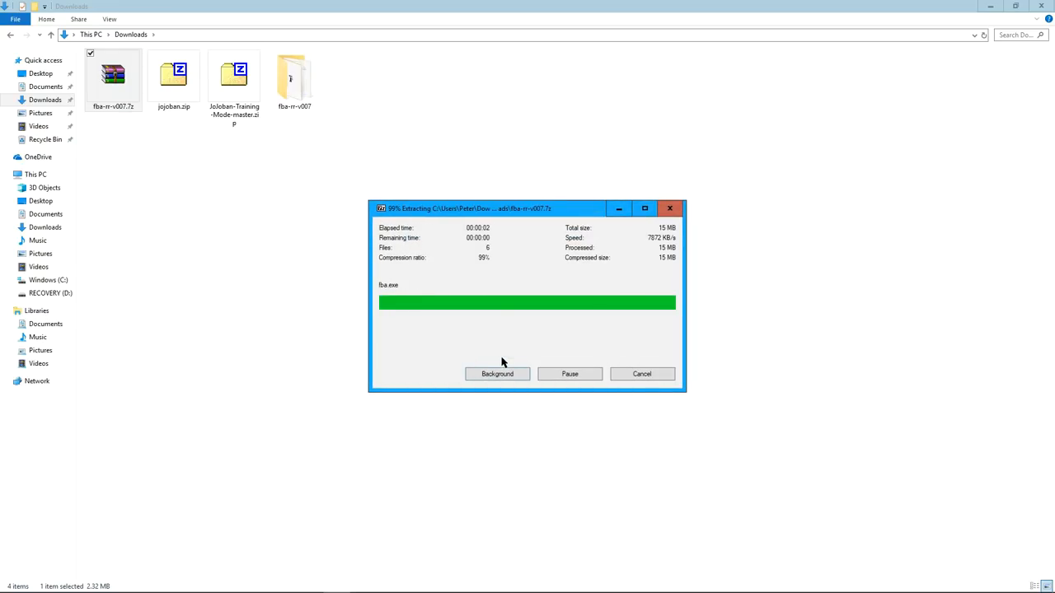
mouse_move(404, 378)
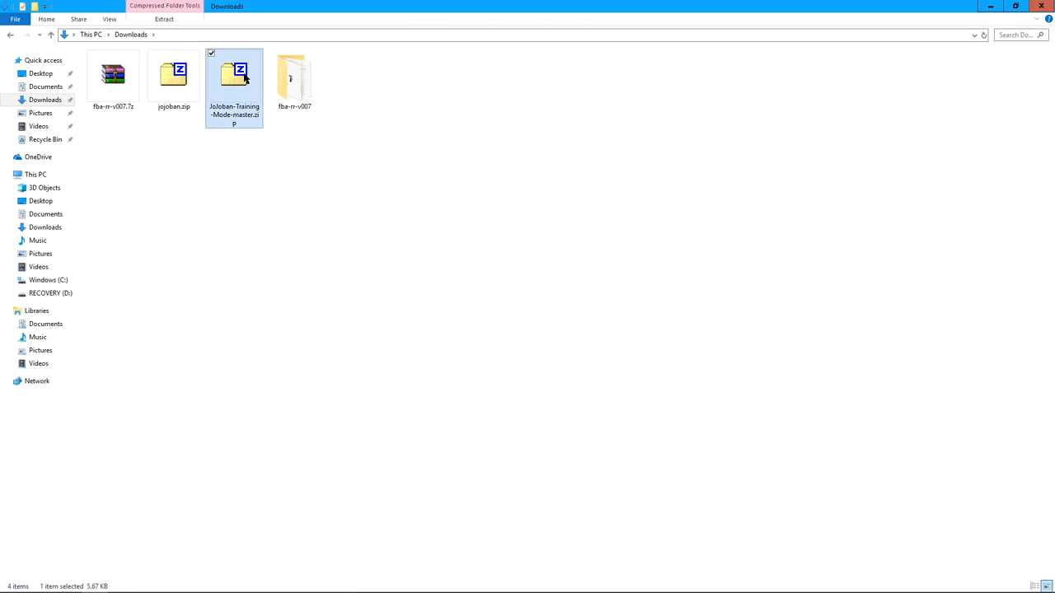
mouse_move(303, 137)
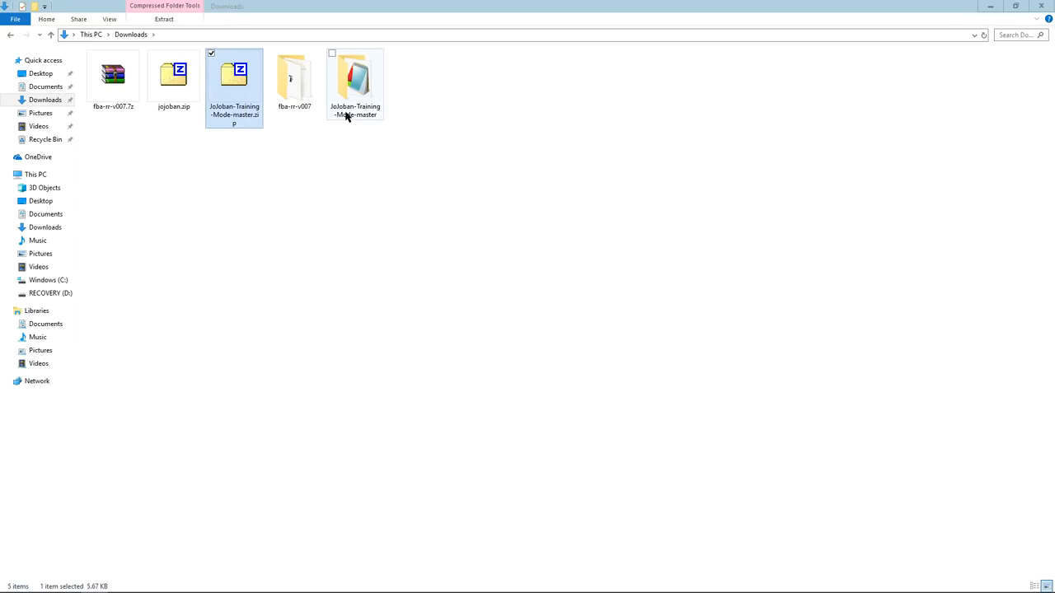
double_click(355, 82)
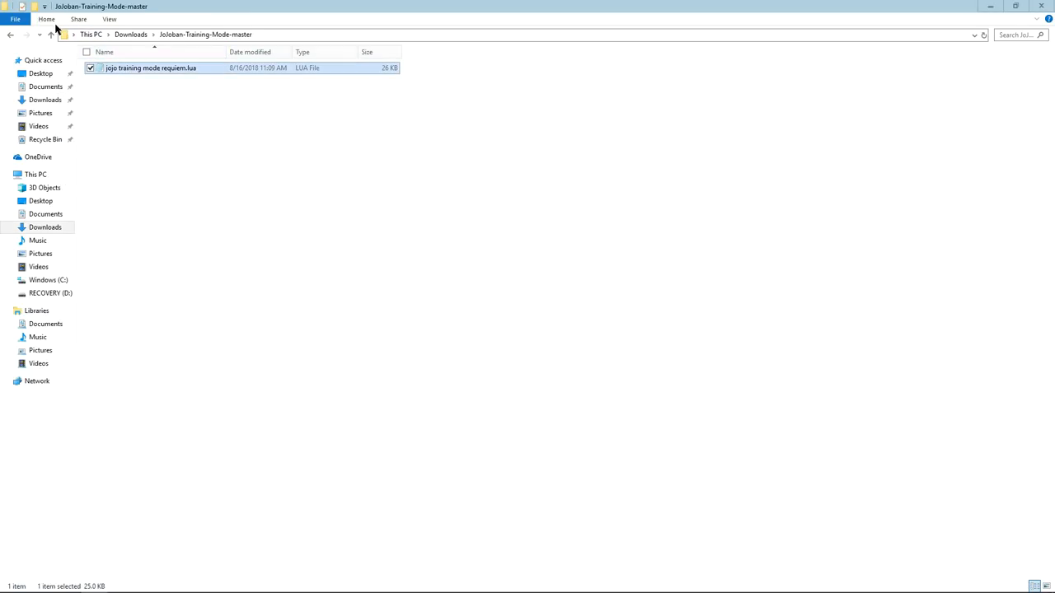
click(10, 33)
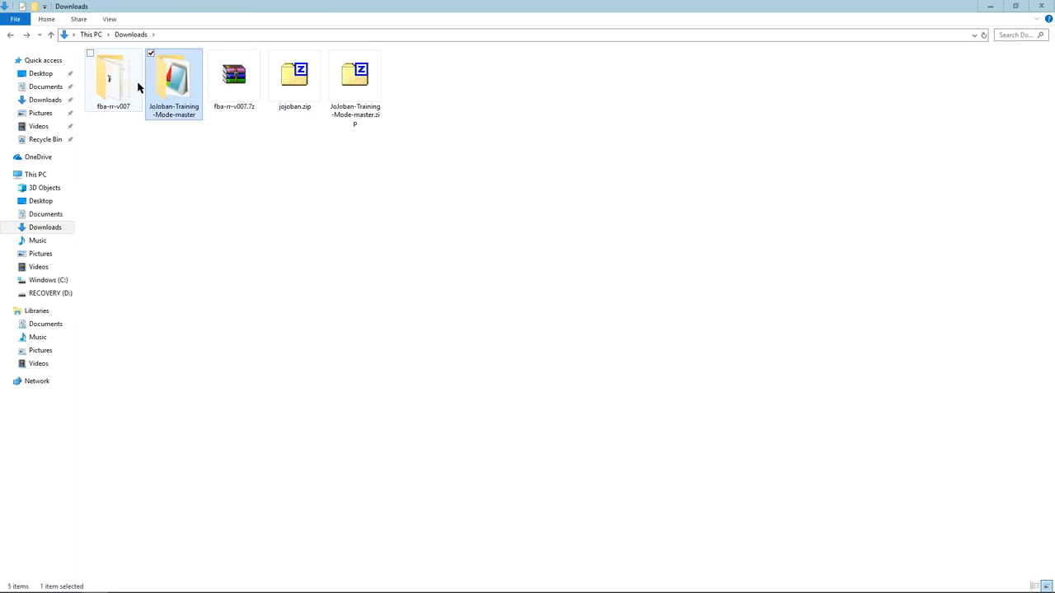
double_click(112, 79)
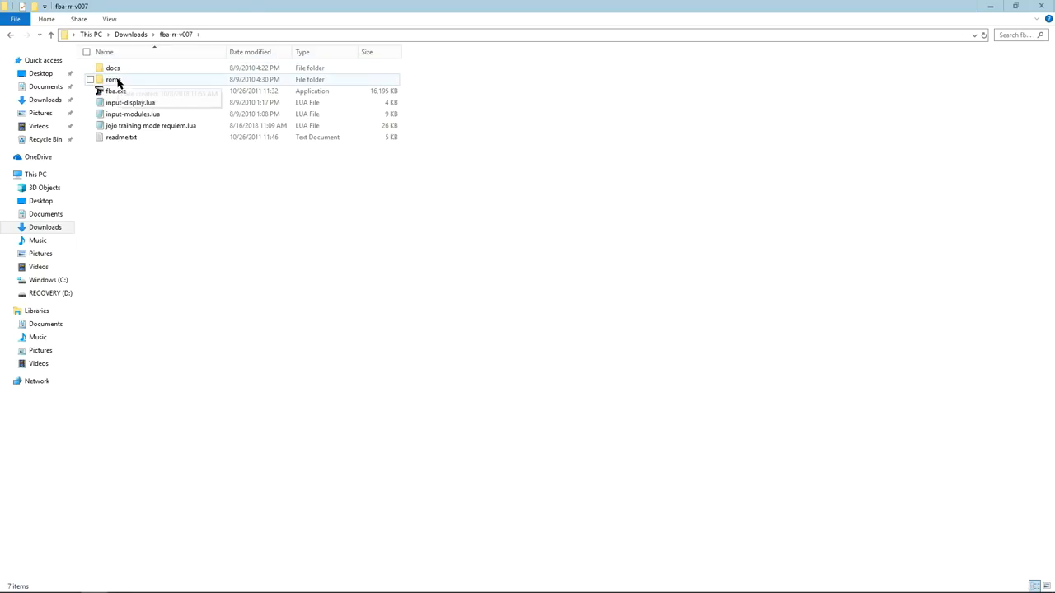
double_click(114, 79)
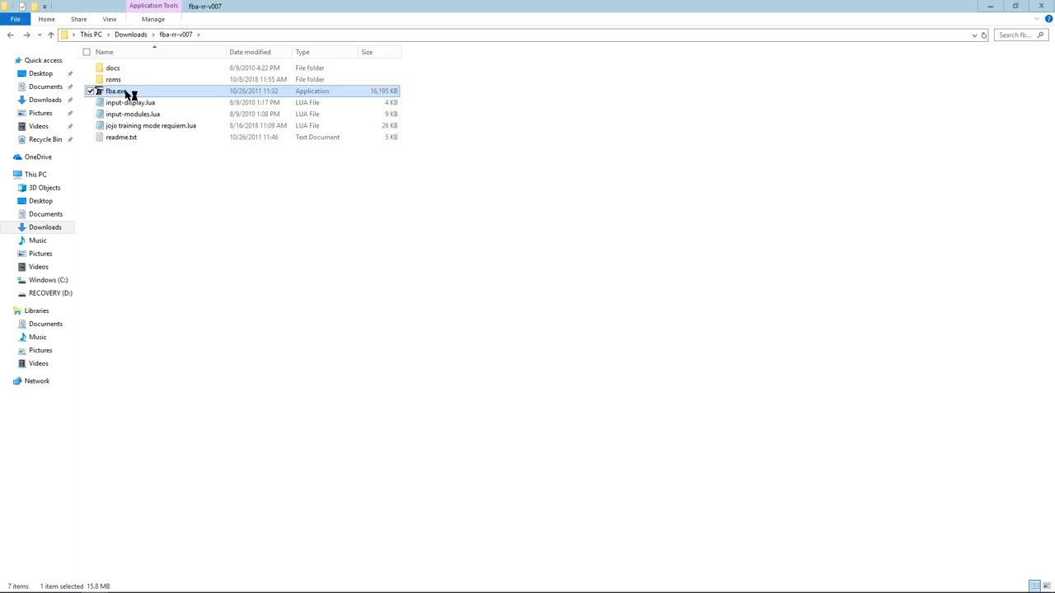
Launch fba.exe and load the jojoba ROM from the available-only game list
double_click(116, 91)
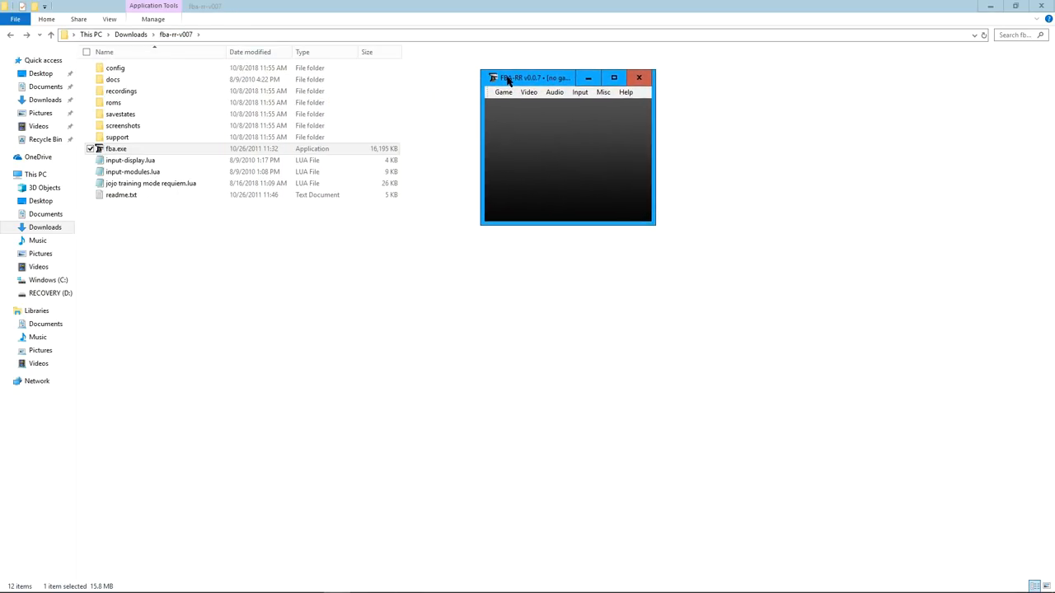
click(505, 93)
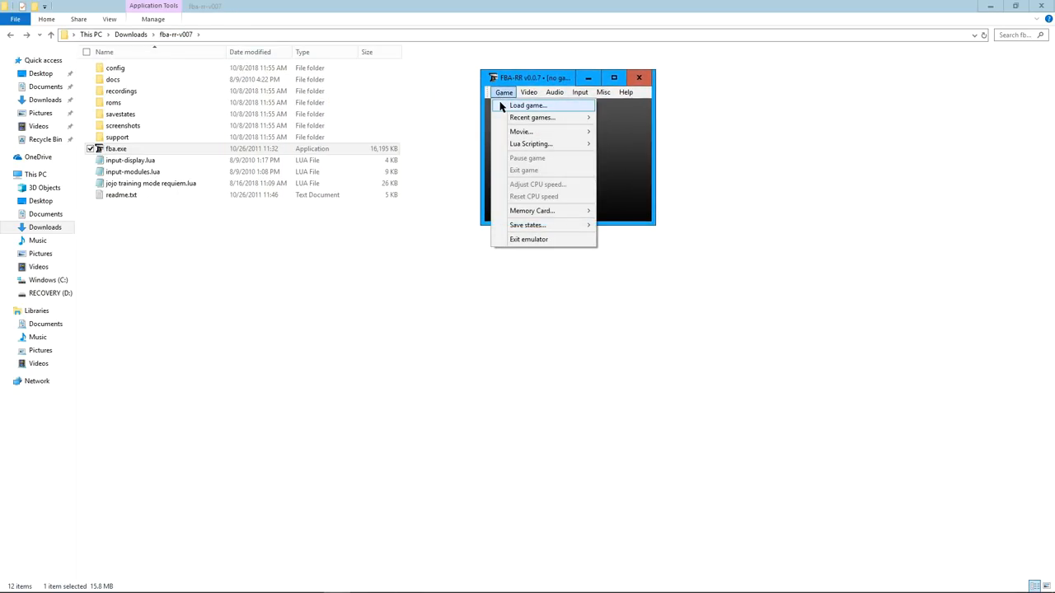
click(528, 105)
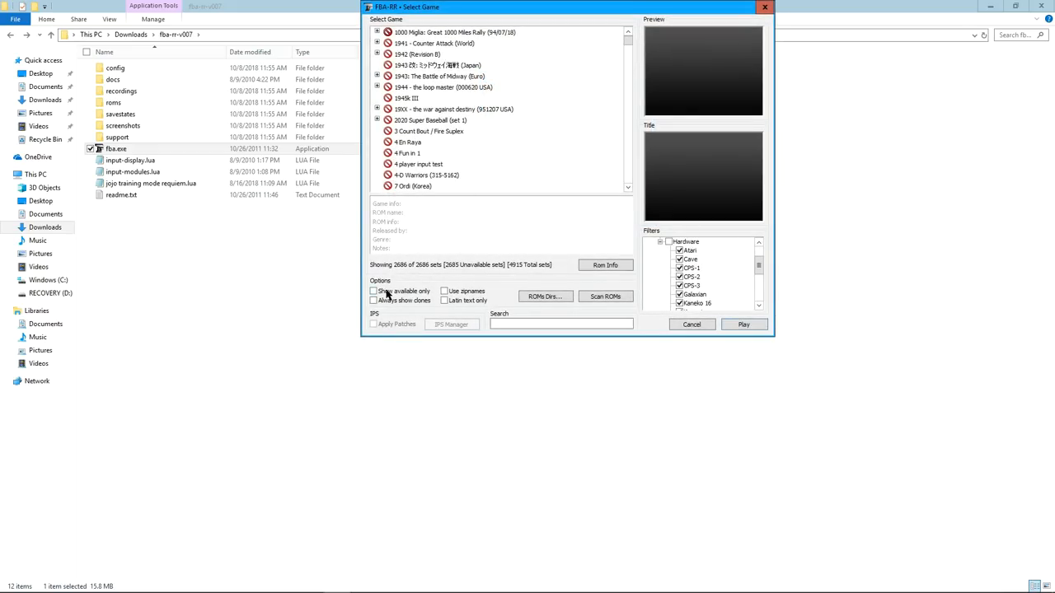
click(445, 290)
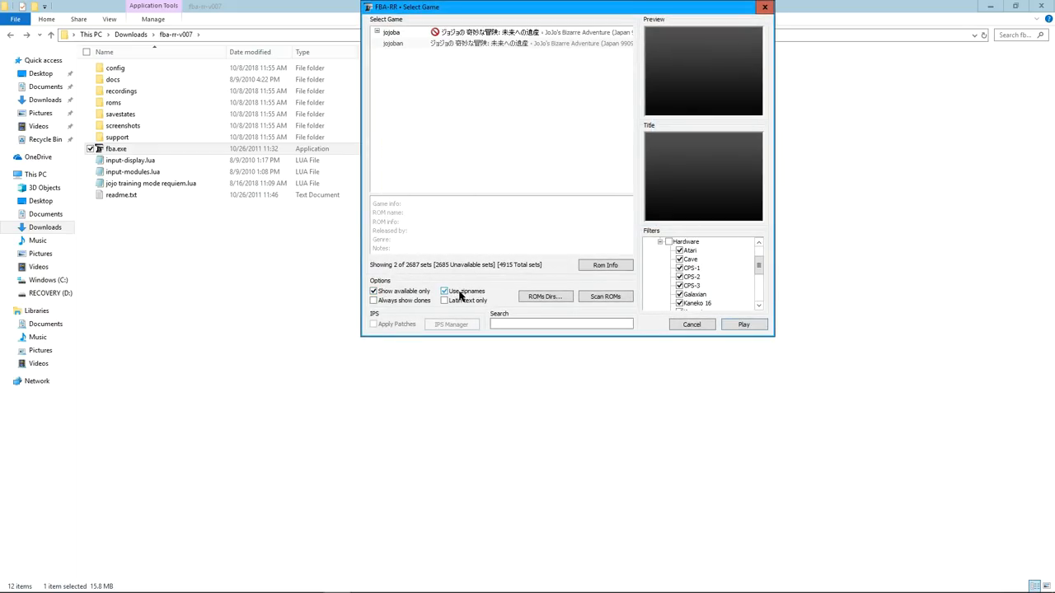
click(691, 323)
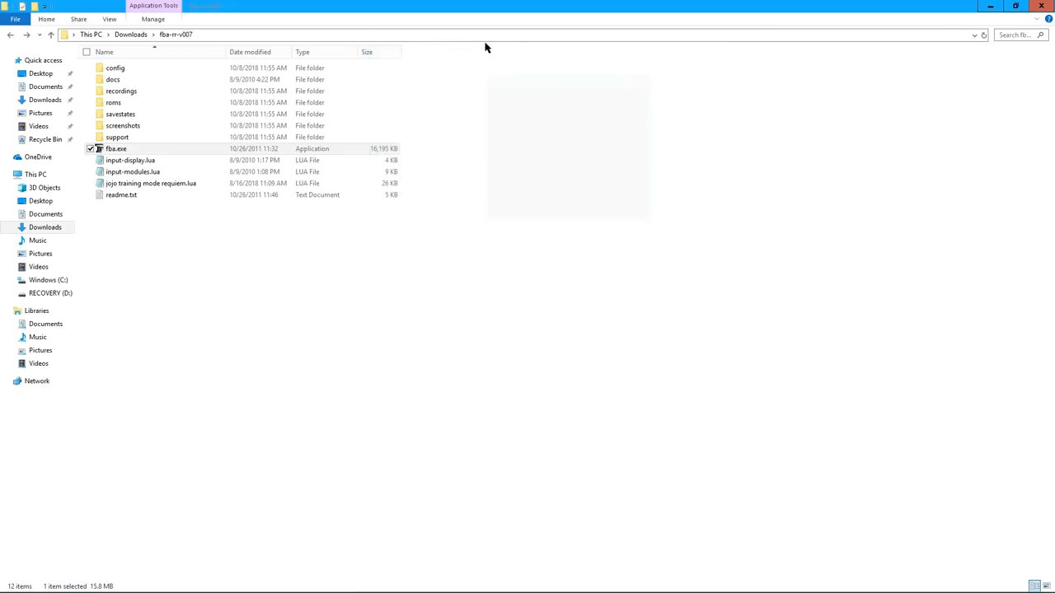
double_click(115, 148)
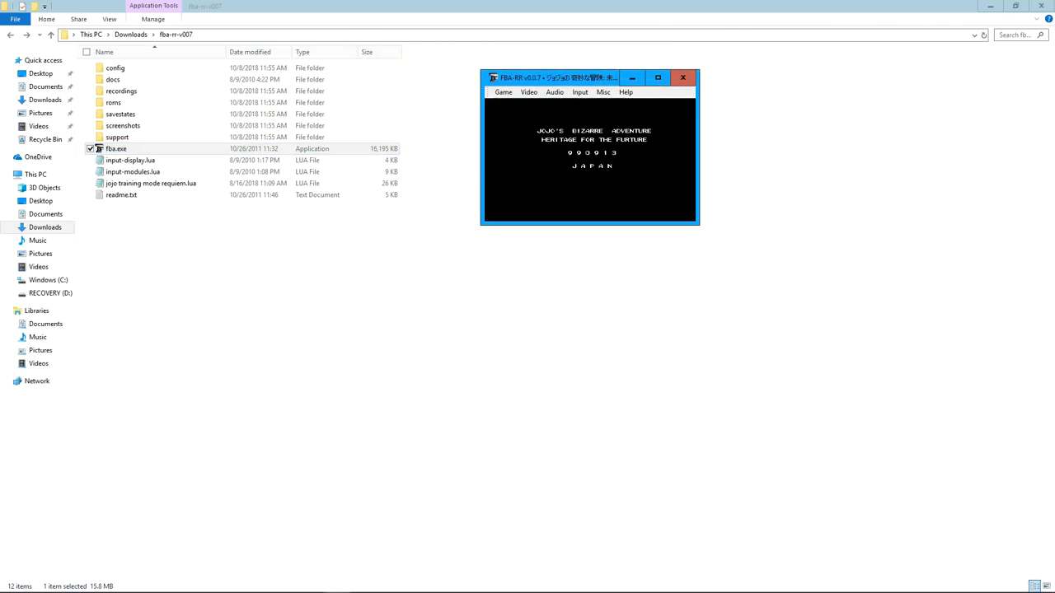
mouse_move(503, 92)
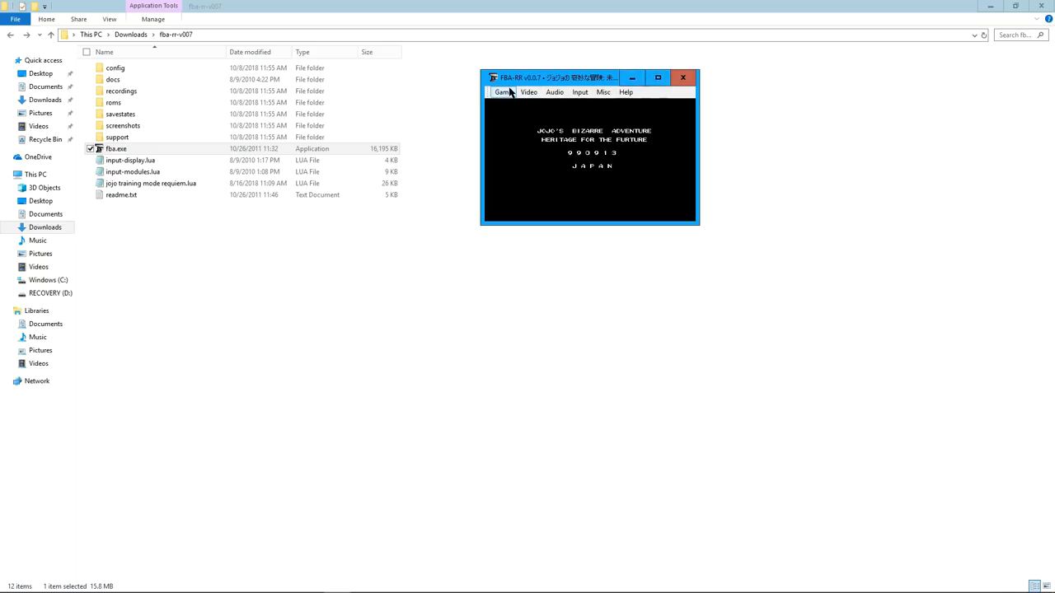
Load jojo training mode requiem.lua in a new Lua Script window and run it
click(502, 93)
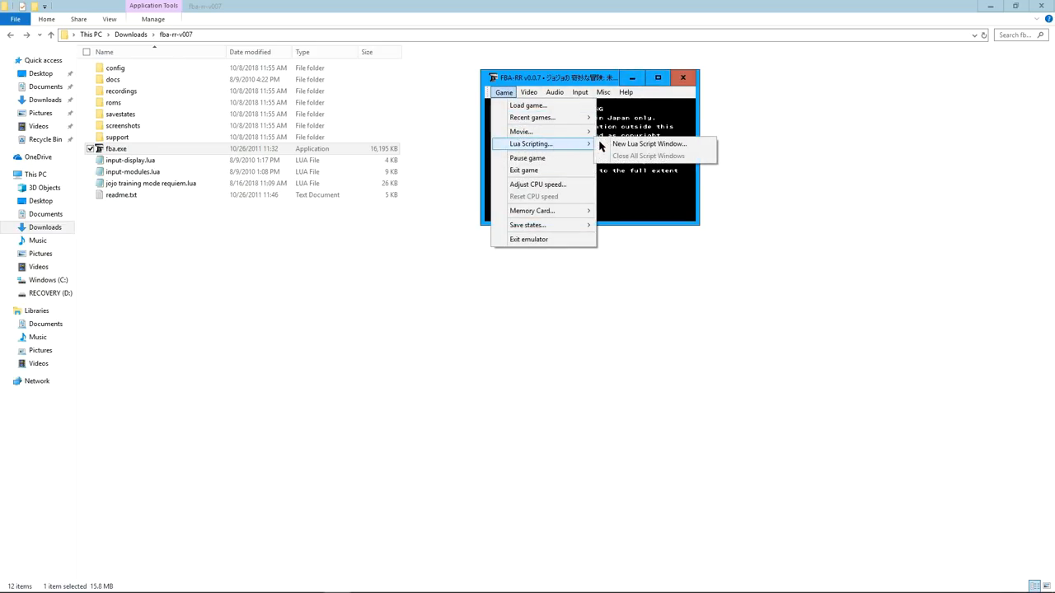
click(649, 144)
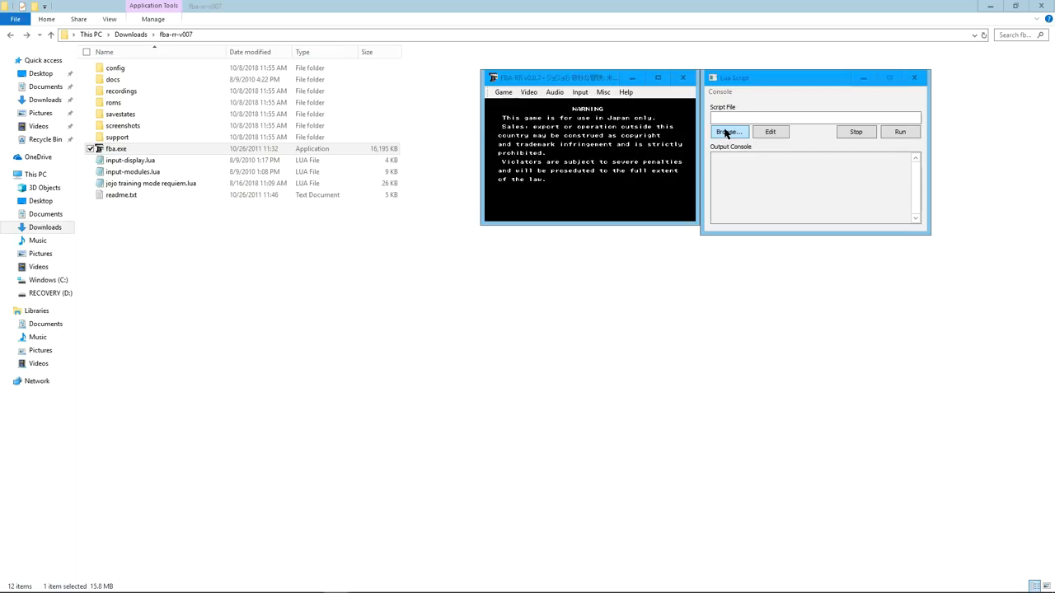
click(727, 132)
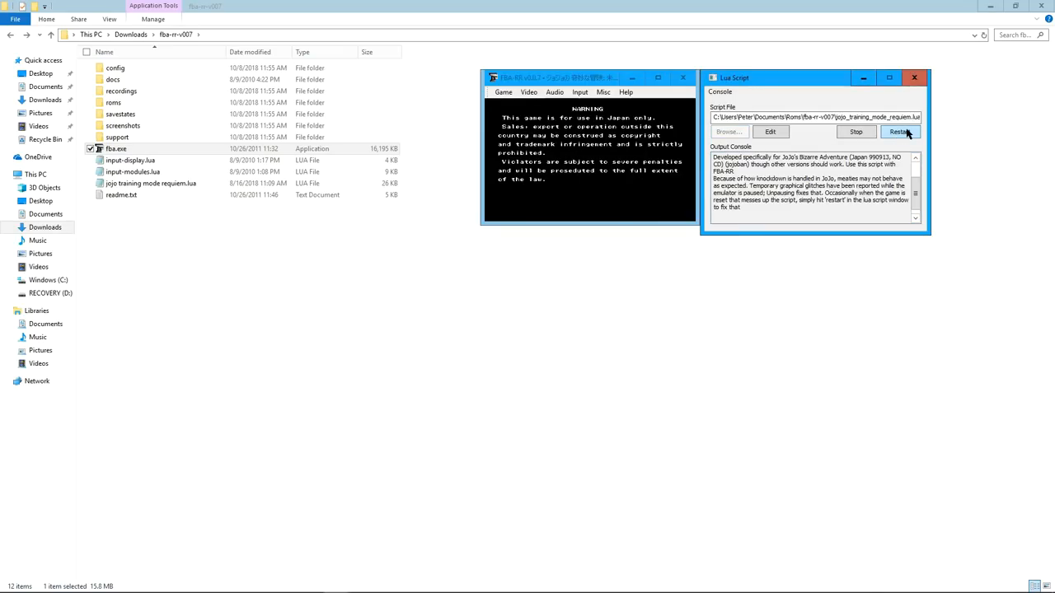
click(900, 132)
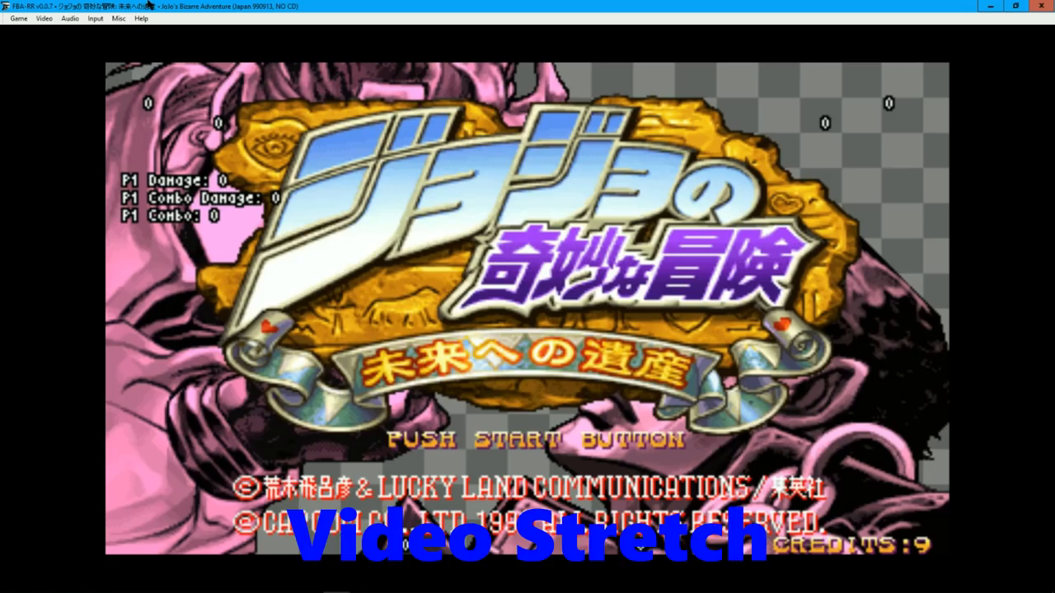
Stretch the video to fill the screen, check the mapped game inputs, and start the match
click(43, 18)
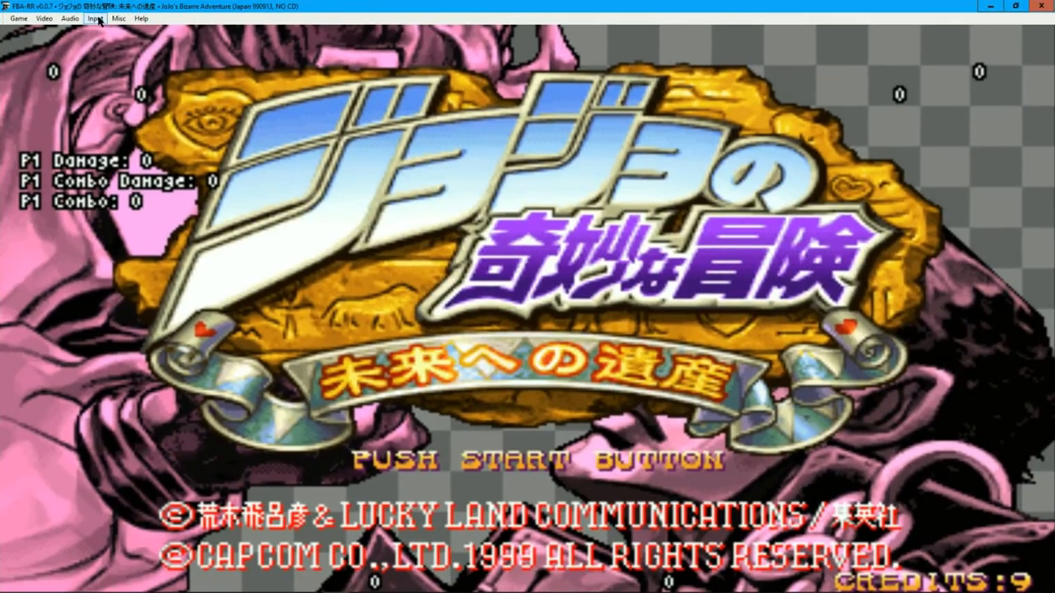
click(95, 18)
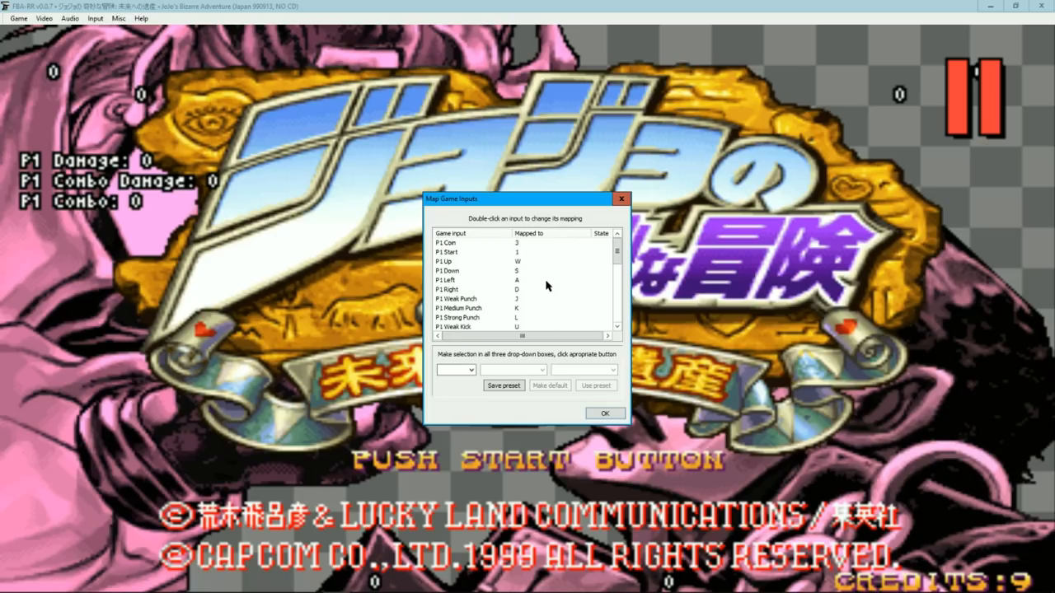
click(603, 412)
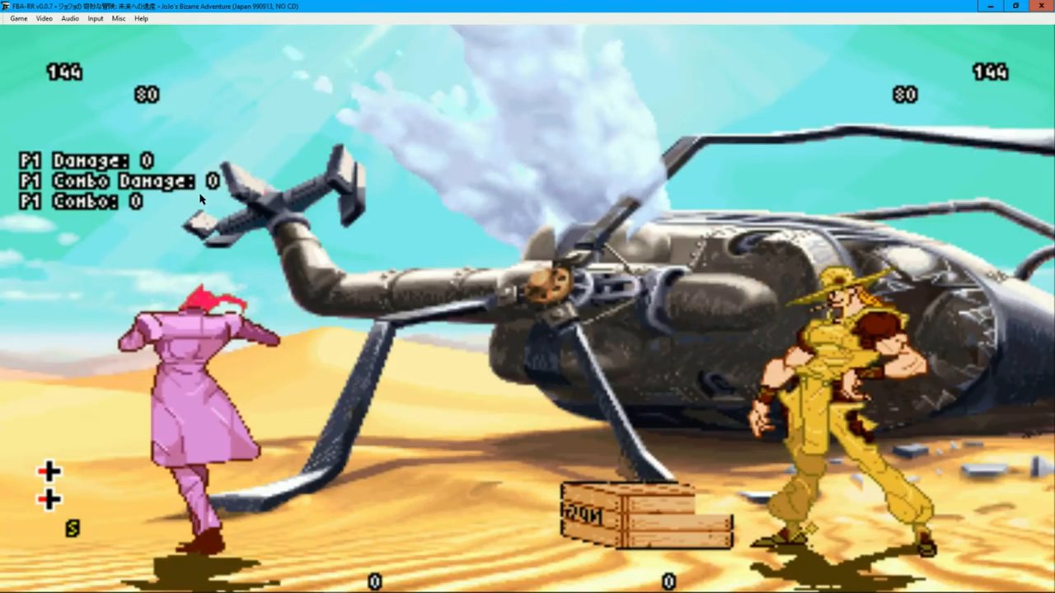
Choose a SoftFX scaling algorithm from Video > Blitter options for the game display
click(43, 18)
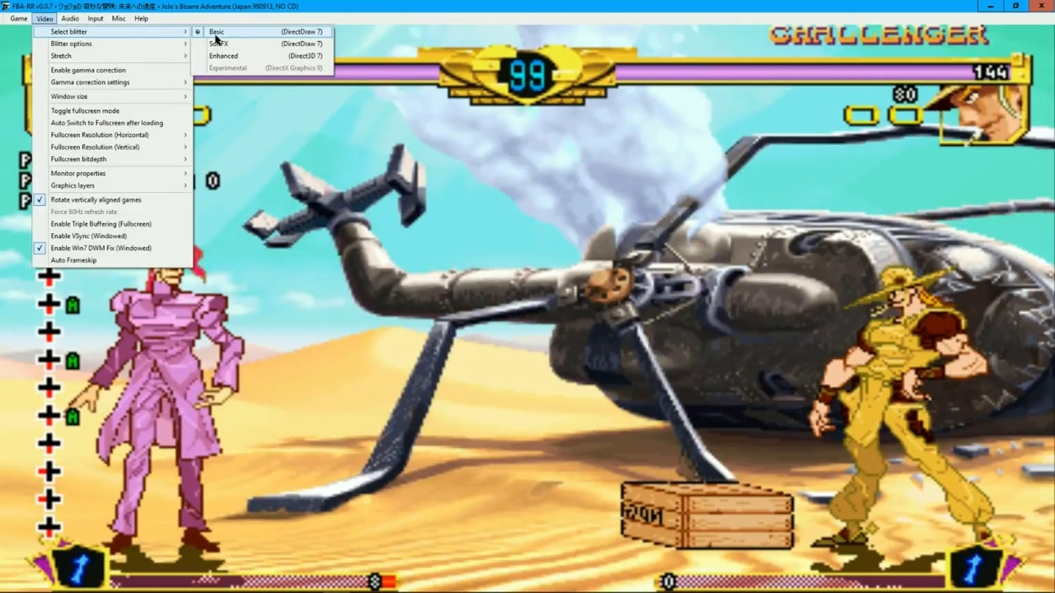
mouse_move(217, 31)
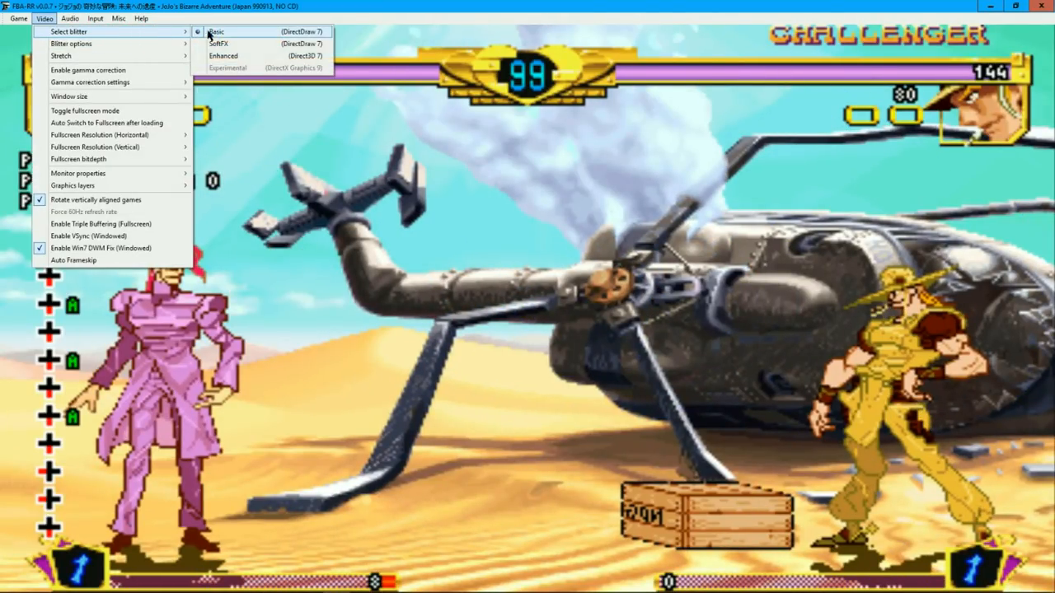
mouse_move(263, 40)
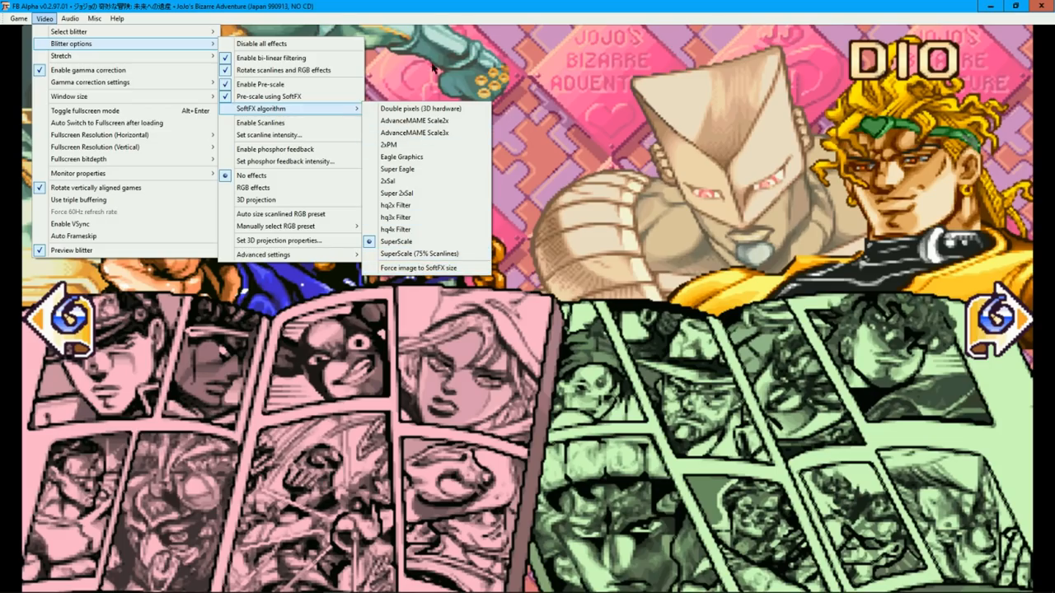
click(115, 260)
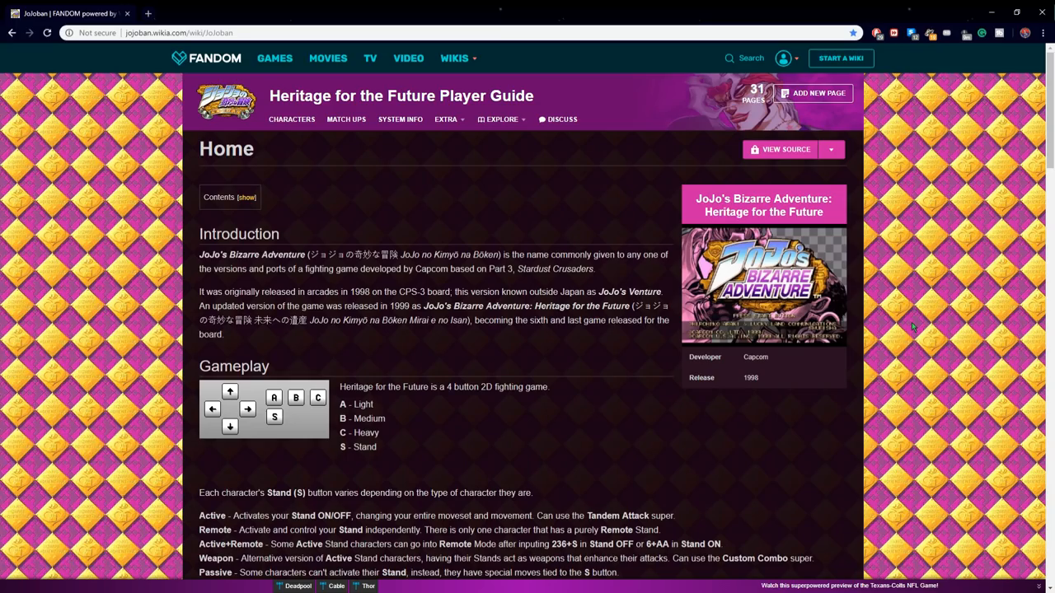
Scroll through the wiki home page's Heritage for the Future game guide and controls
scroll(down, 3)
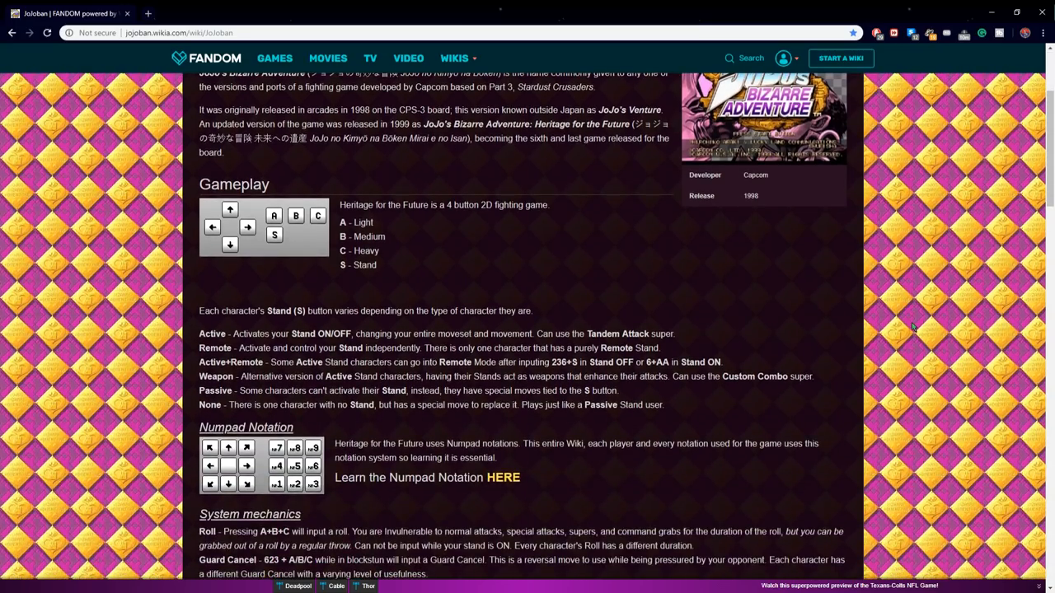
scroll(down, 3)
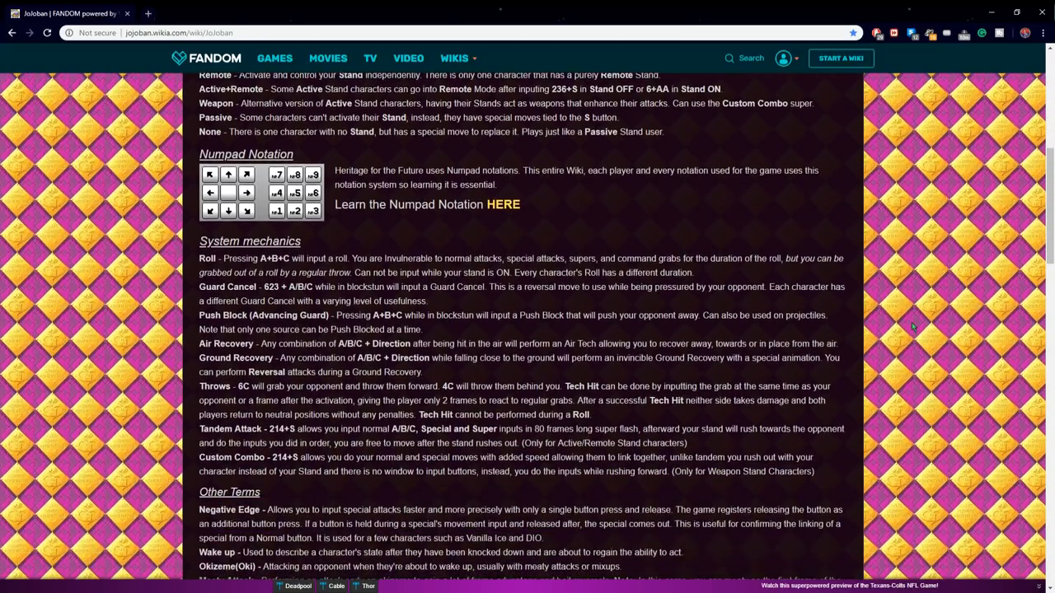
scroll(down, 3)
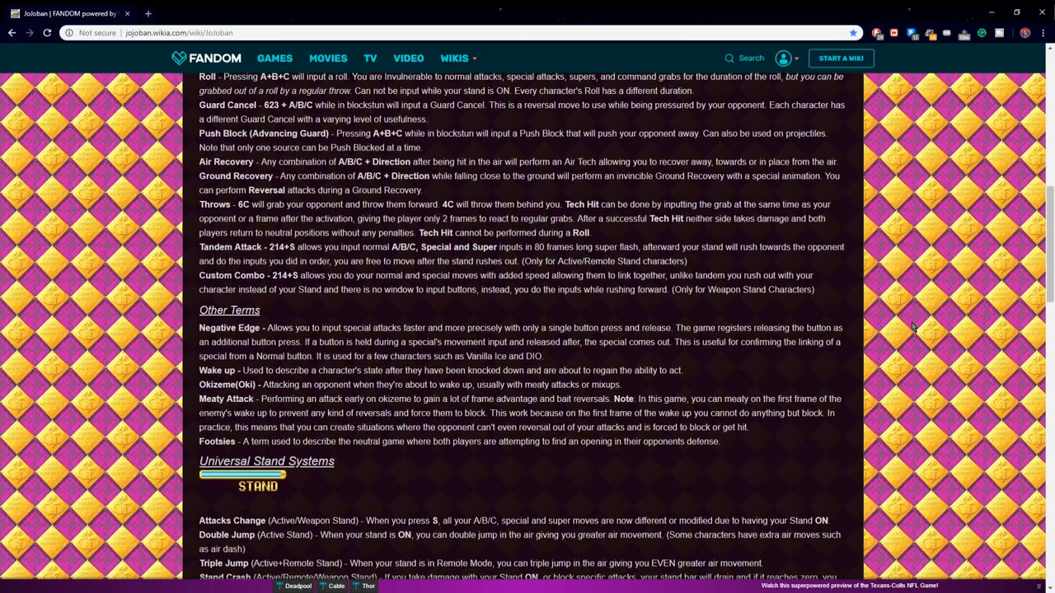
scroll(down, 3)
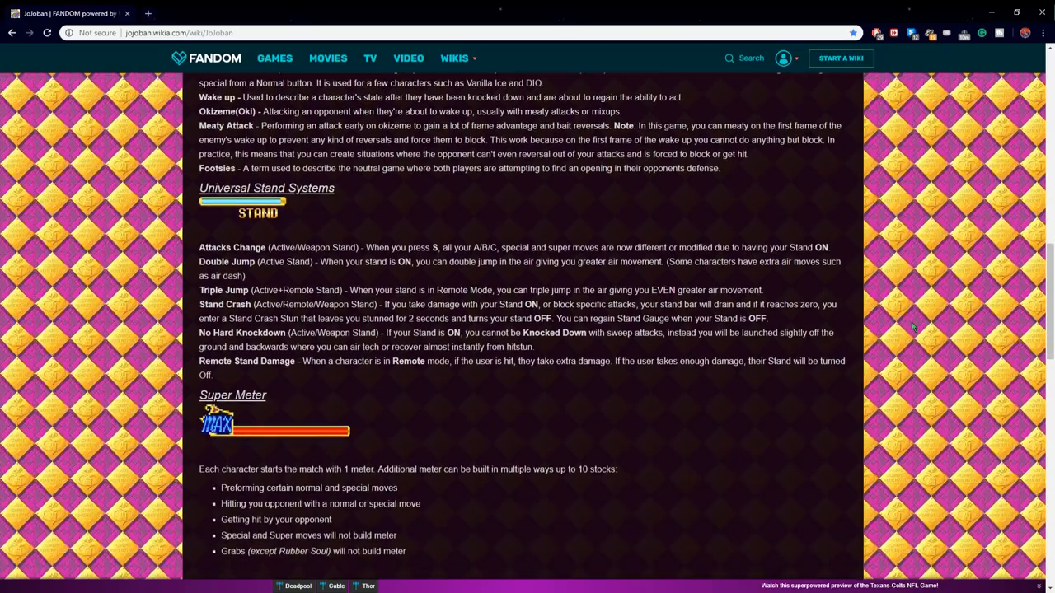
scroll(down, 3)
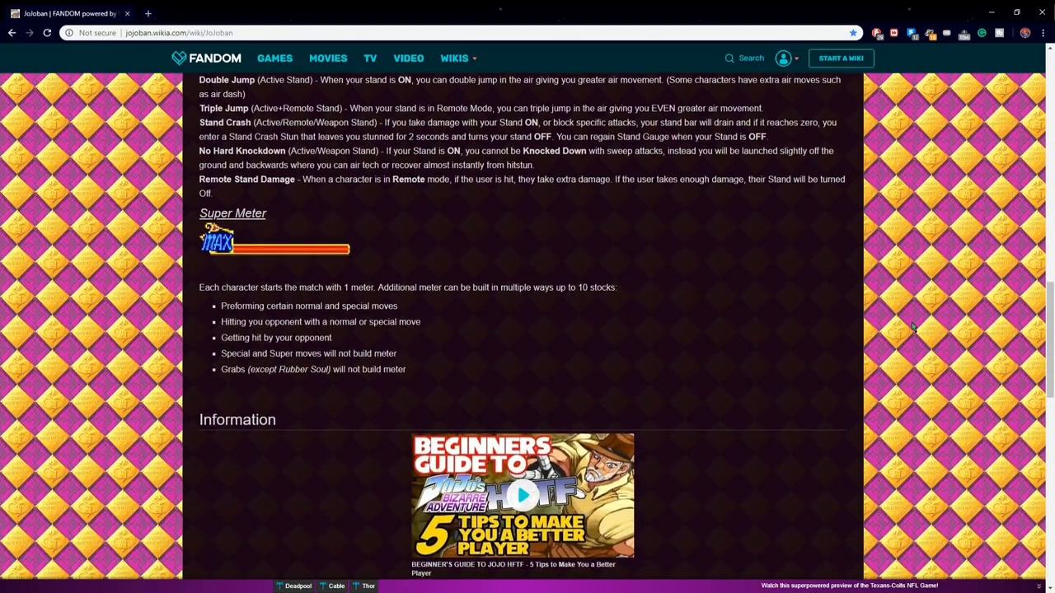
scroll(down, 3)
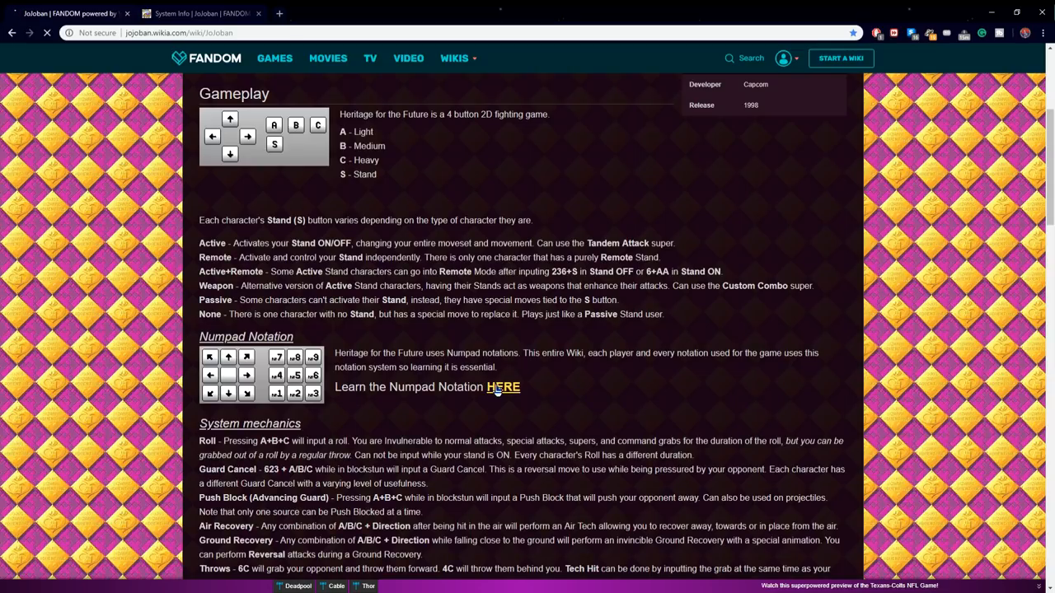
Read the Numpad Notation guide via its HERE link, then move on toward fightcade.com/replay
click(505, 386)
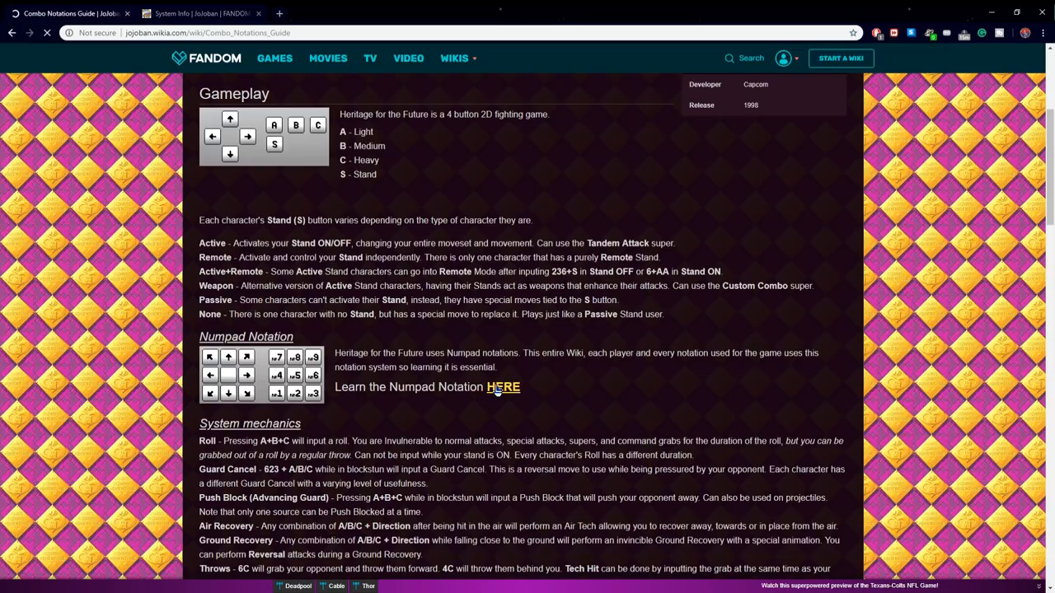
click(503, 385)
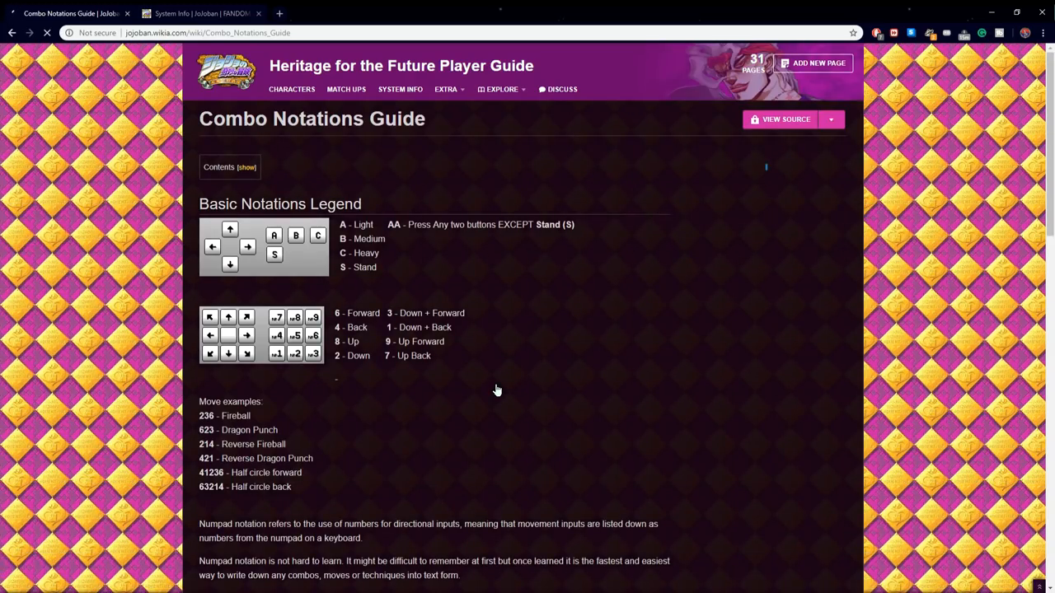
scroll(down, 3)
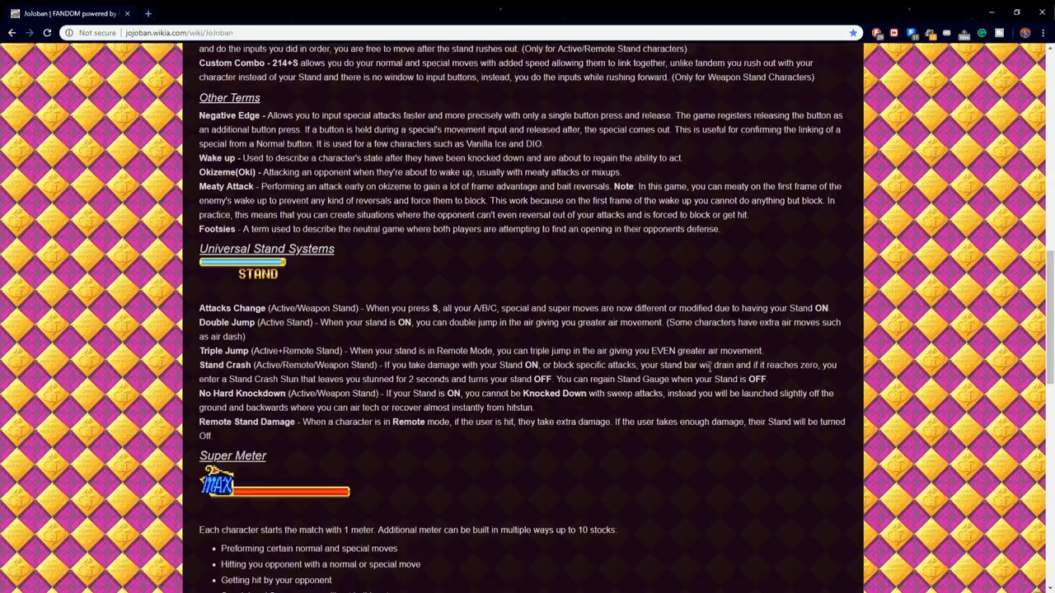
scroll(down, 3)
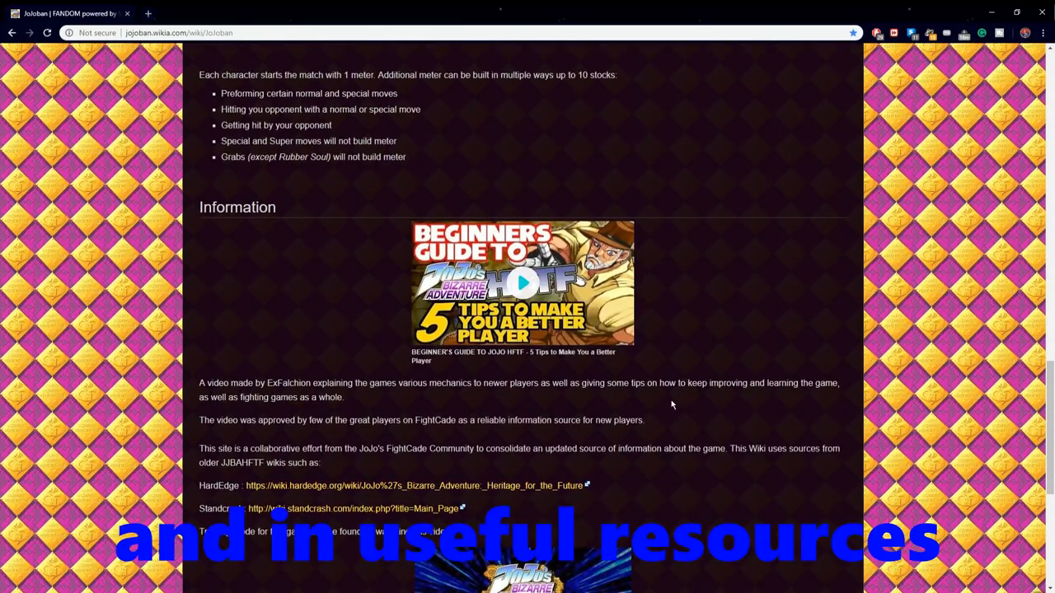
mouse_move(849, 391)
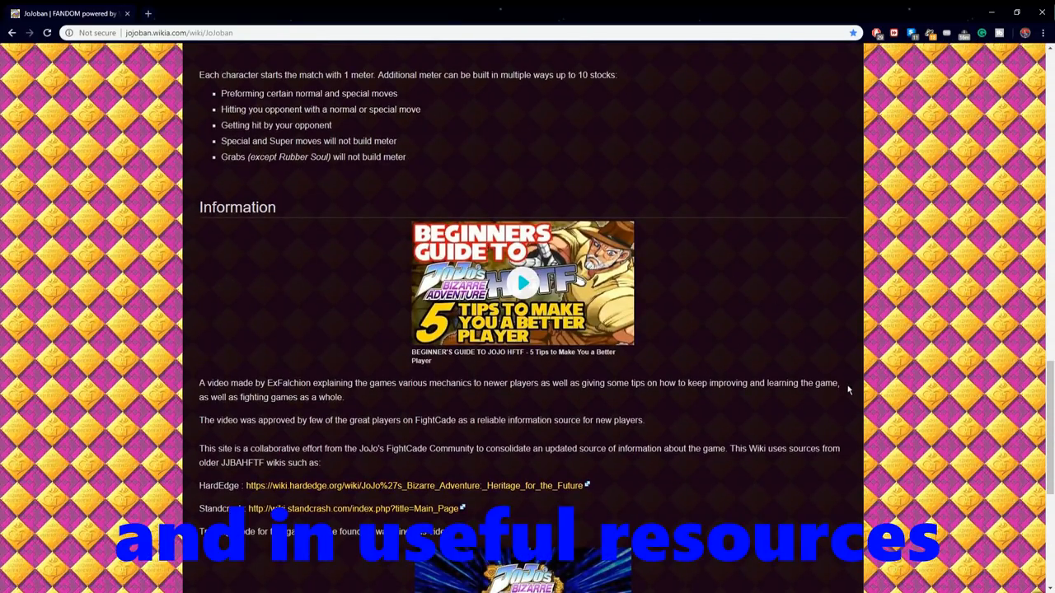
scroll(down, 3)
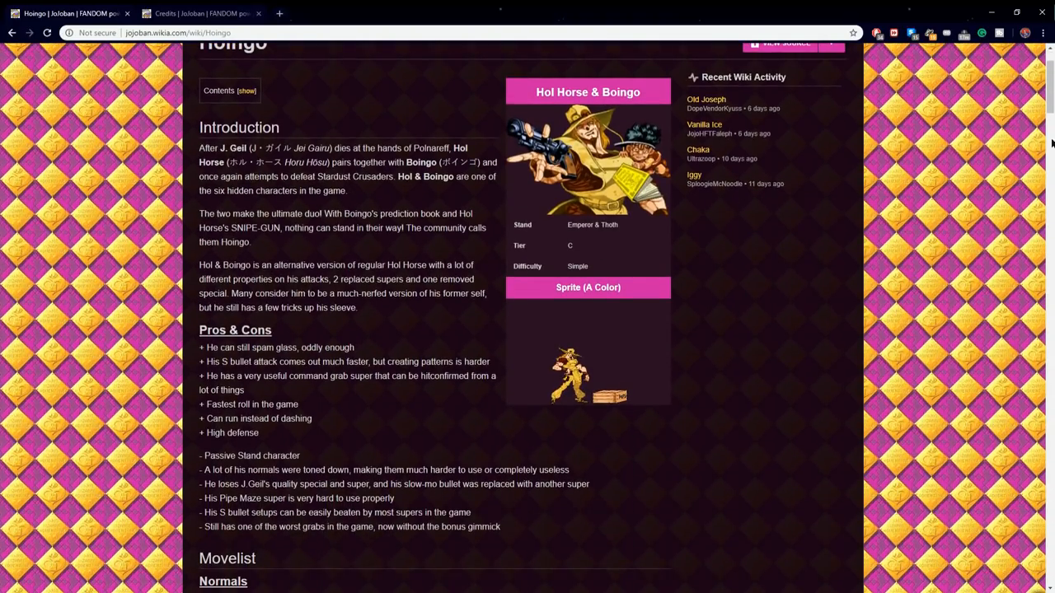
scroll(down, 3)
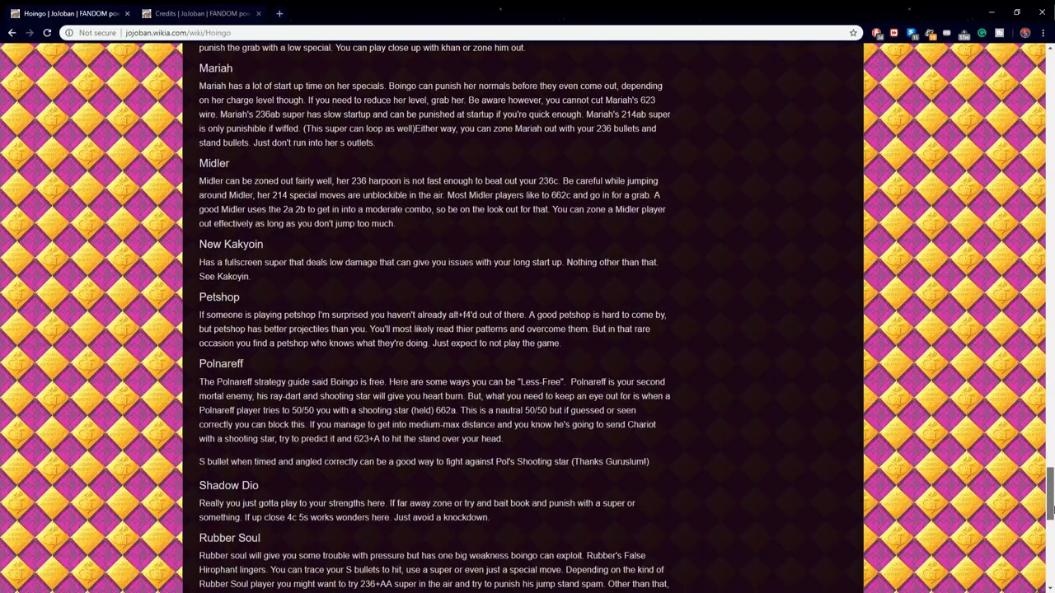
scroll(down, 3)
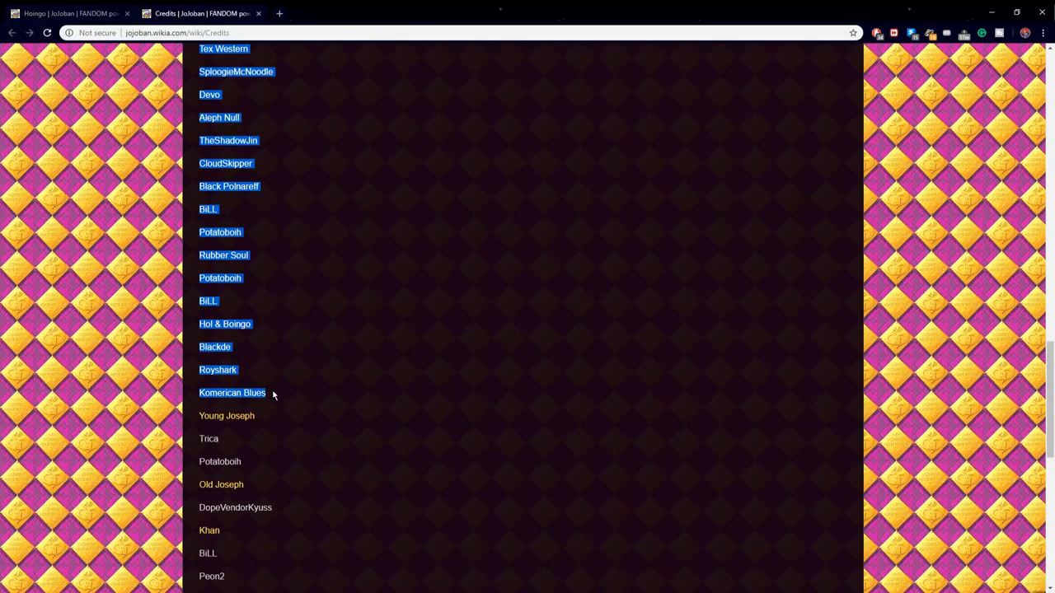
click(66, 14)
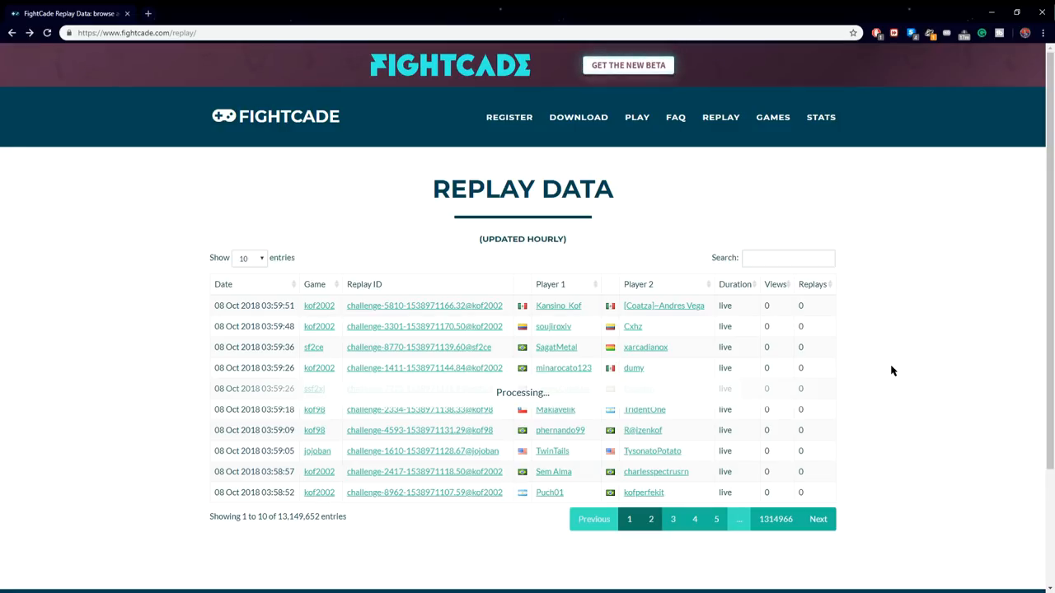
Search replay page 2 for 'kome' and review Komerican Blues' player profile
click(650, 519)
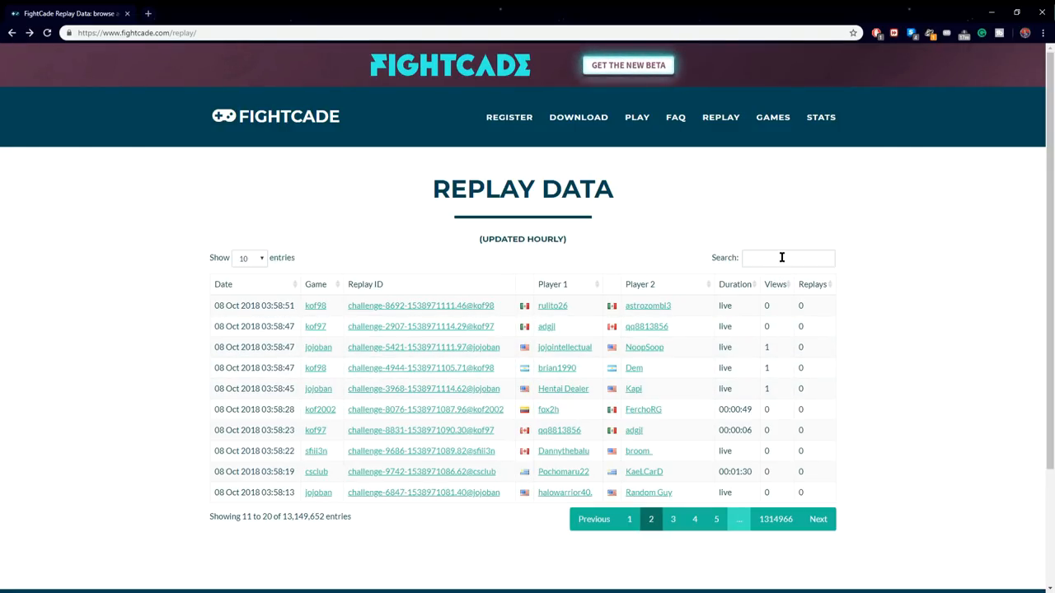
click(787, 257)
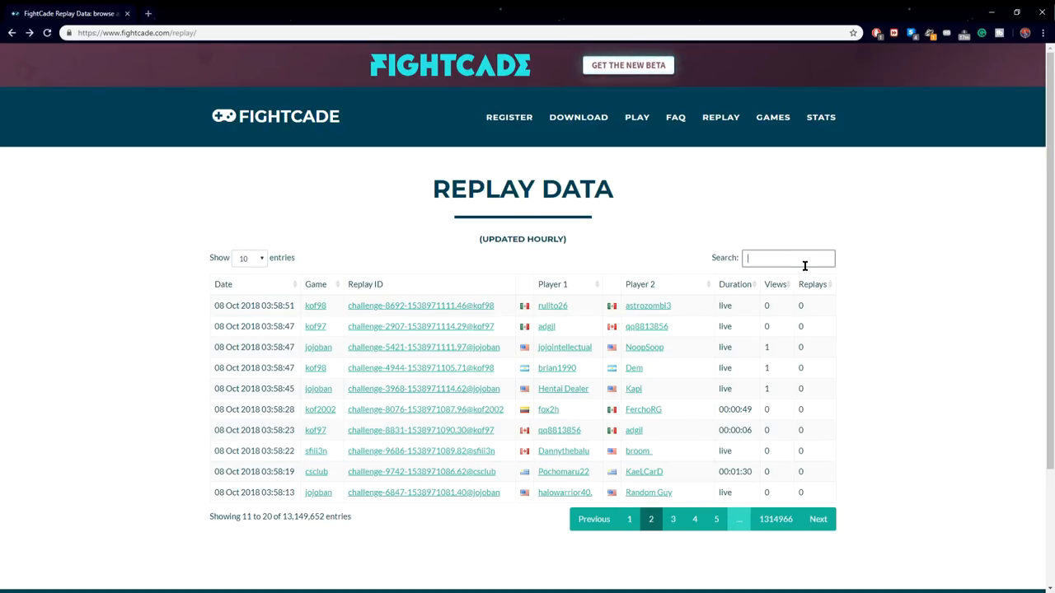
text(komerican)
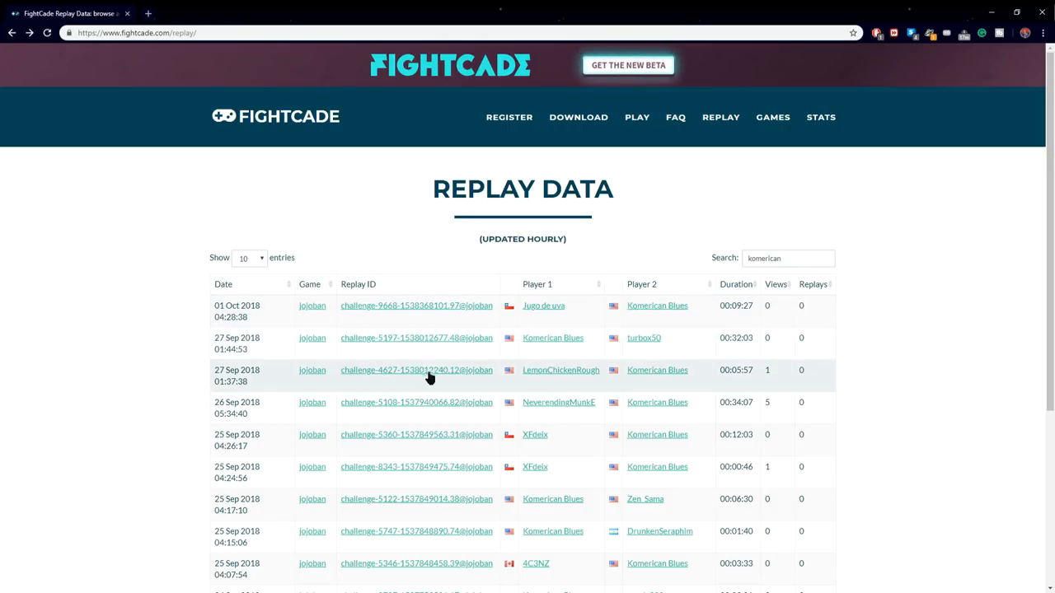
click(415, 305)
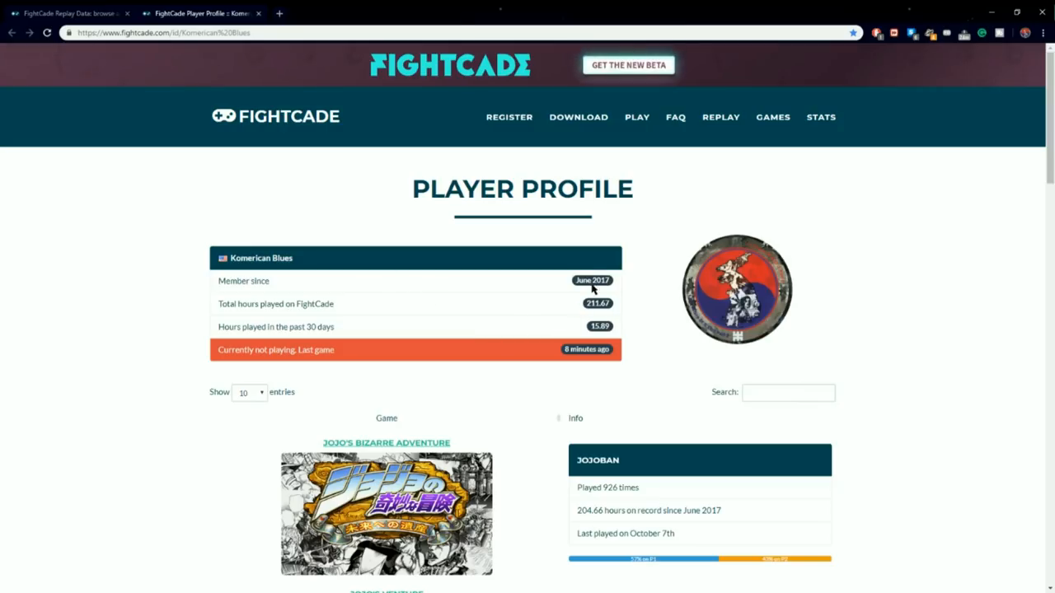
scroll(down, 3)
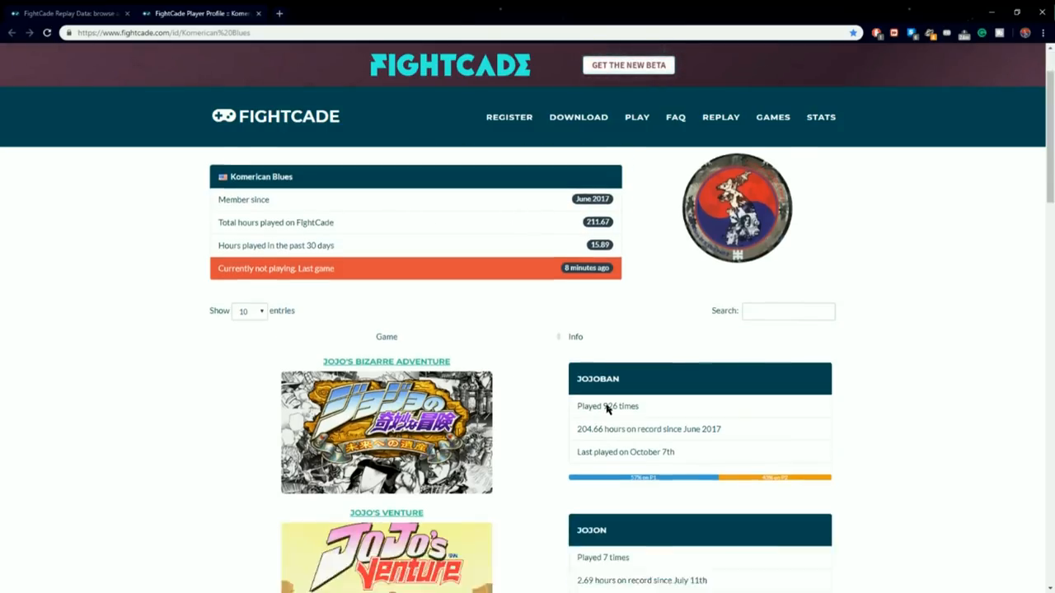
scroll(down, 3)
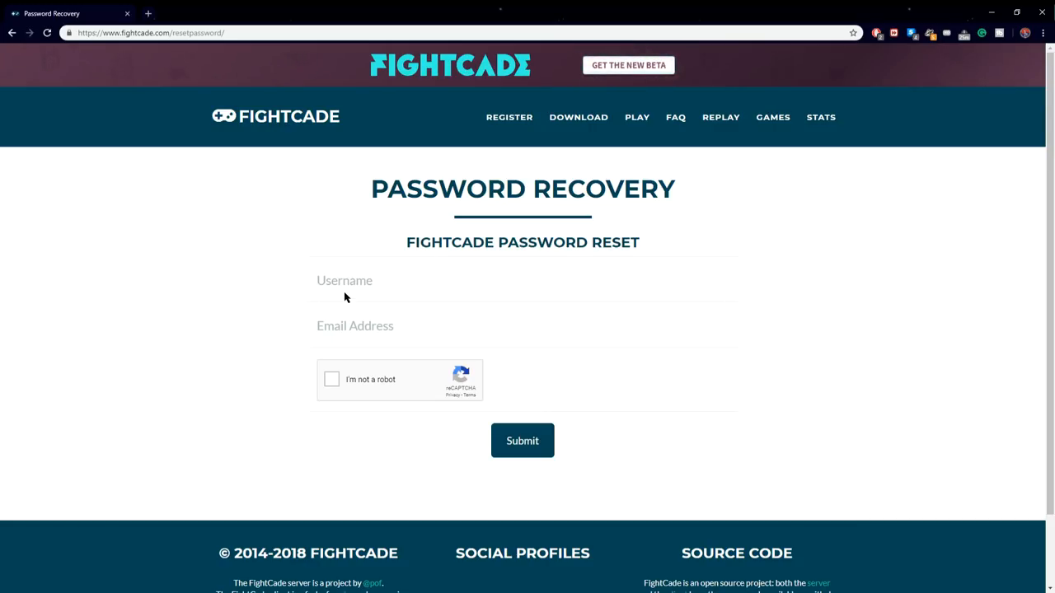
mouse_move(340, 389)
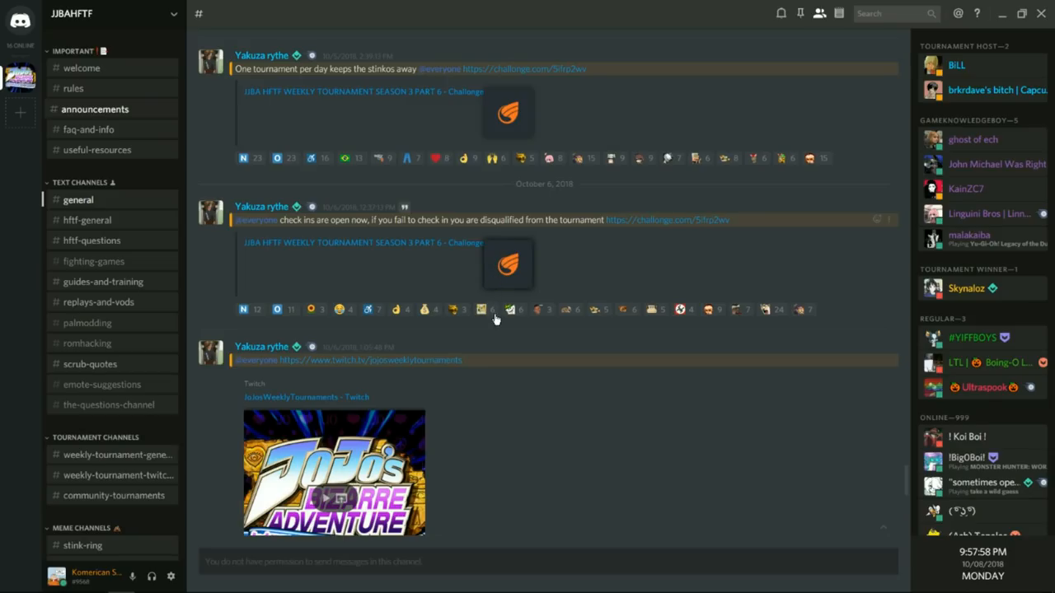
Scroll the #announcements channel to the Season 3 Part 6 Challonge tournament link
scroll(down, 3)
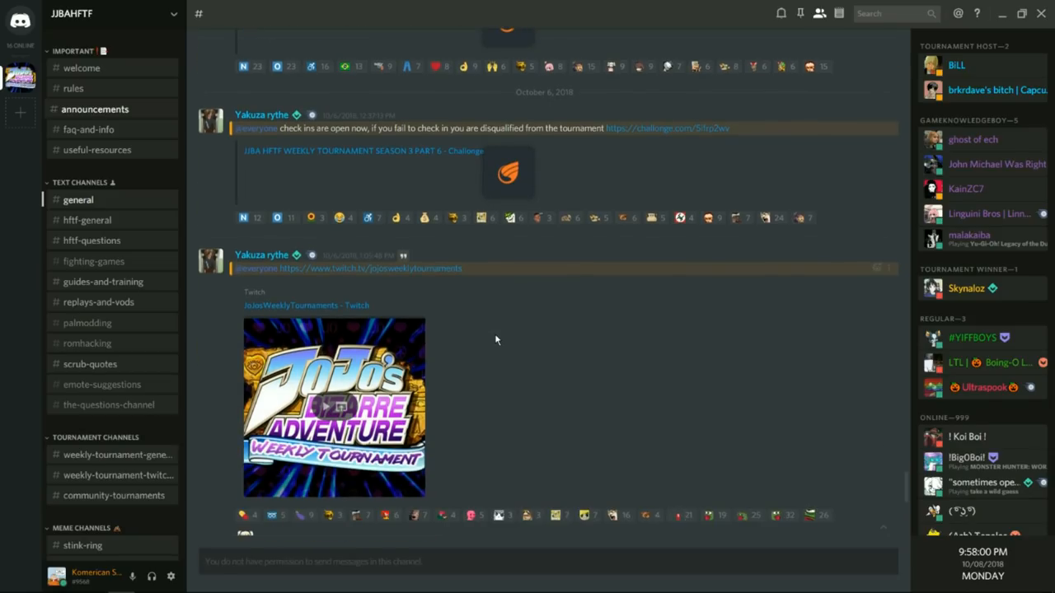
scroll(down, 3)
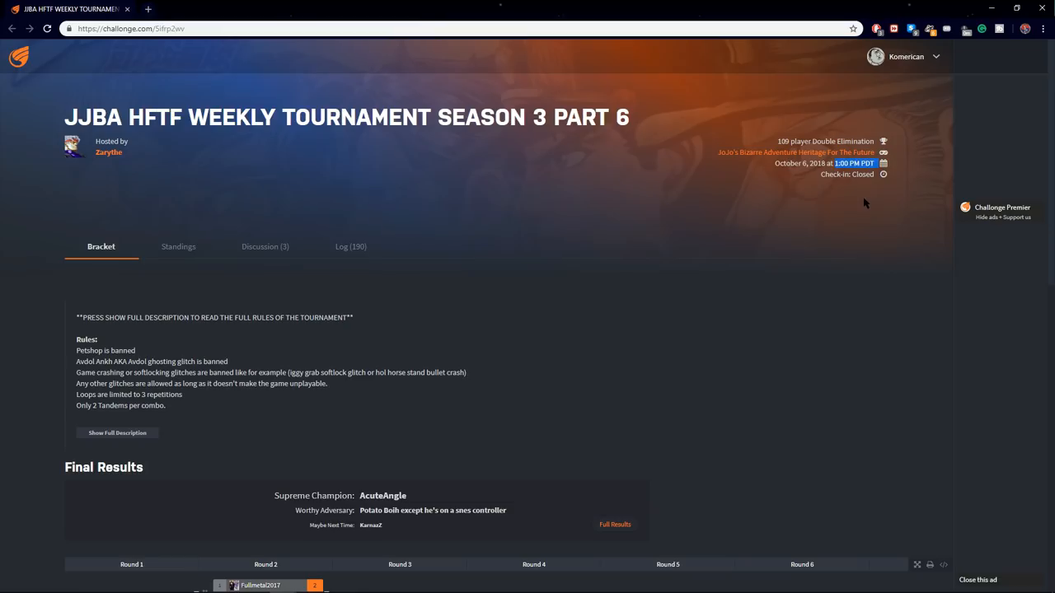
Leave the Challonge bracket page for the JoJosWeeklyTournaments Twitch video
click(906, 56)
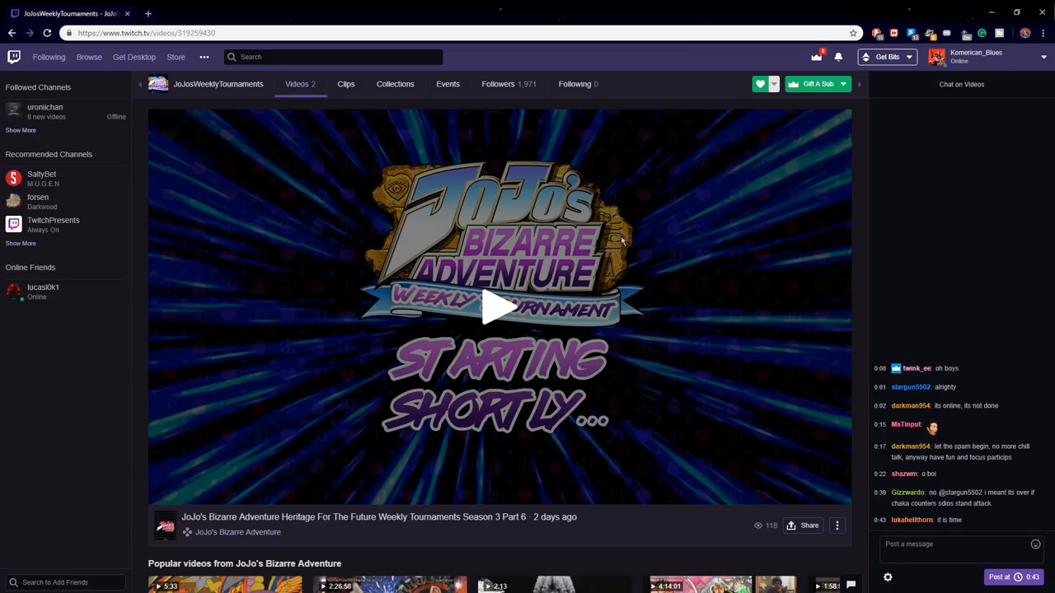
mouse_move(842, 130)
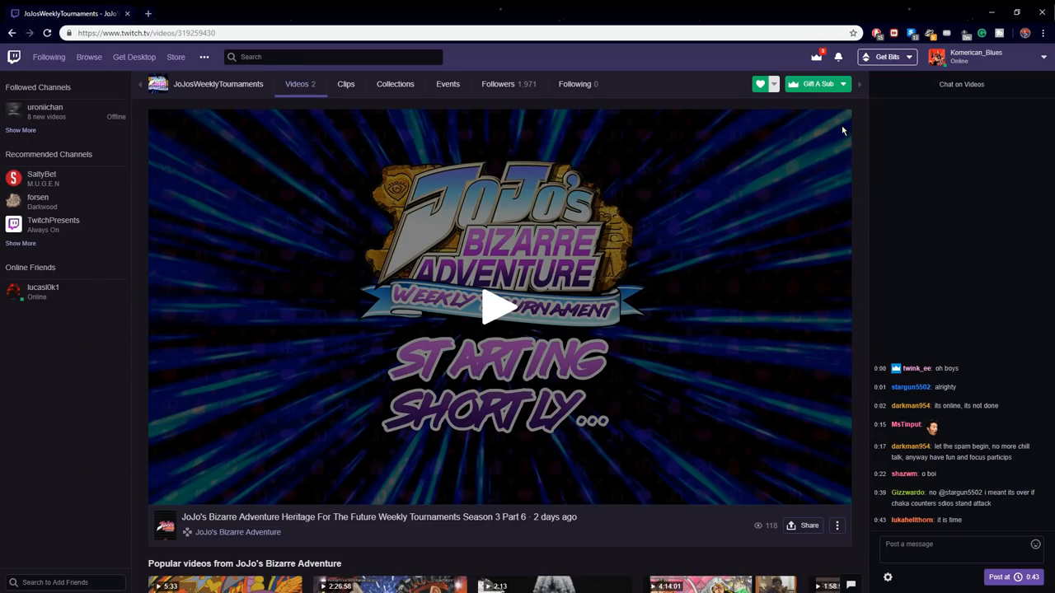
View the Gift a Sub options and confirm notifications are on for JoJosWeeklyTournaments
click(811, 82)
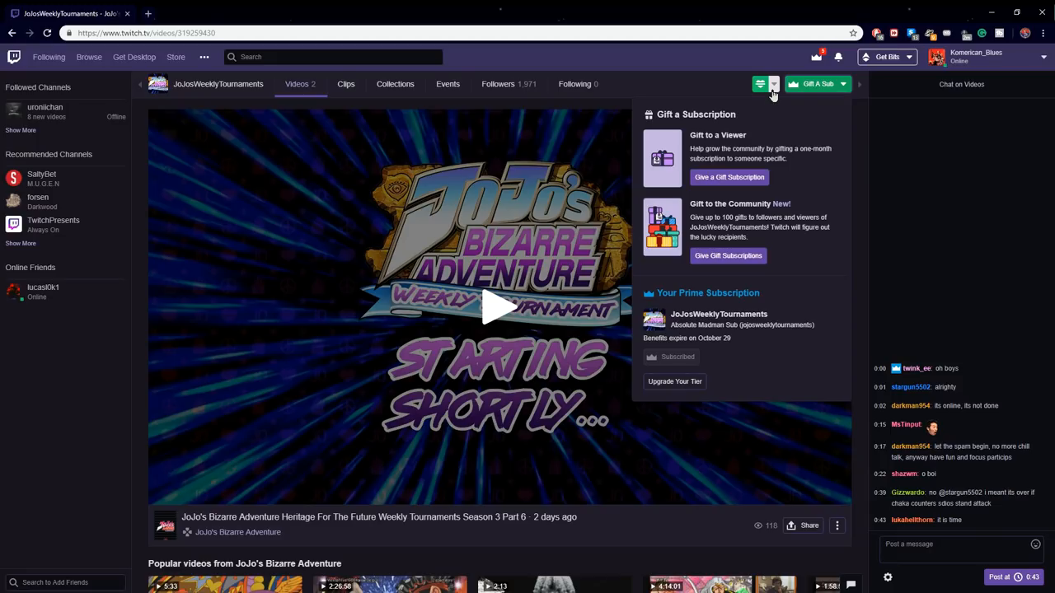
click(771, 82)
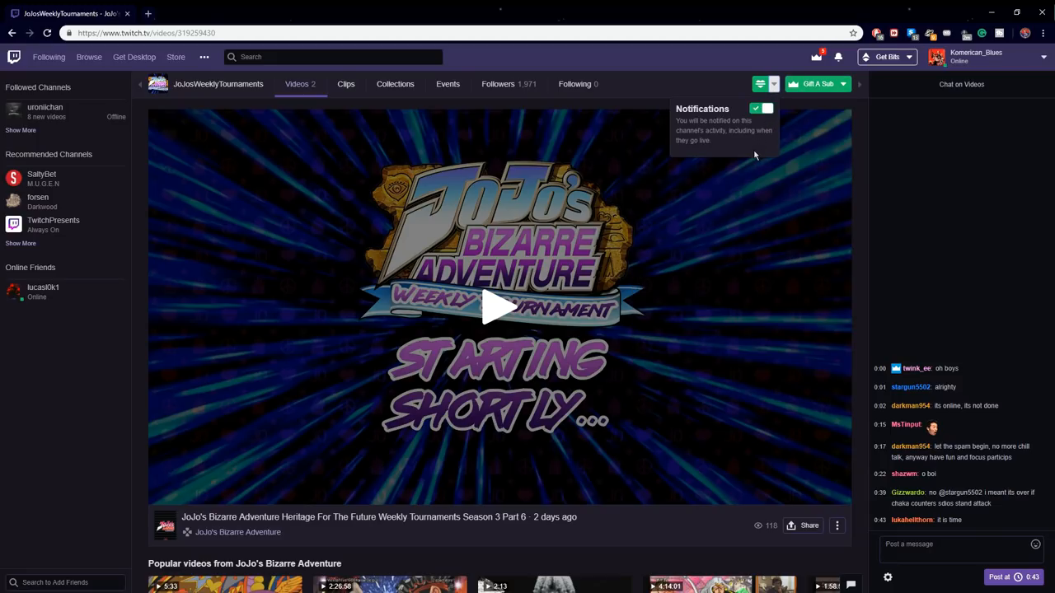